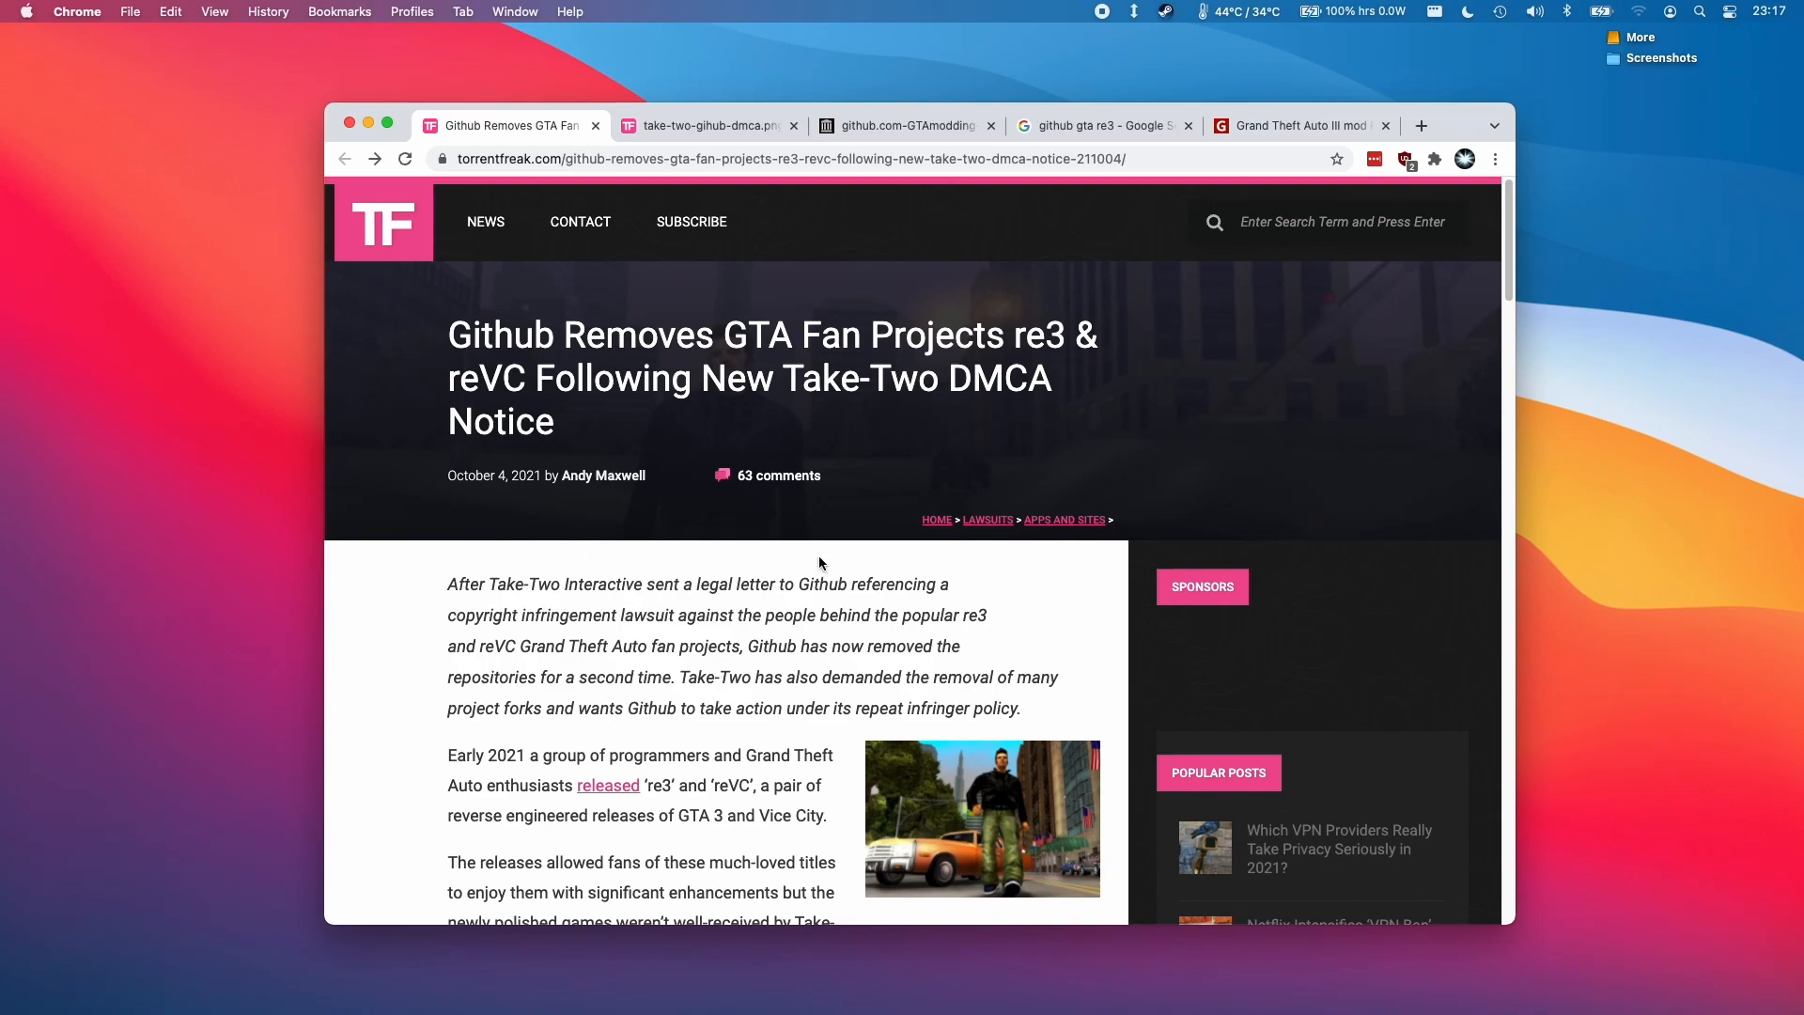
- Return to the GitHub removal article and scroll through the GTA trilogy remaster coverage
double_click(1037, 334)
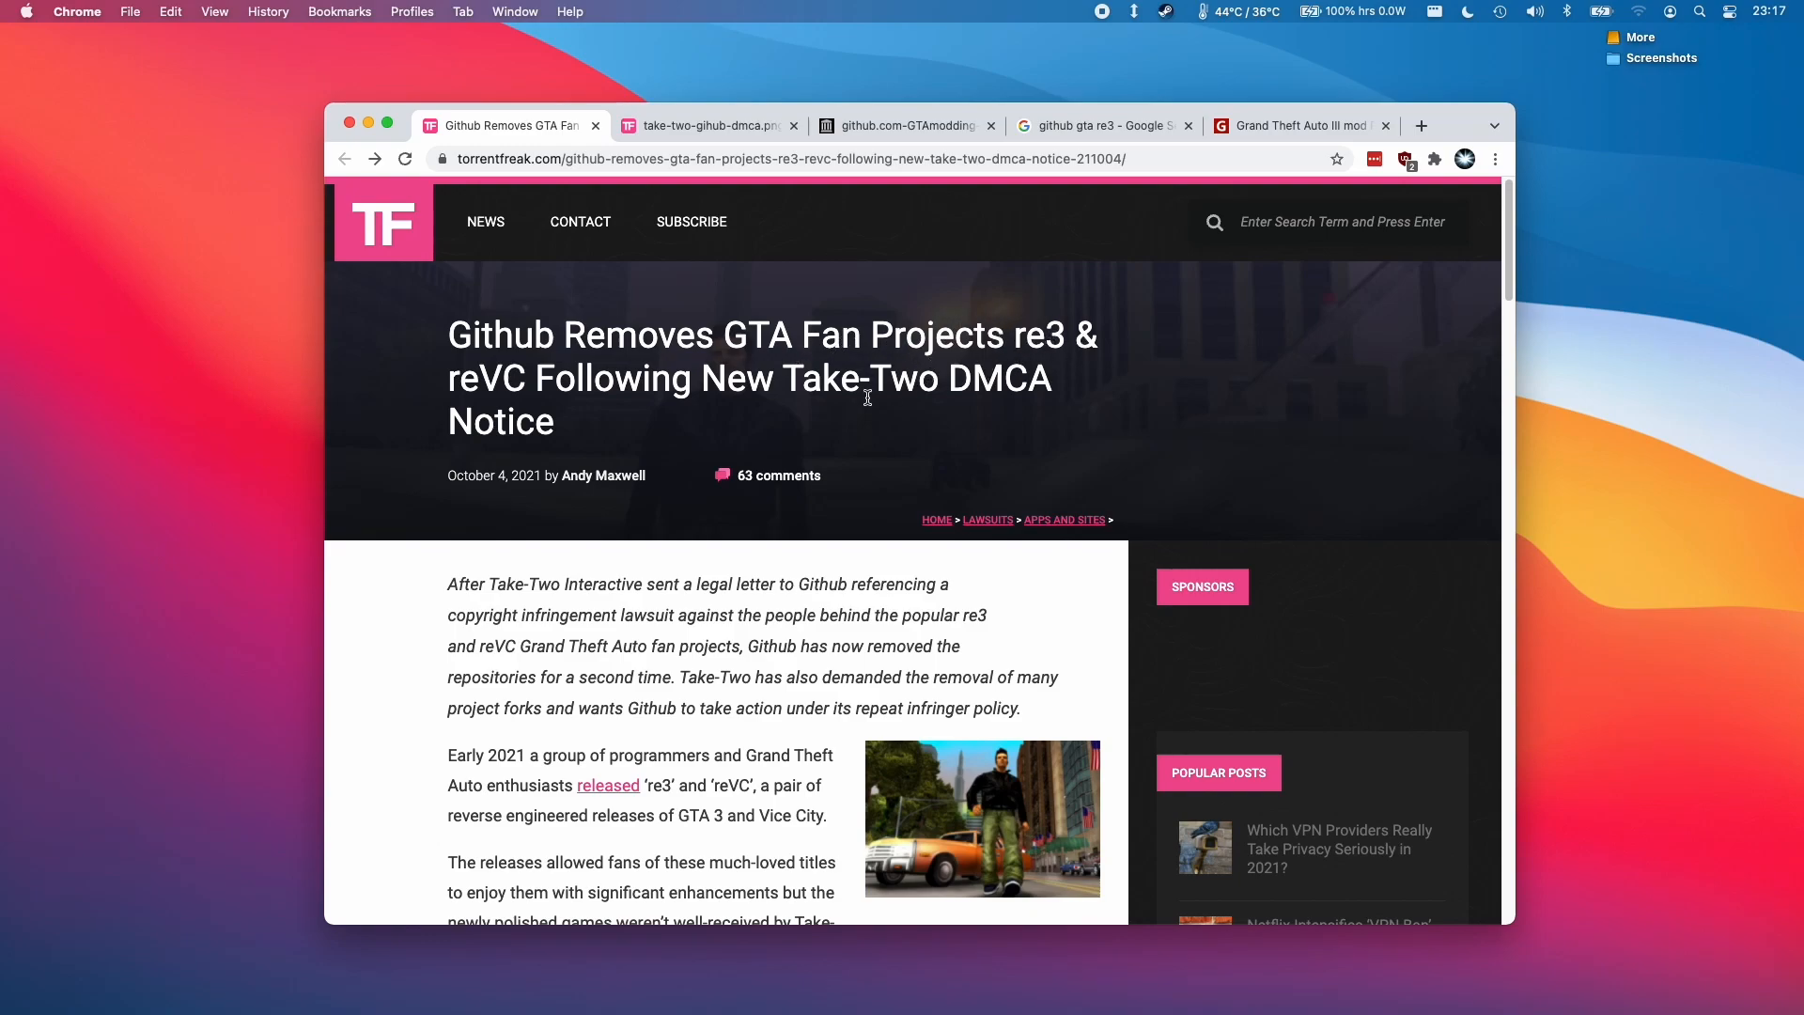
mouse_move(472, 367)
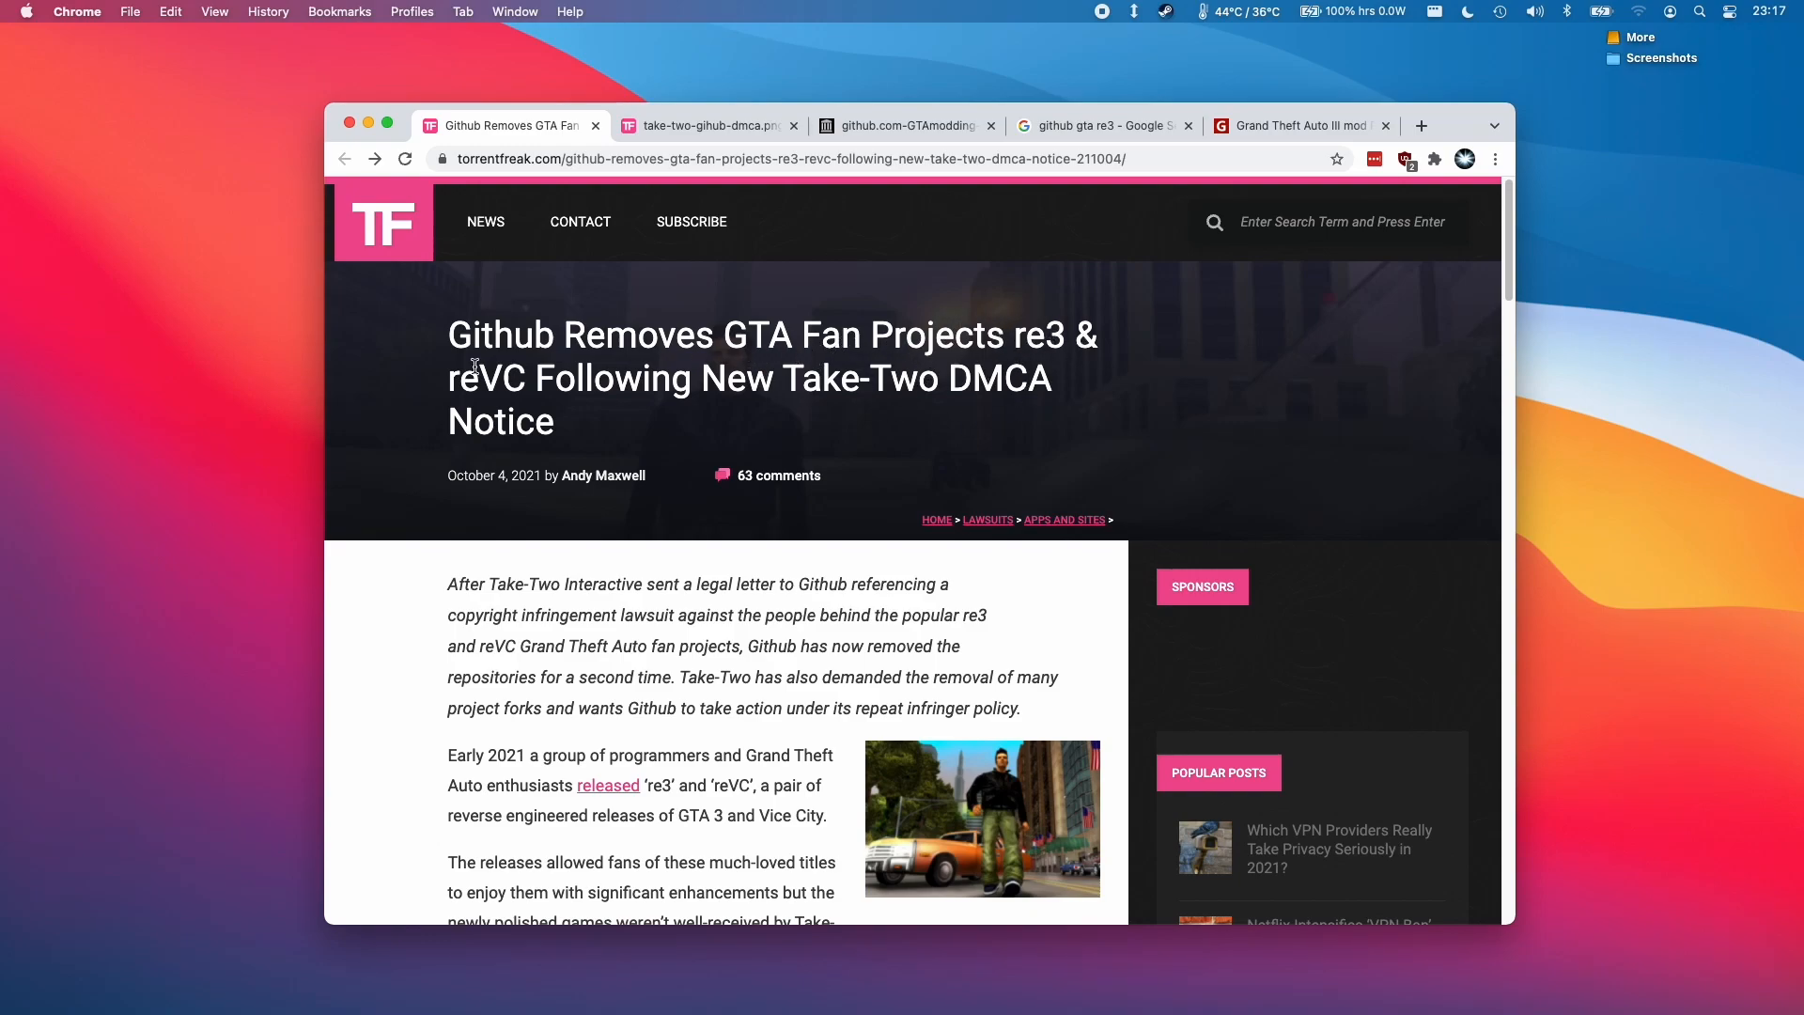
left_click_drag(449, 334, 1007, 335)
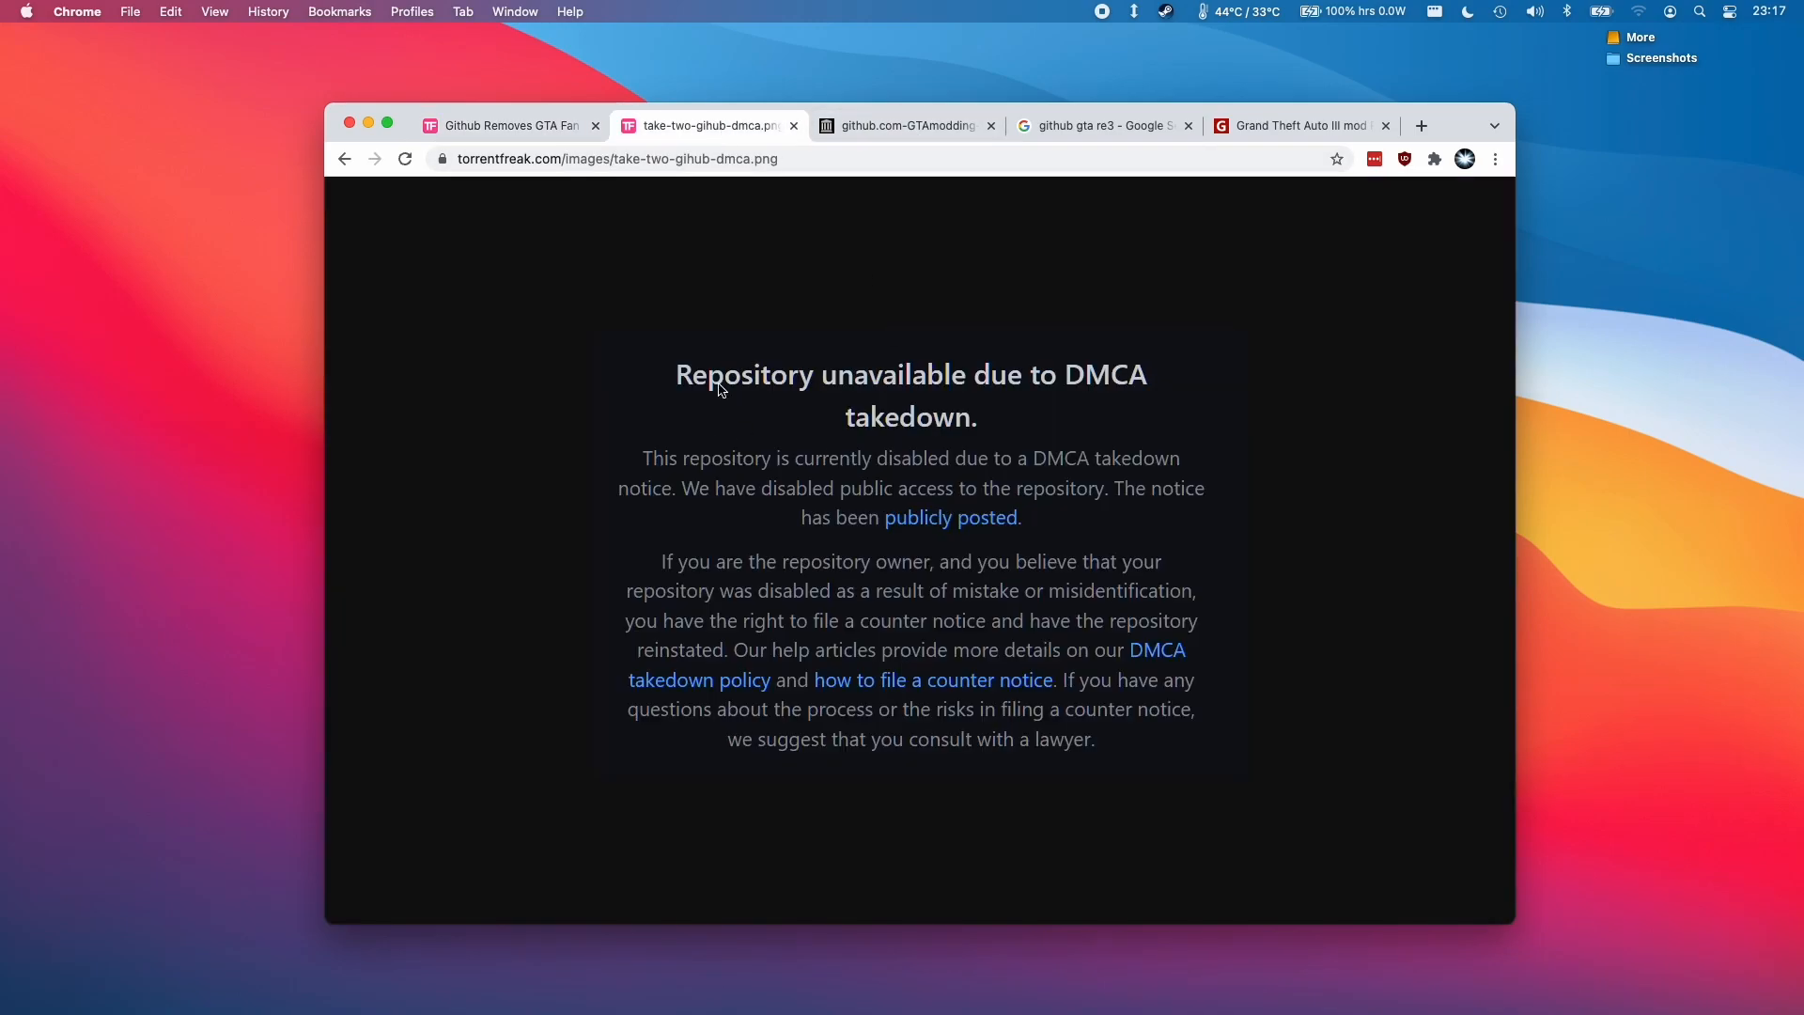
mouse_move(840, 520)
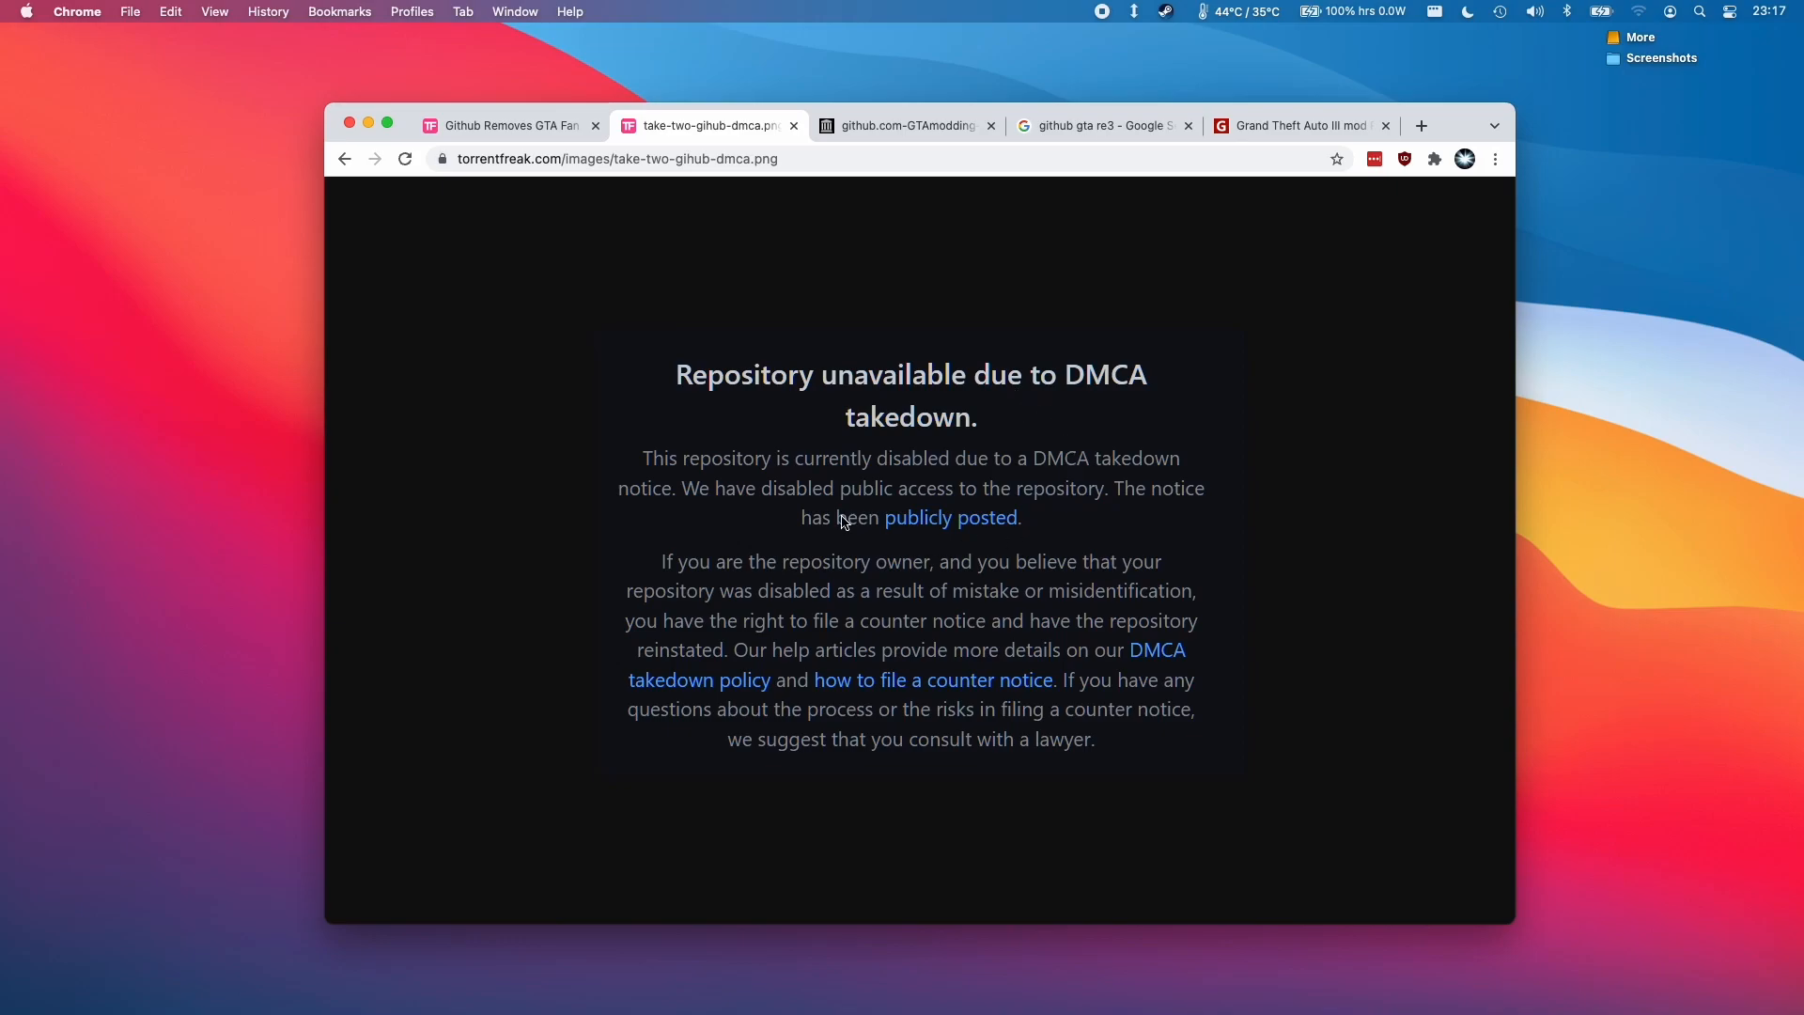
mouse_move(1218, 559)
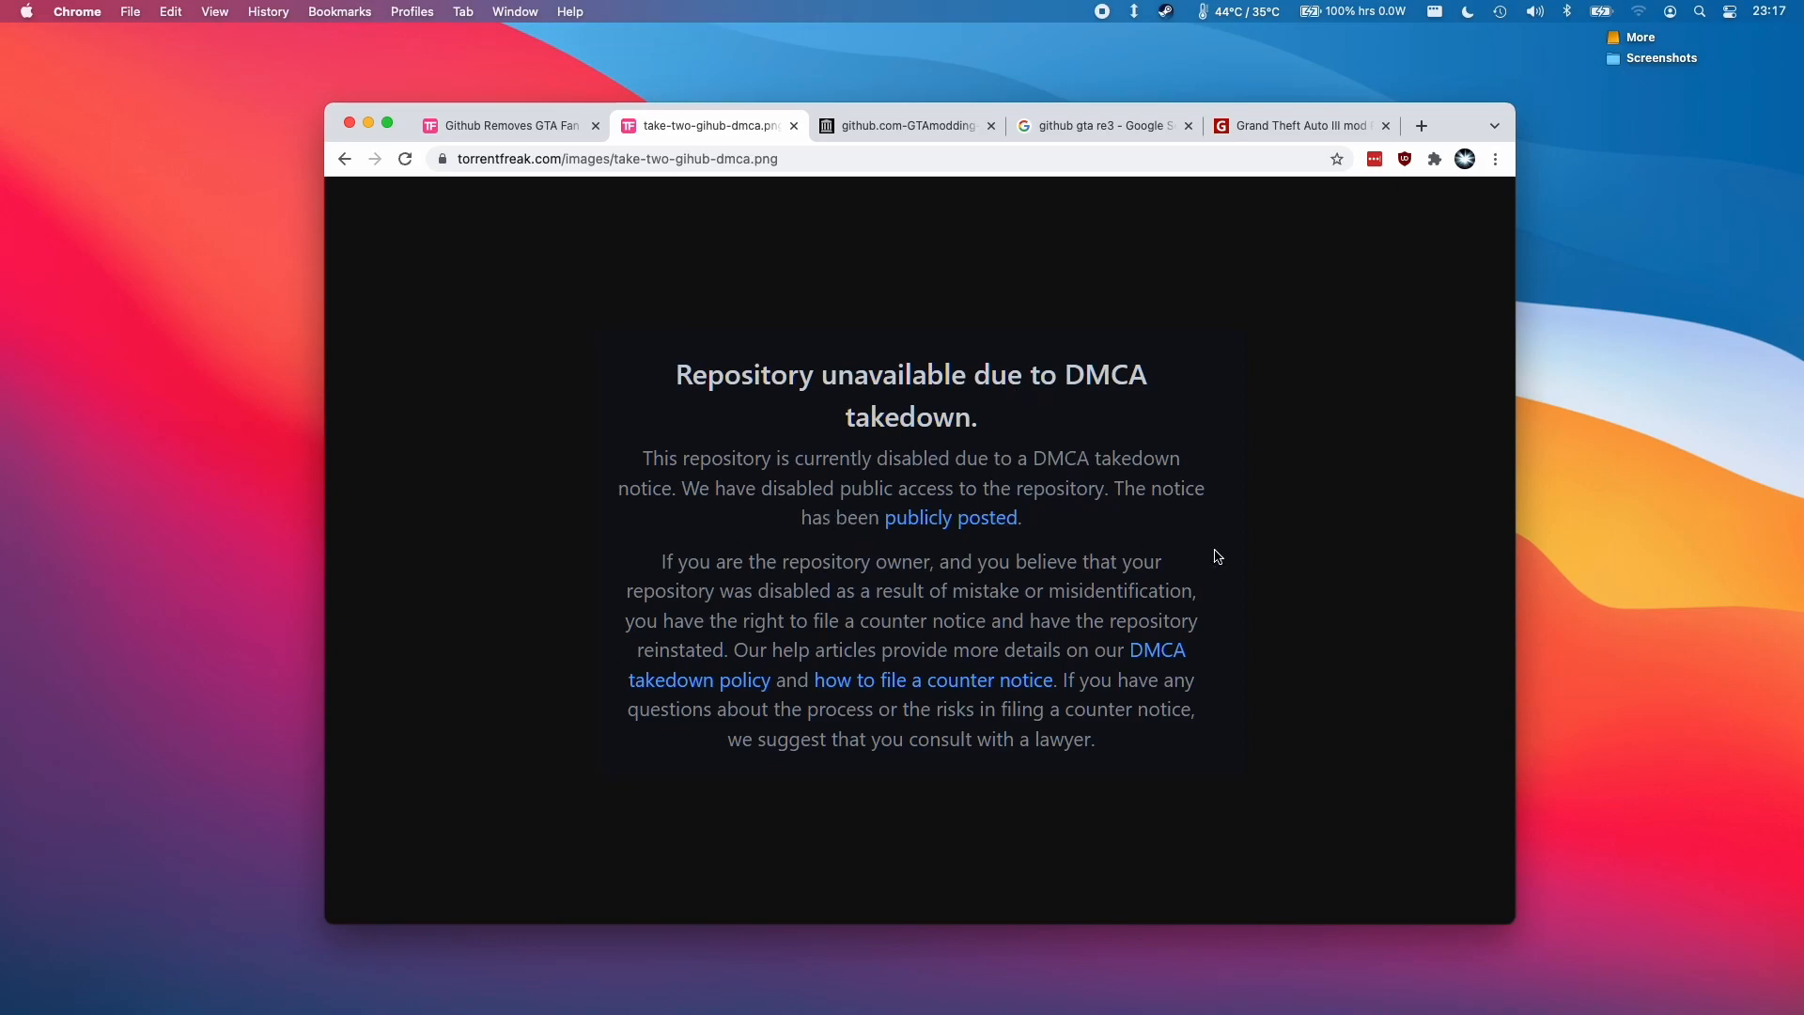
left_click(505, 126)
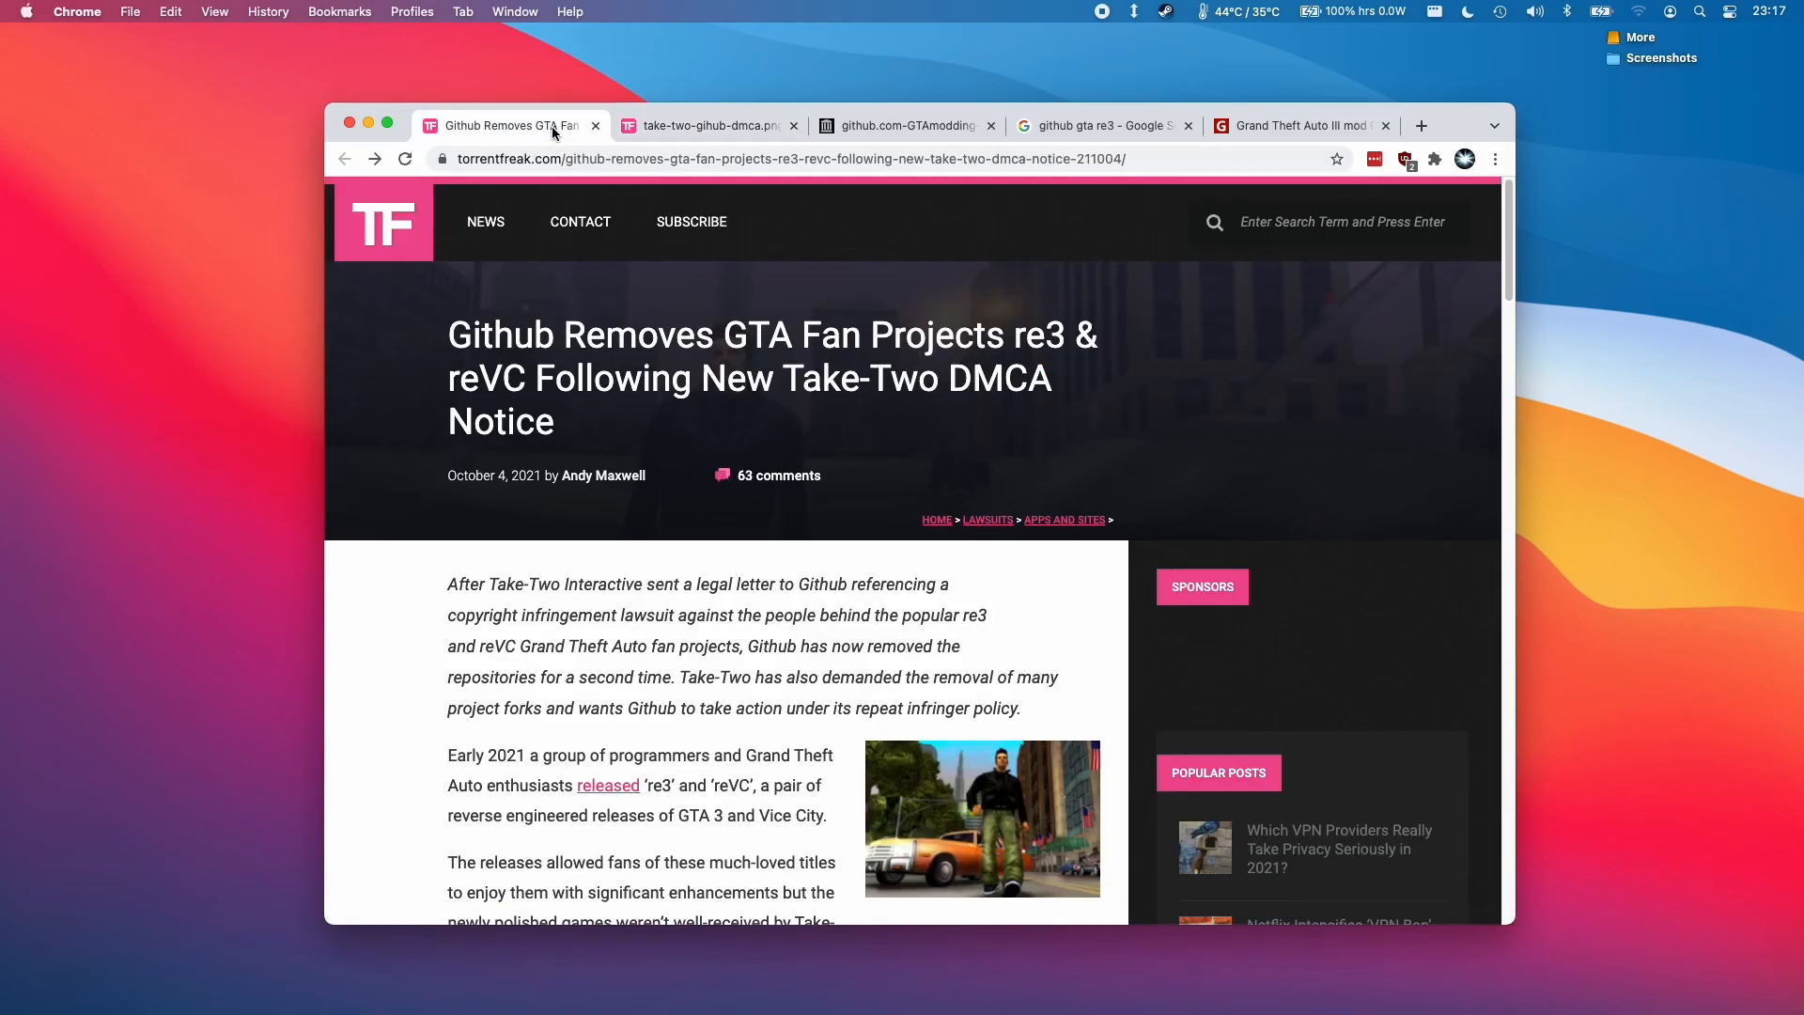
scroll("down", 3)
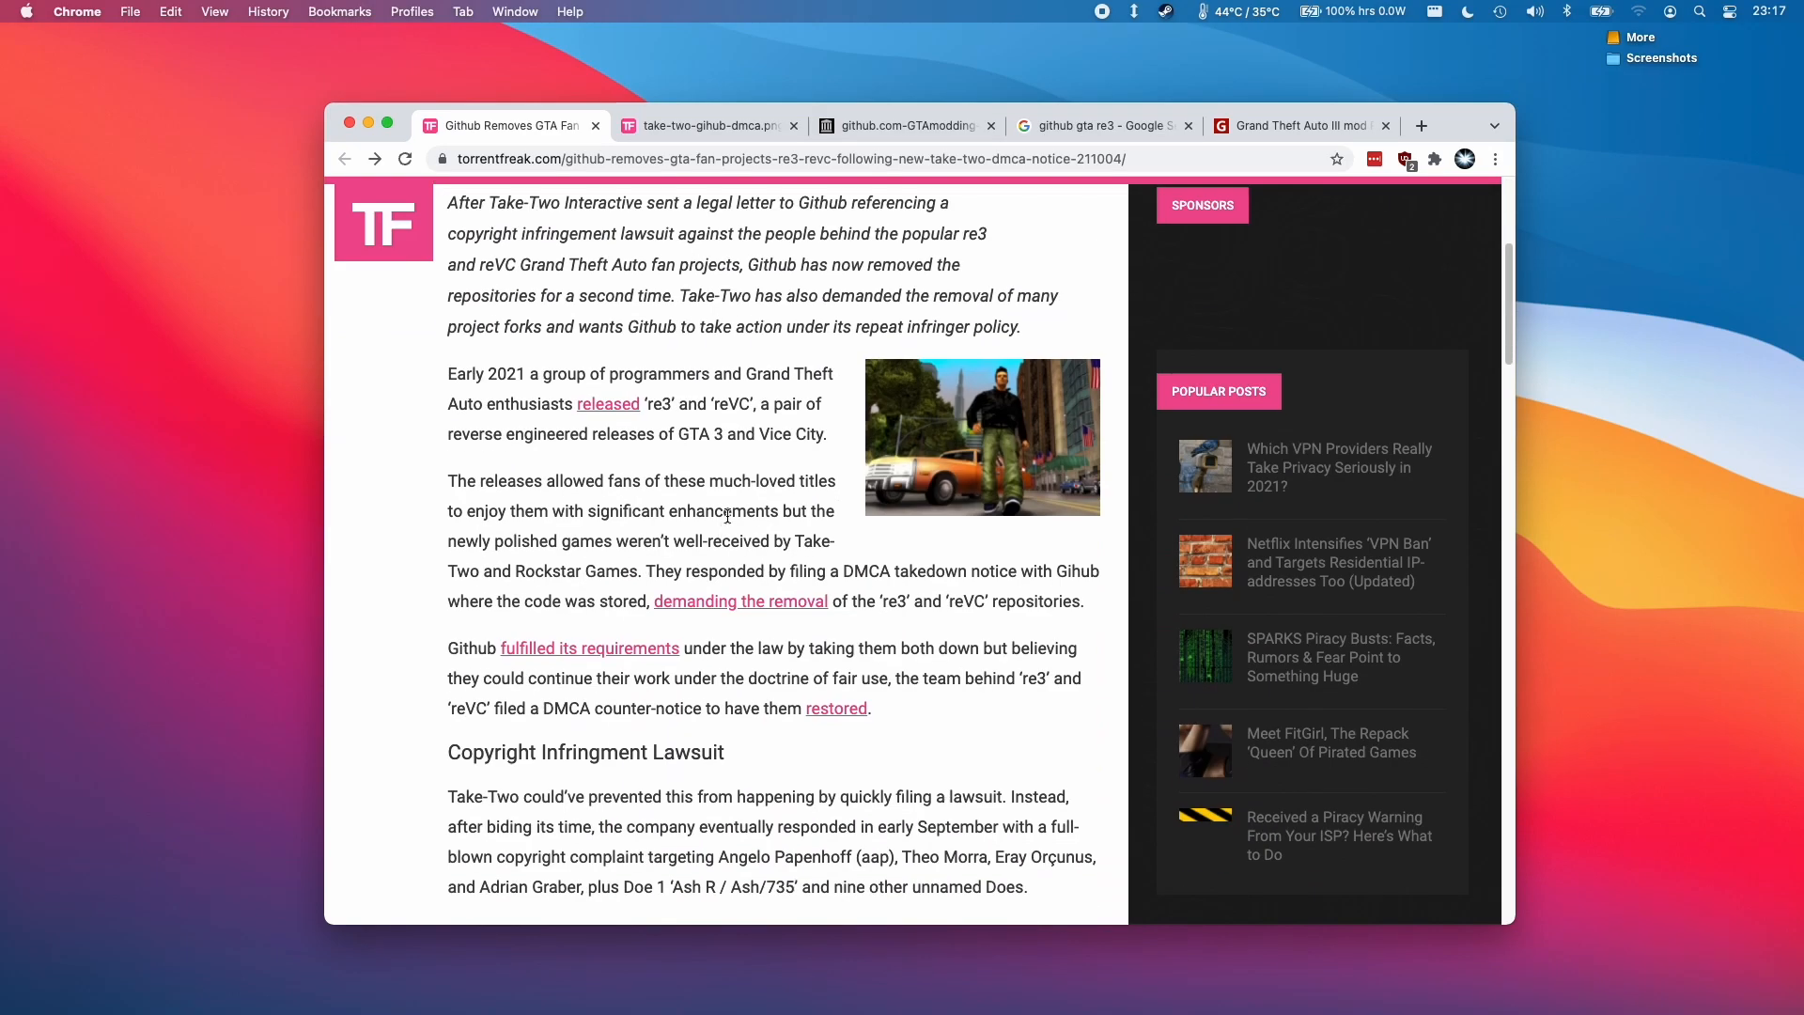
scroll("down", 3)
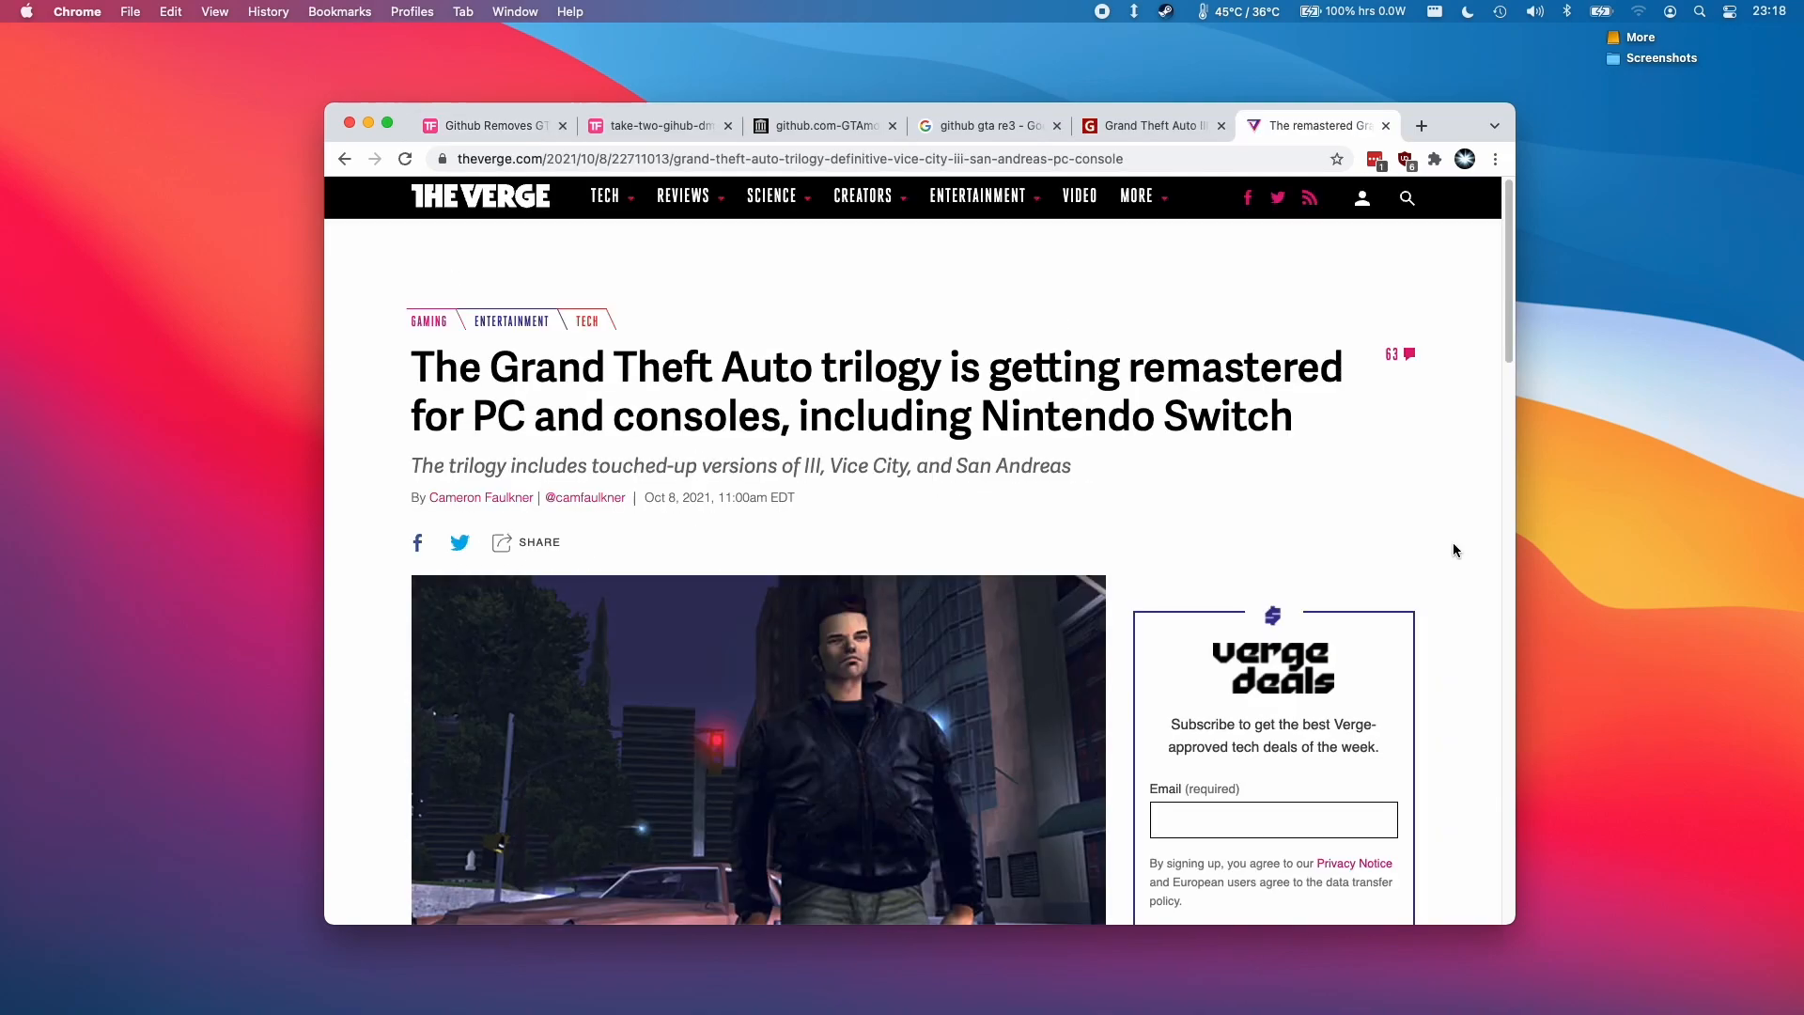
mouse_move(576, 372)
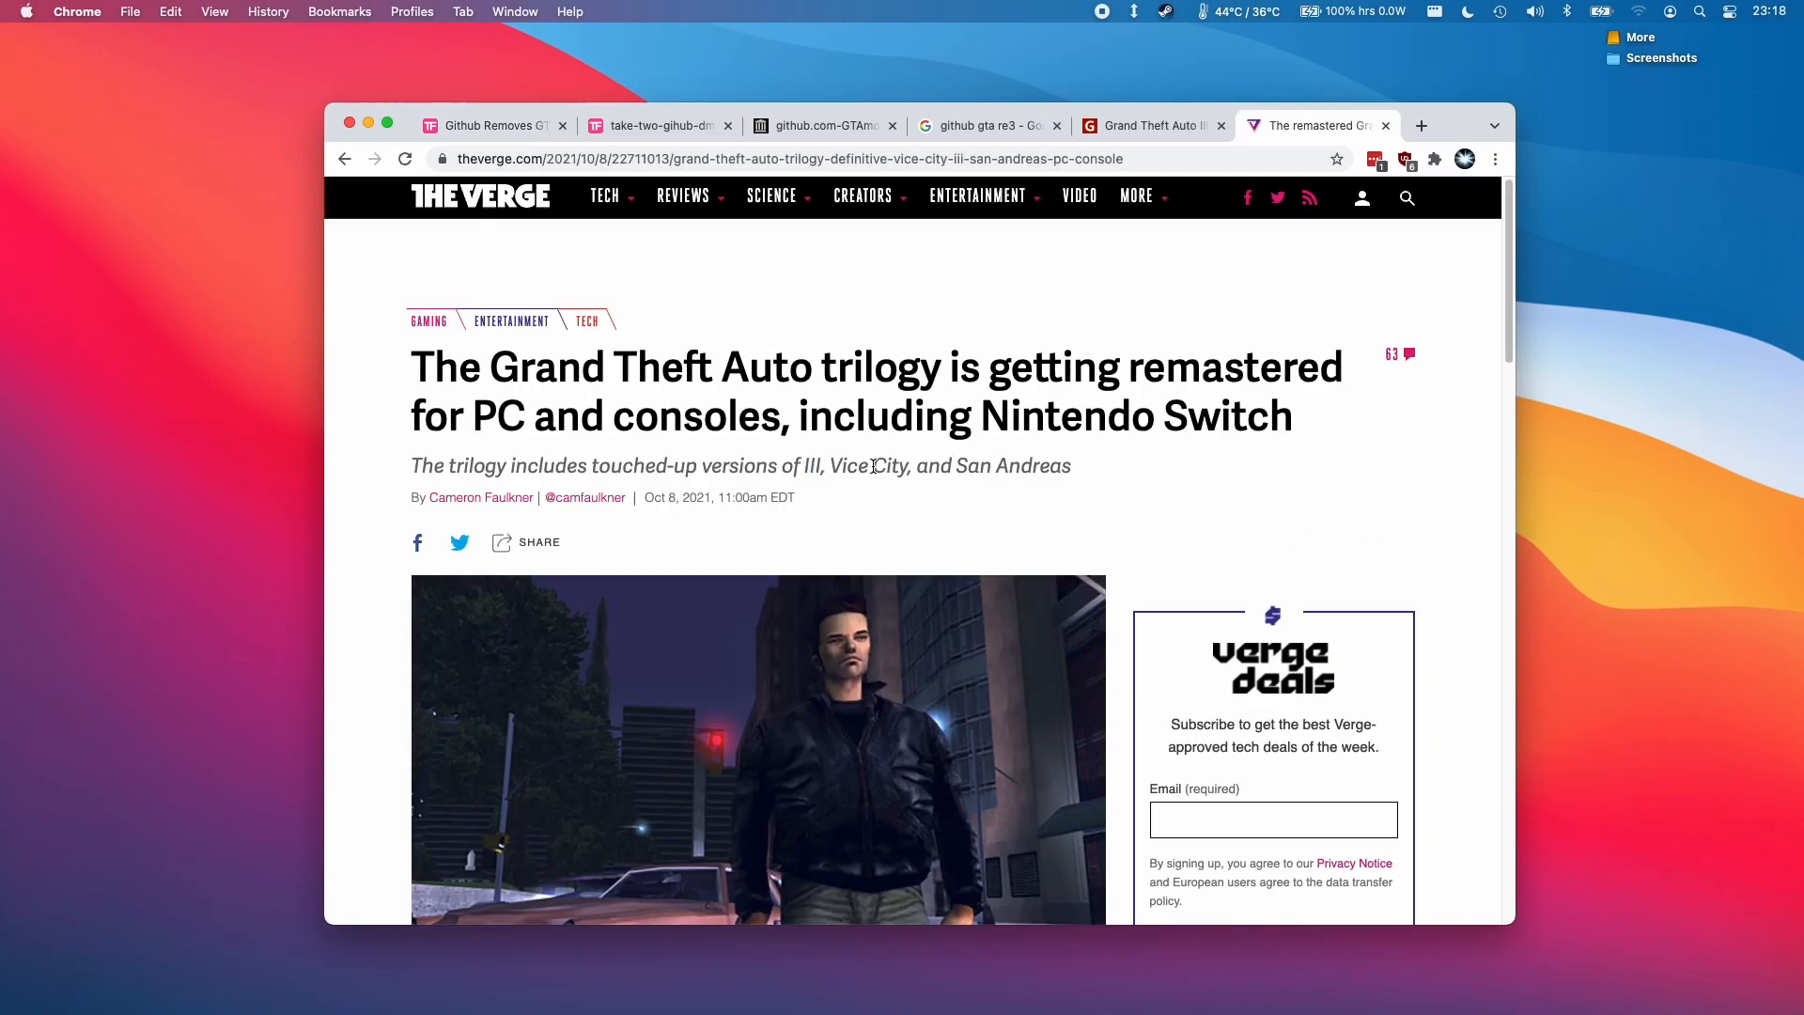
mouse_move(1144, 499)
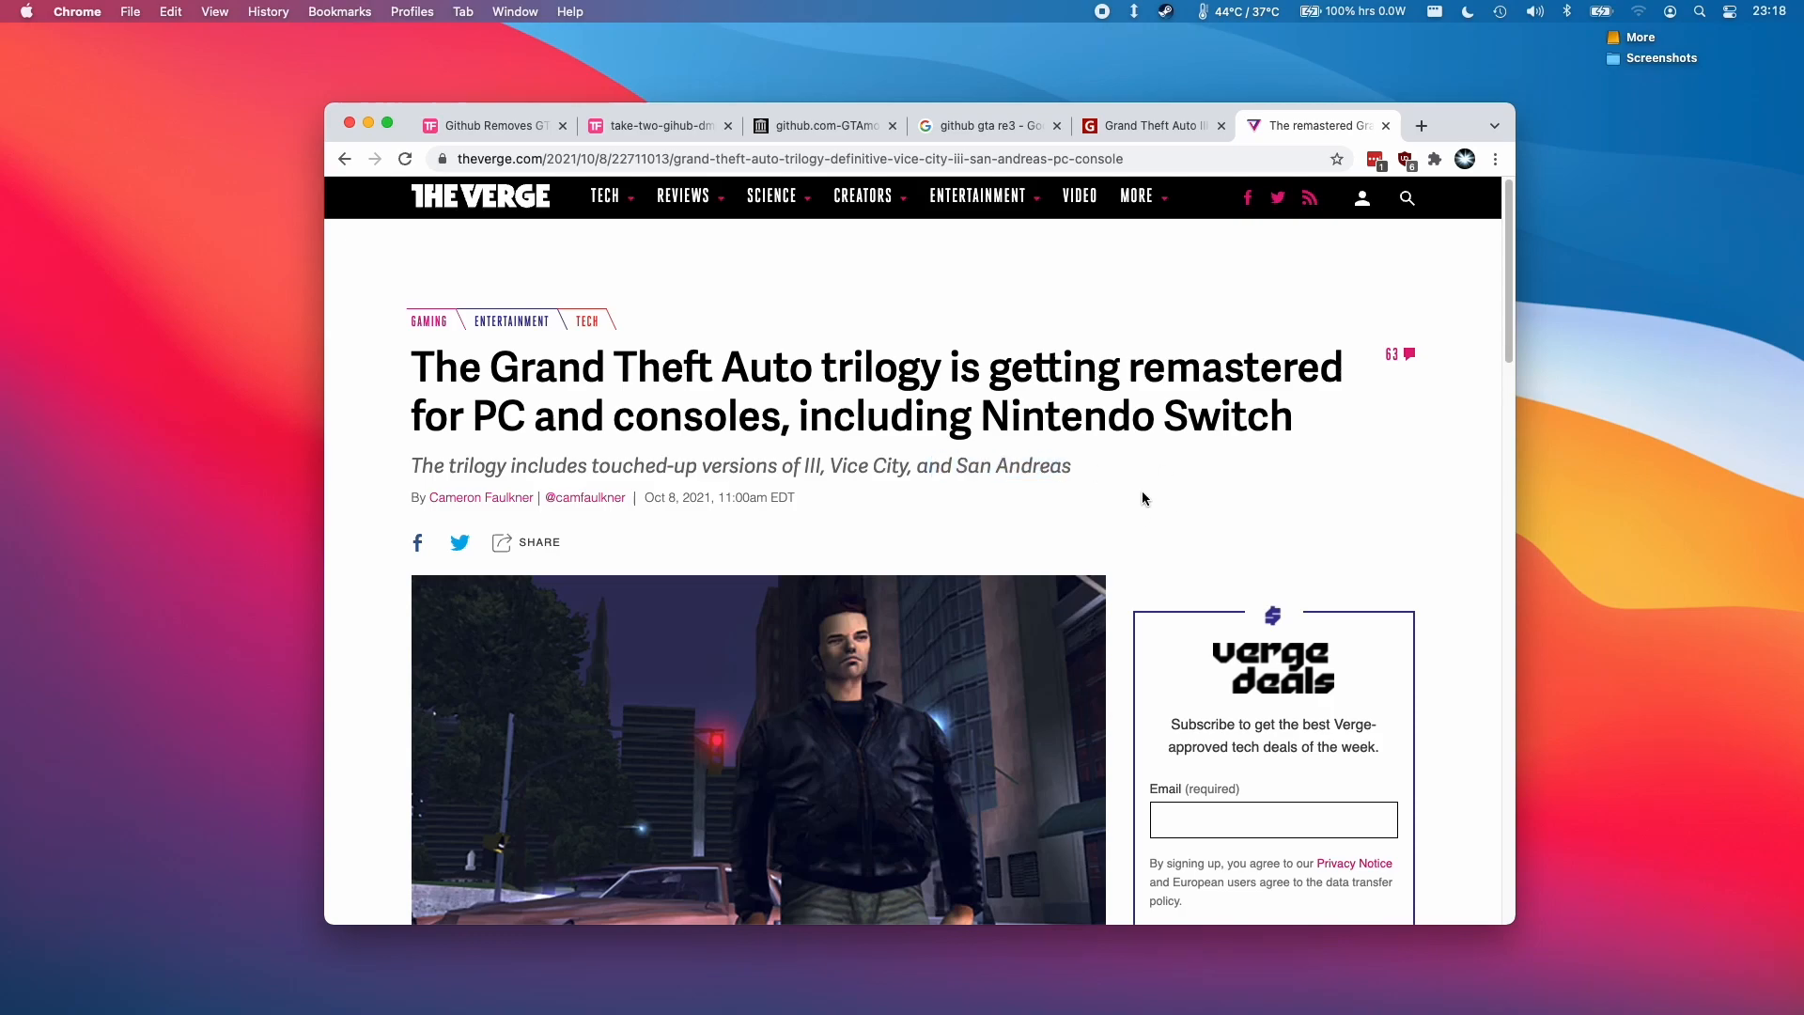
mouse_move(1082, 470)
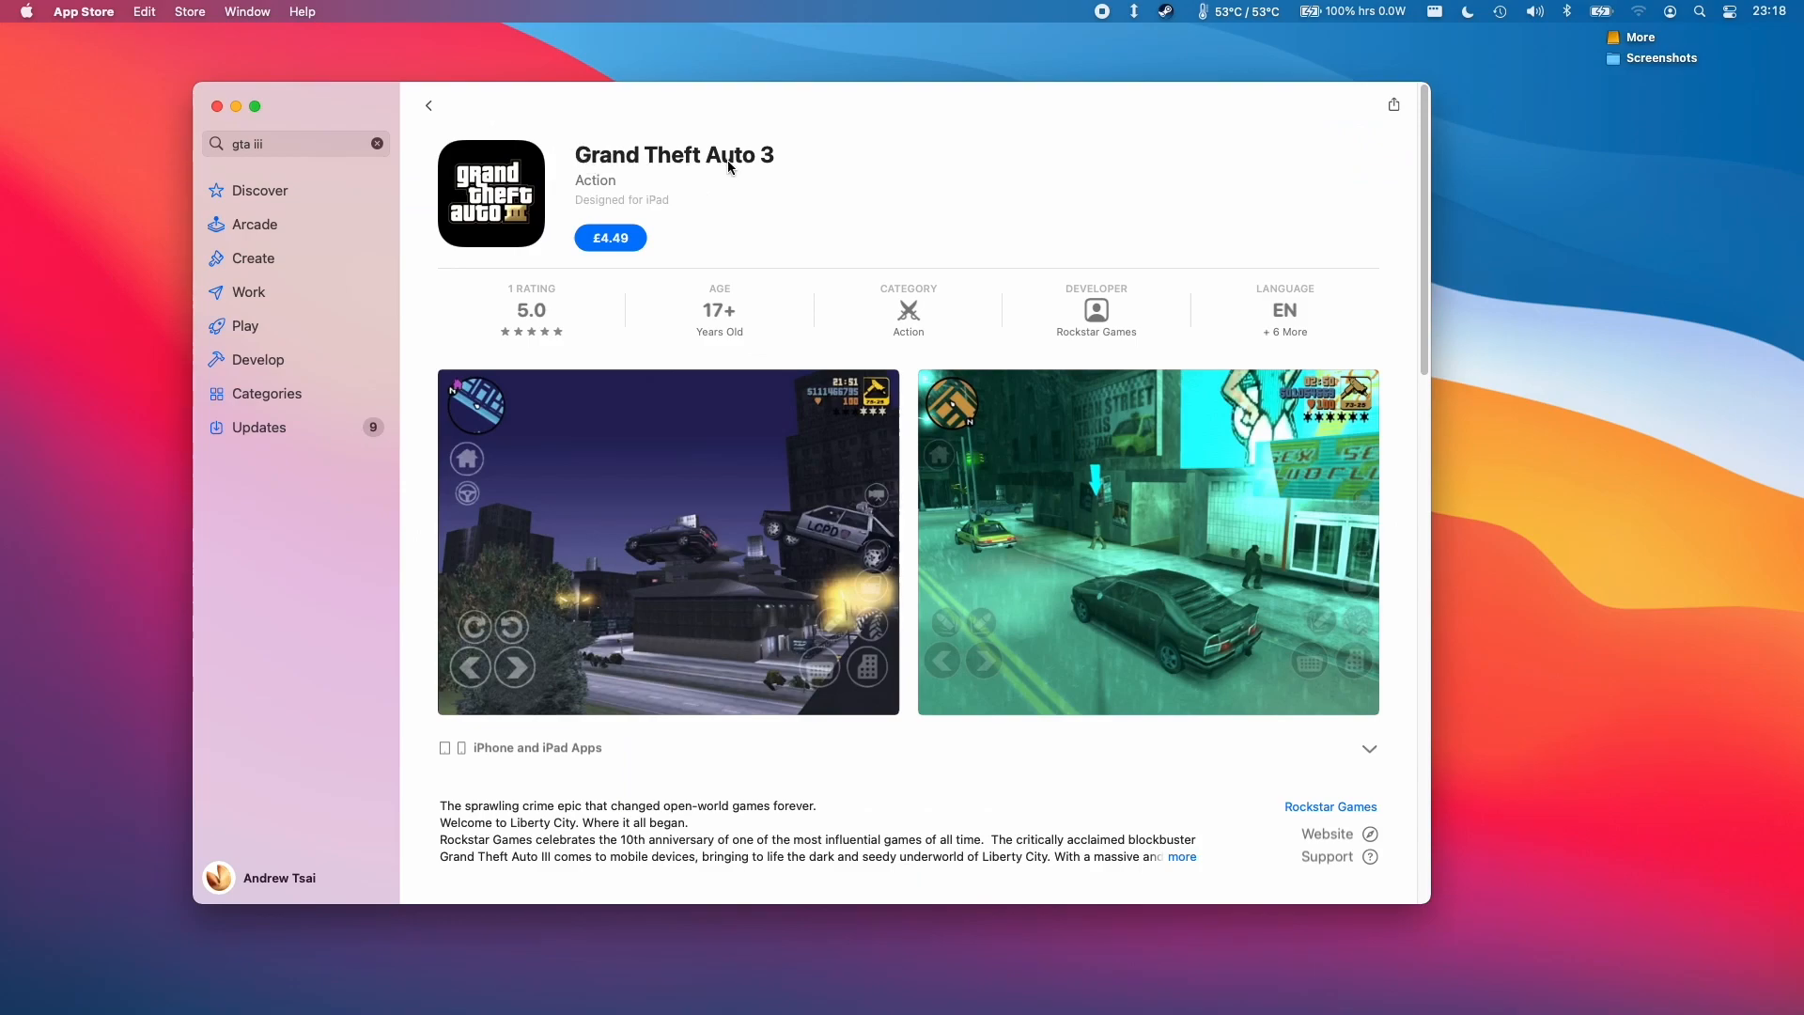
mouse_move(765, 103)
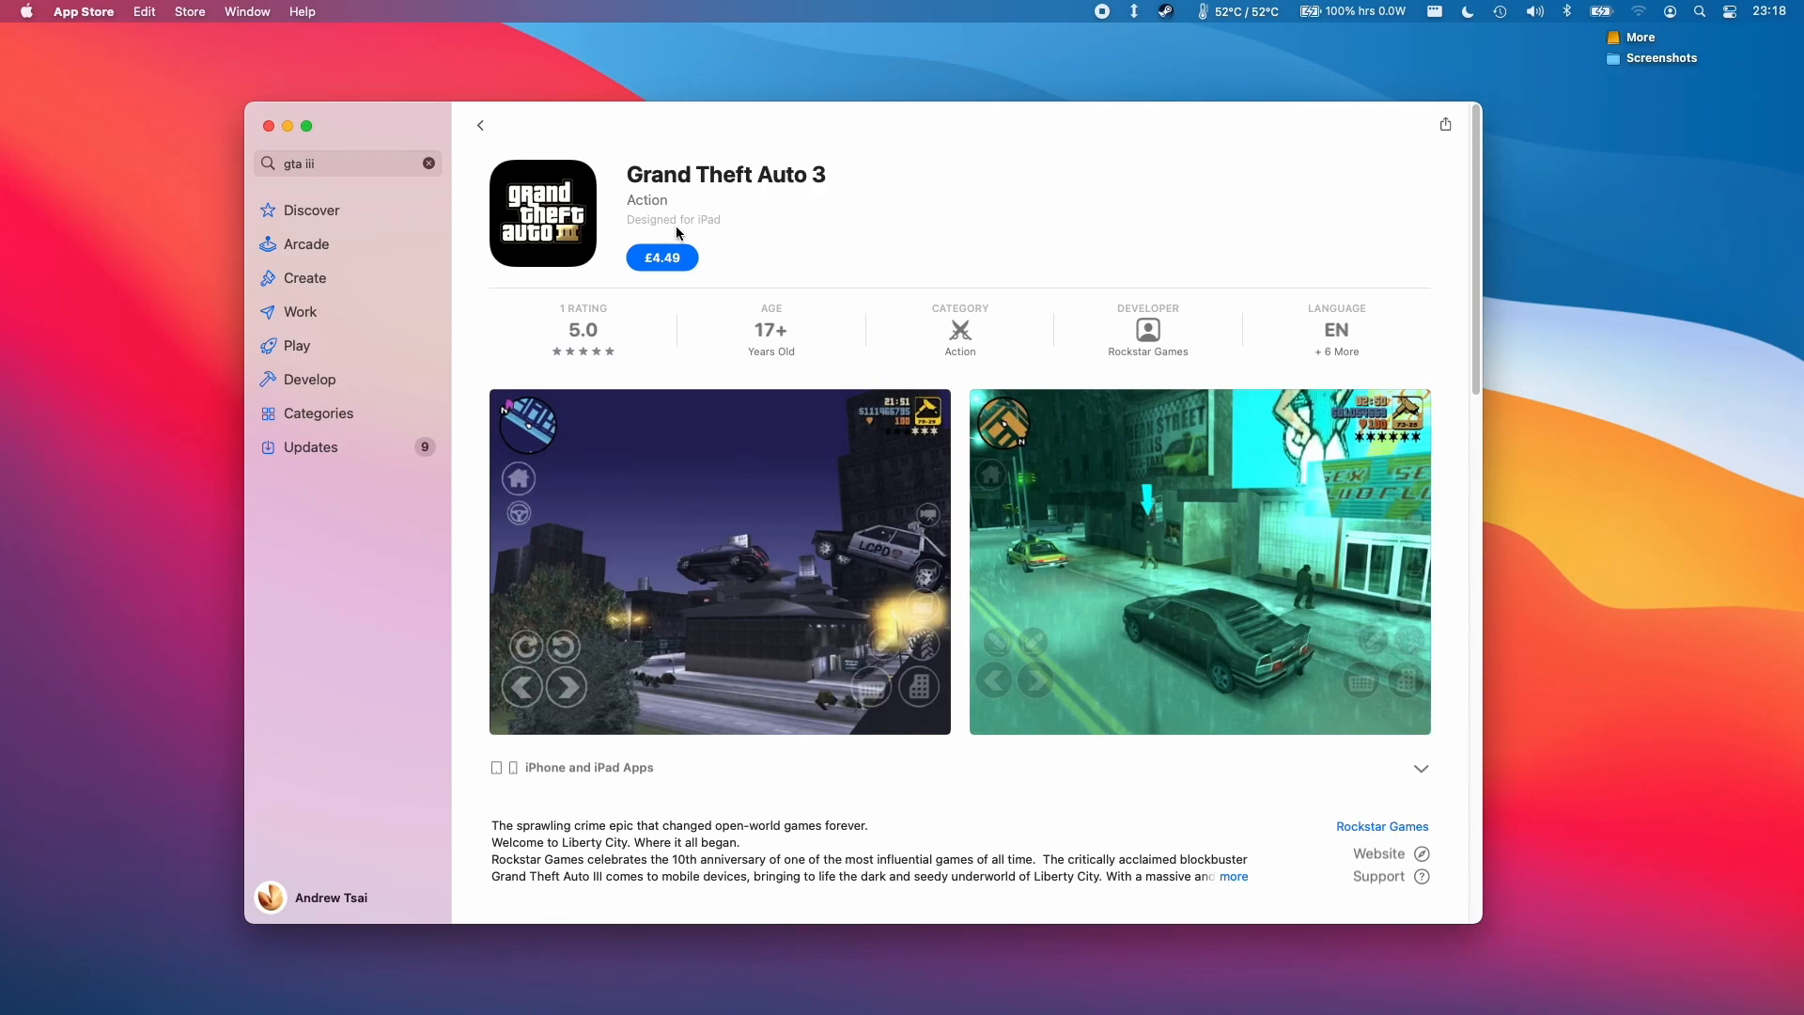
- Enlarge a screenshot on the Grand Theft Auto 3 iPad listing, then go back to the listing
left_click(719, 562)
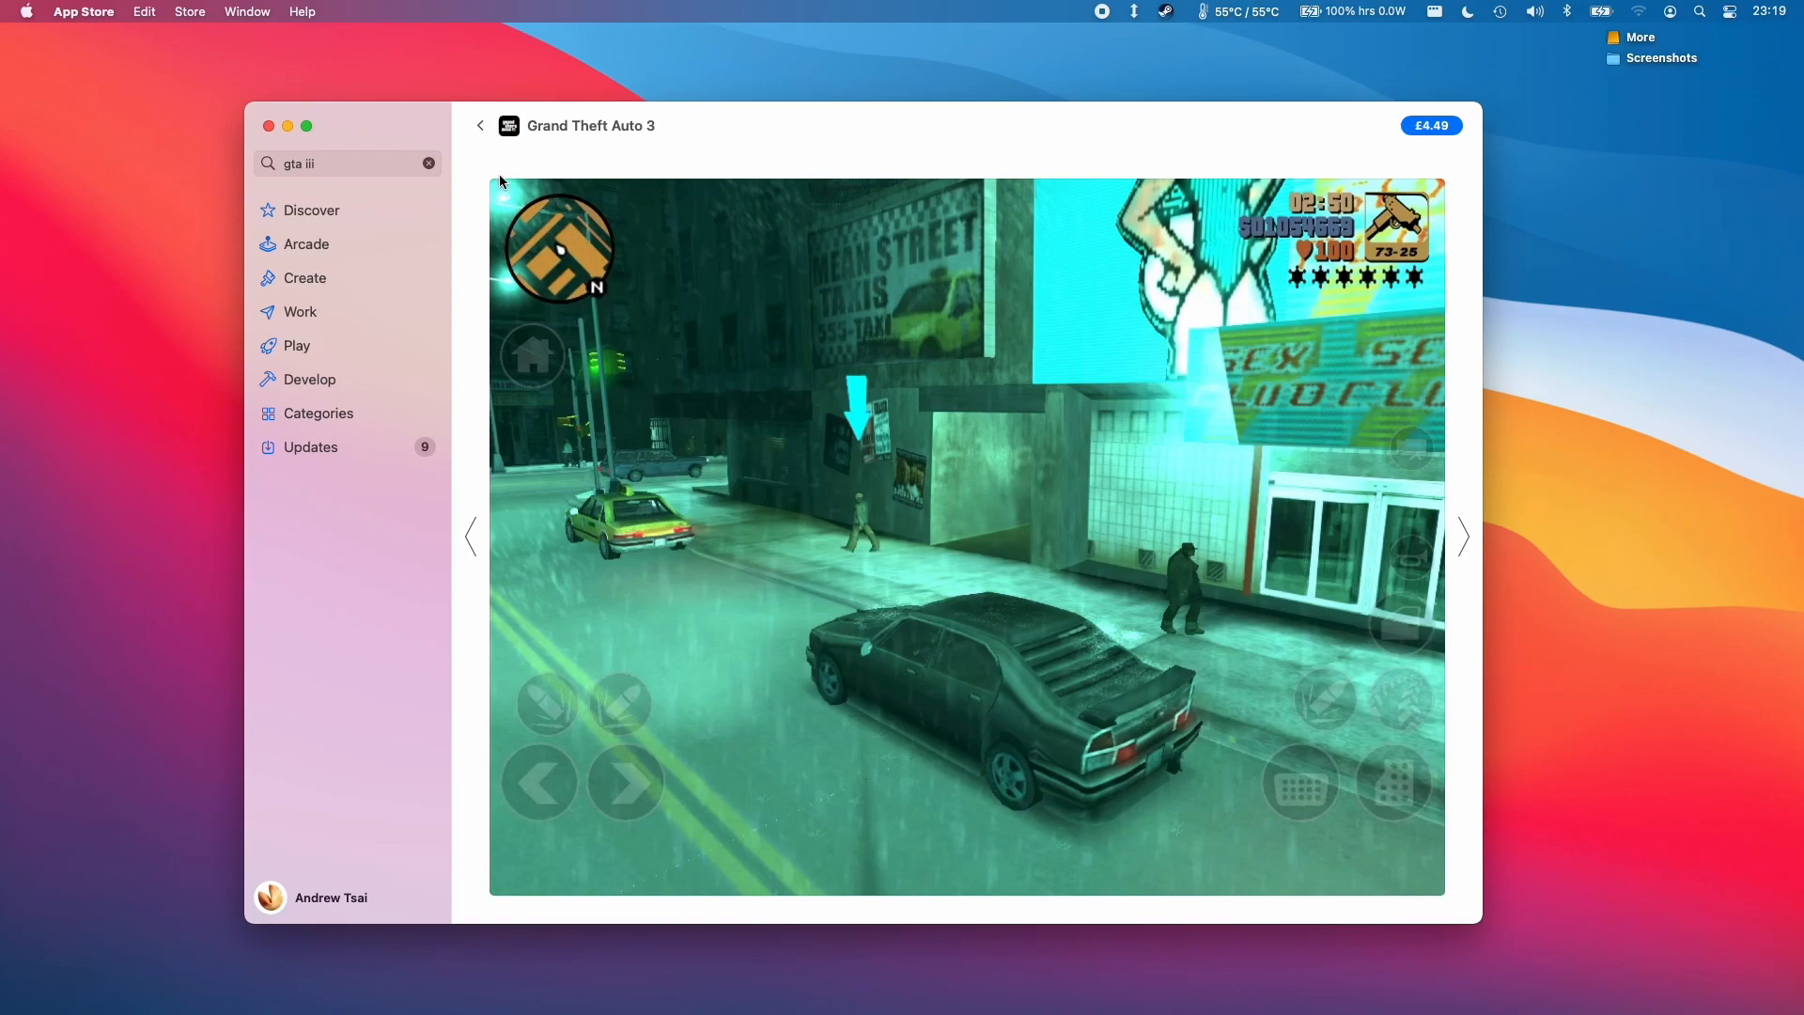
mouse_move(673, 548)
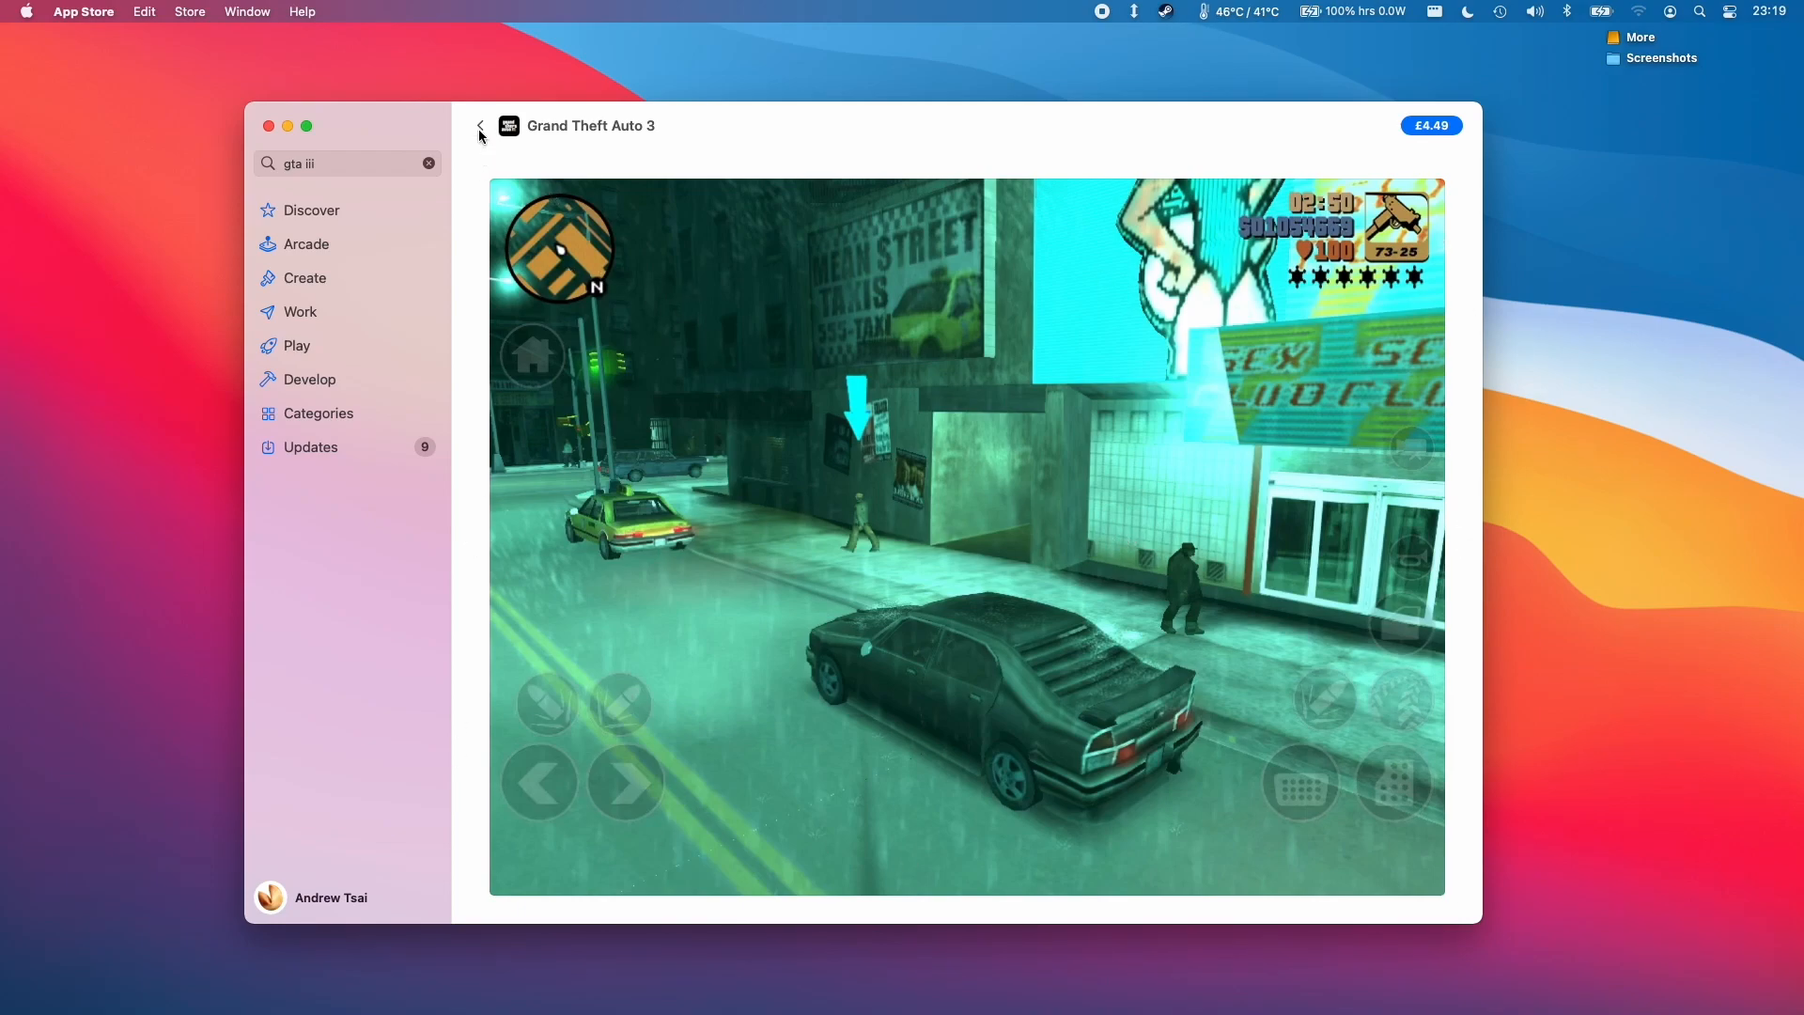
left_click(479, 126)
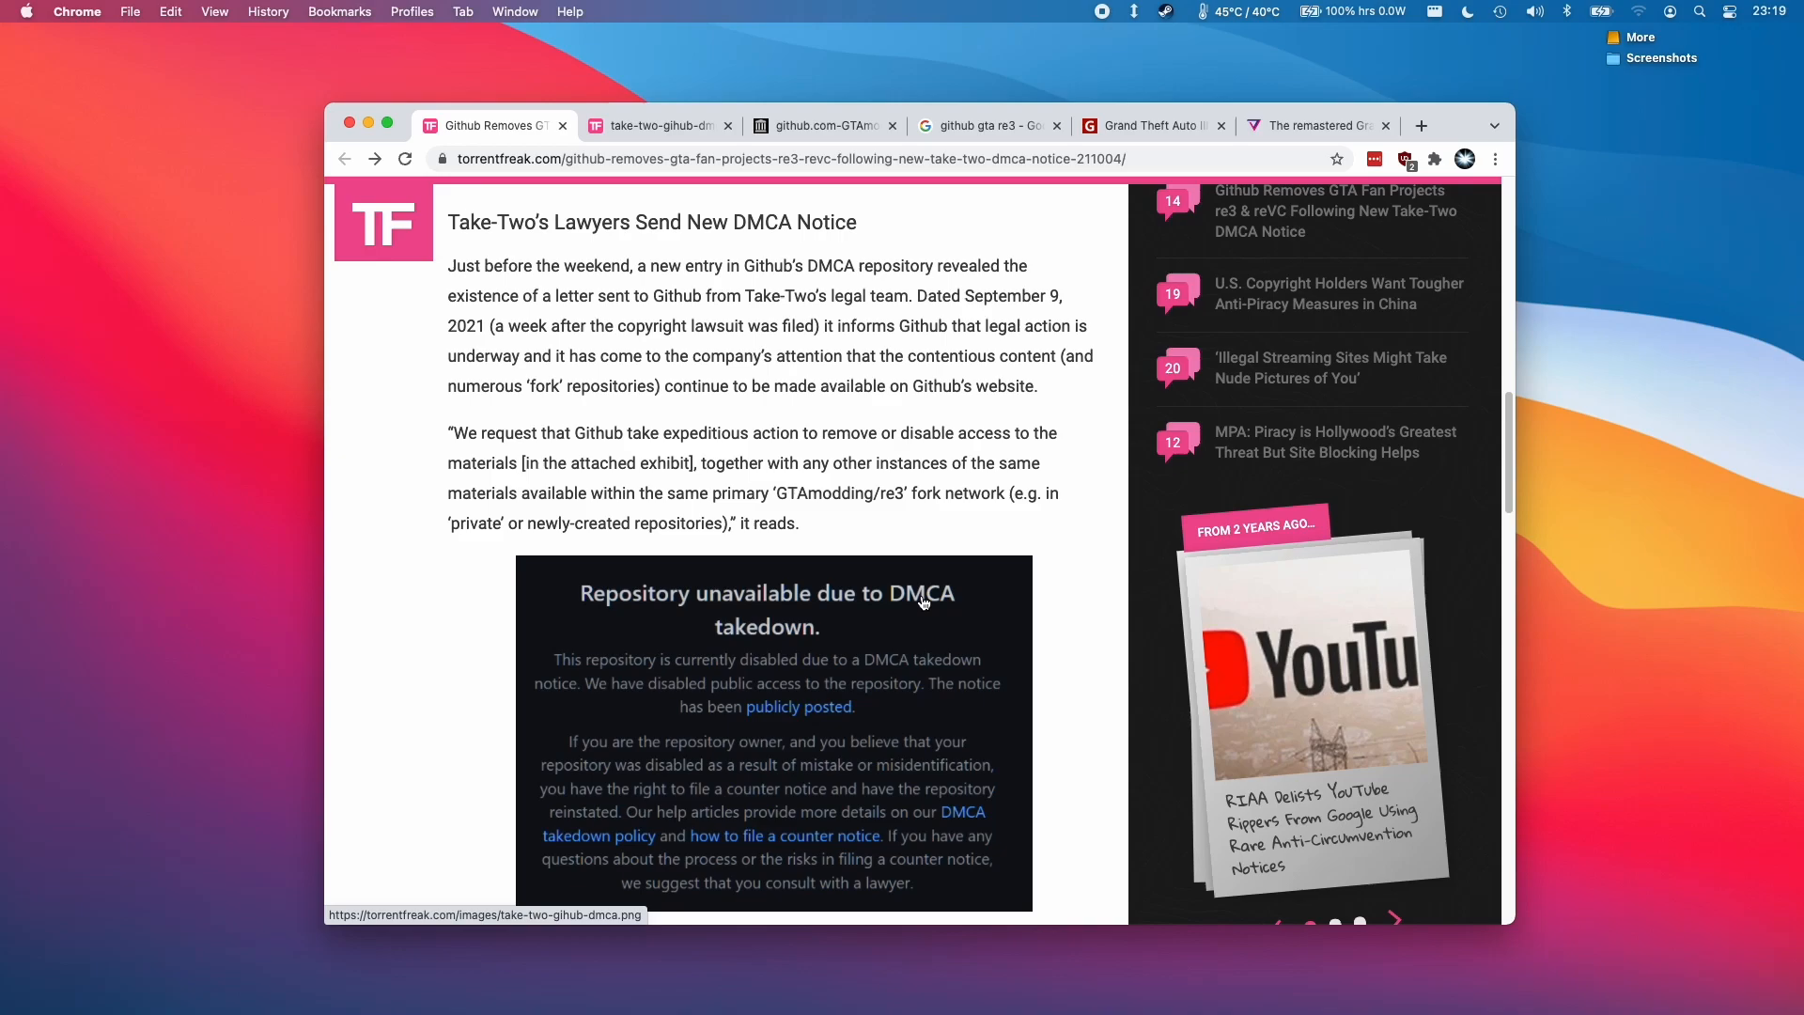
mouse_move(861, 528)
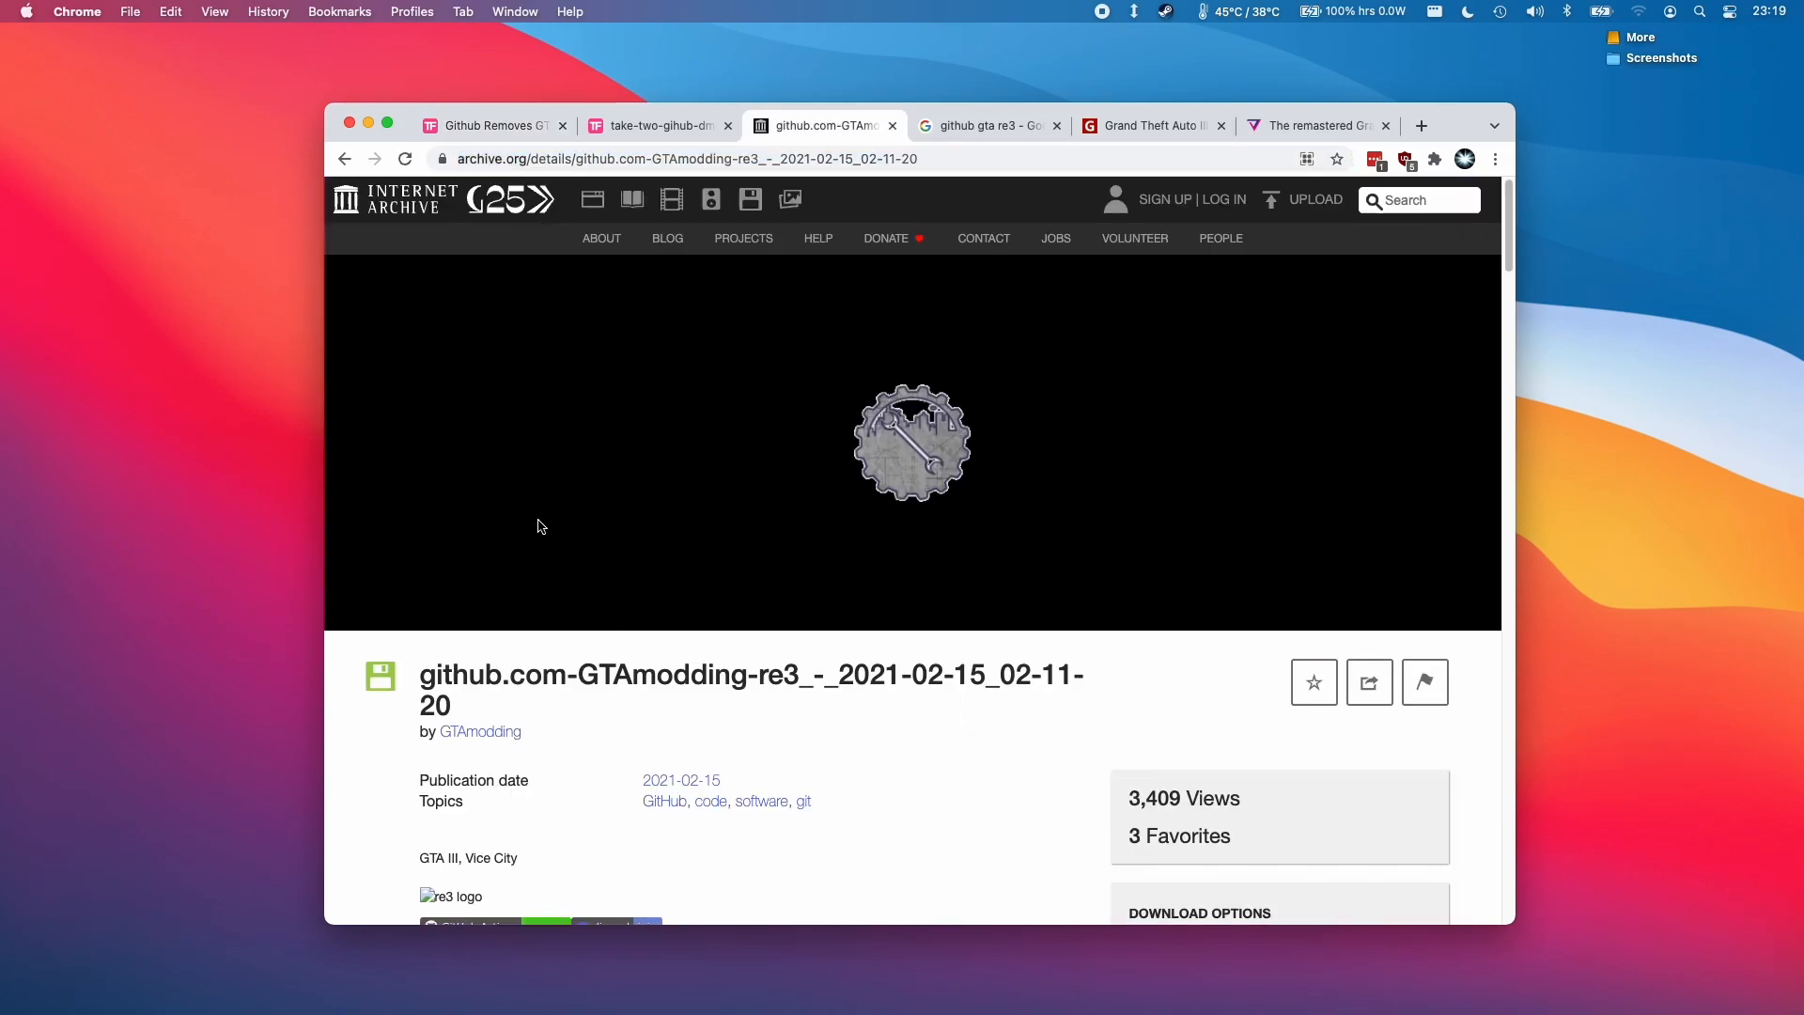
- Scroll the archived GTAmodding re3 repository page down to its Installation notes
scroll("down", 3)
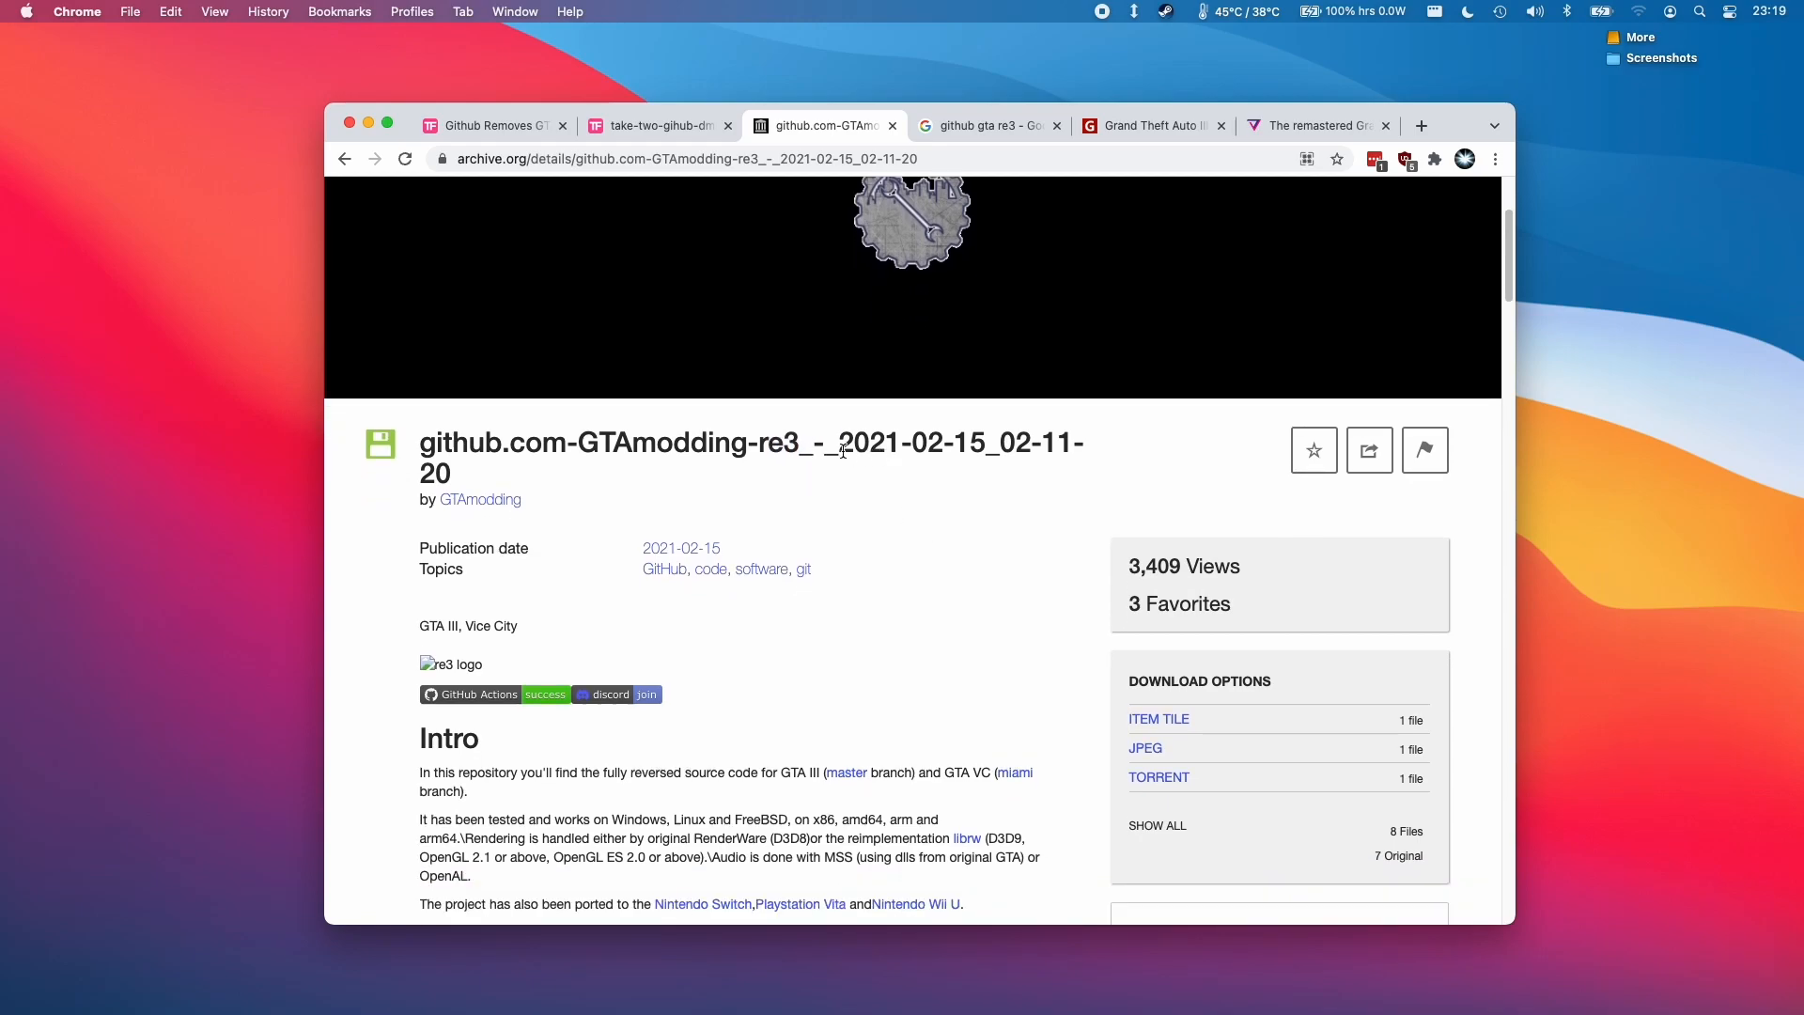
mouse_move(915, 453)
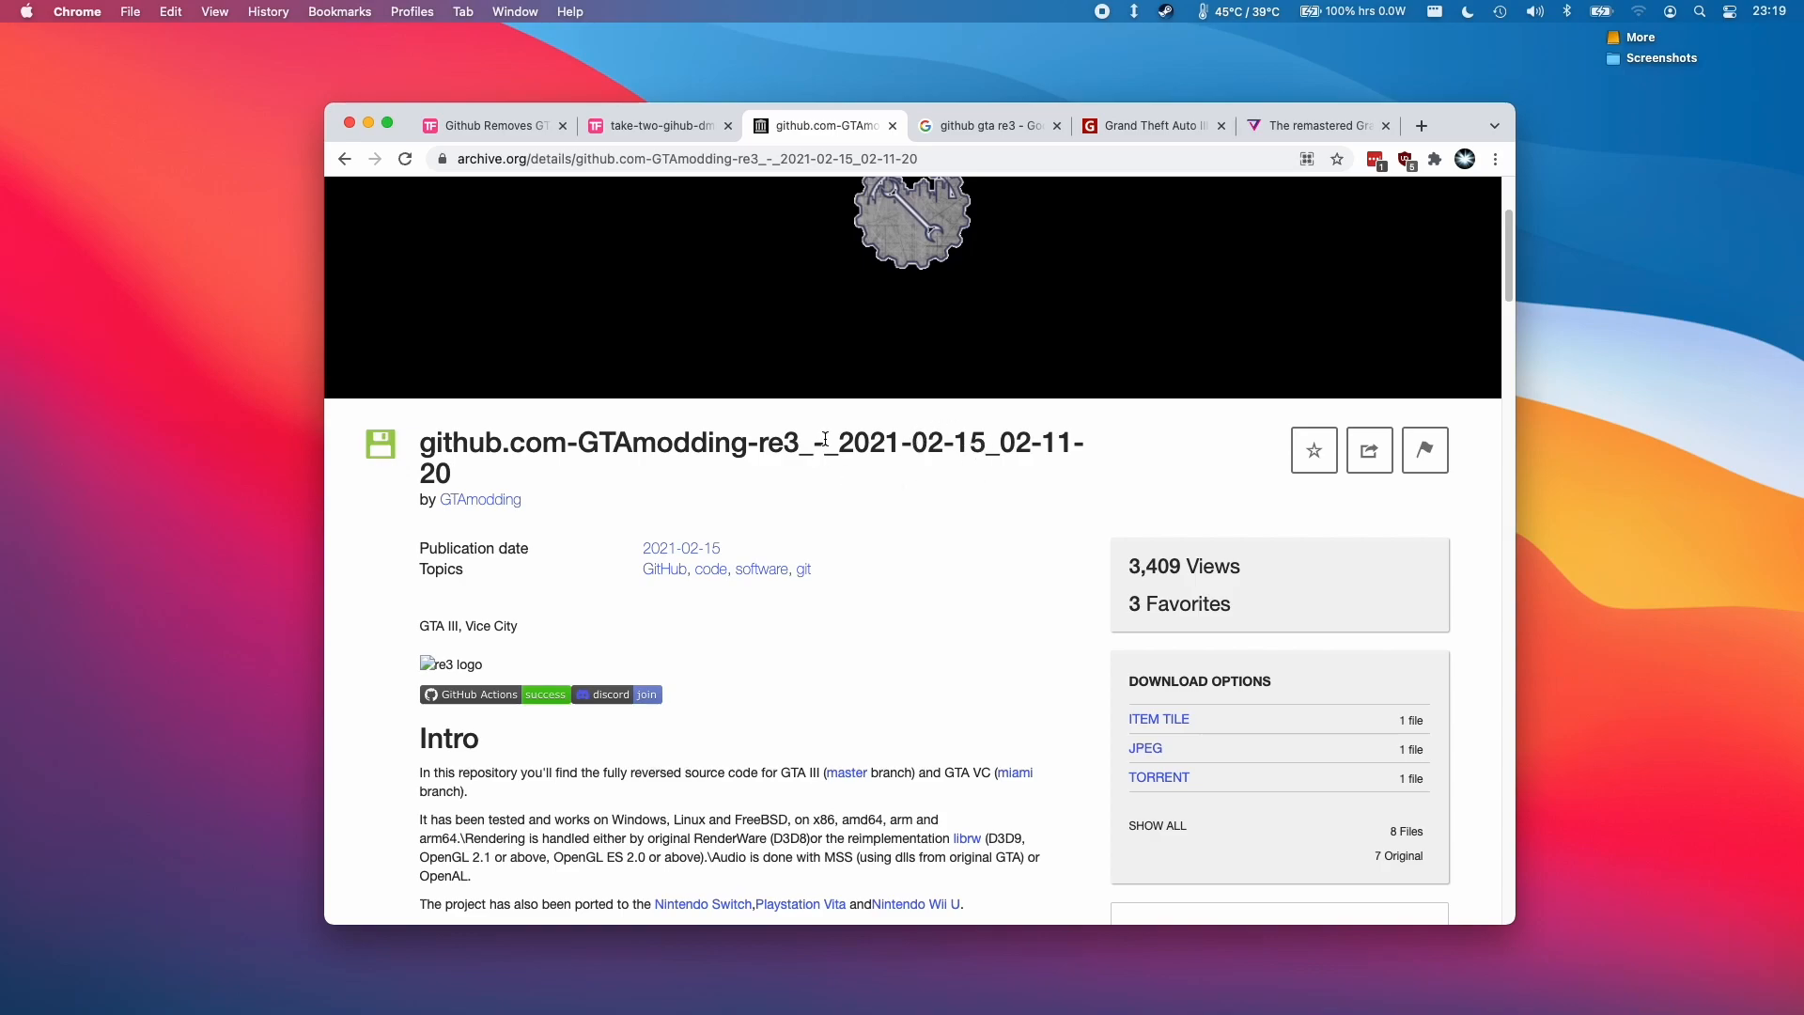
scroll("down", 3)
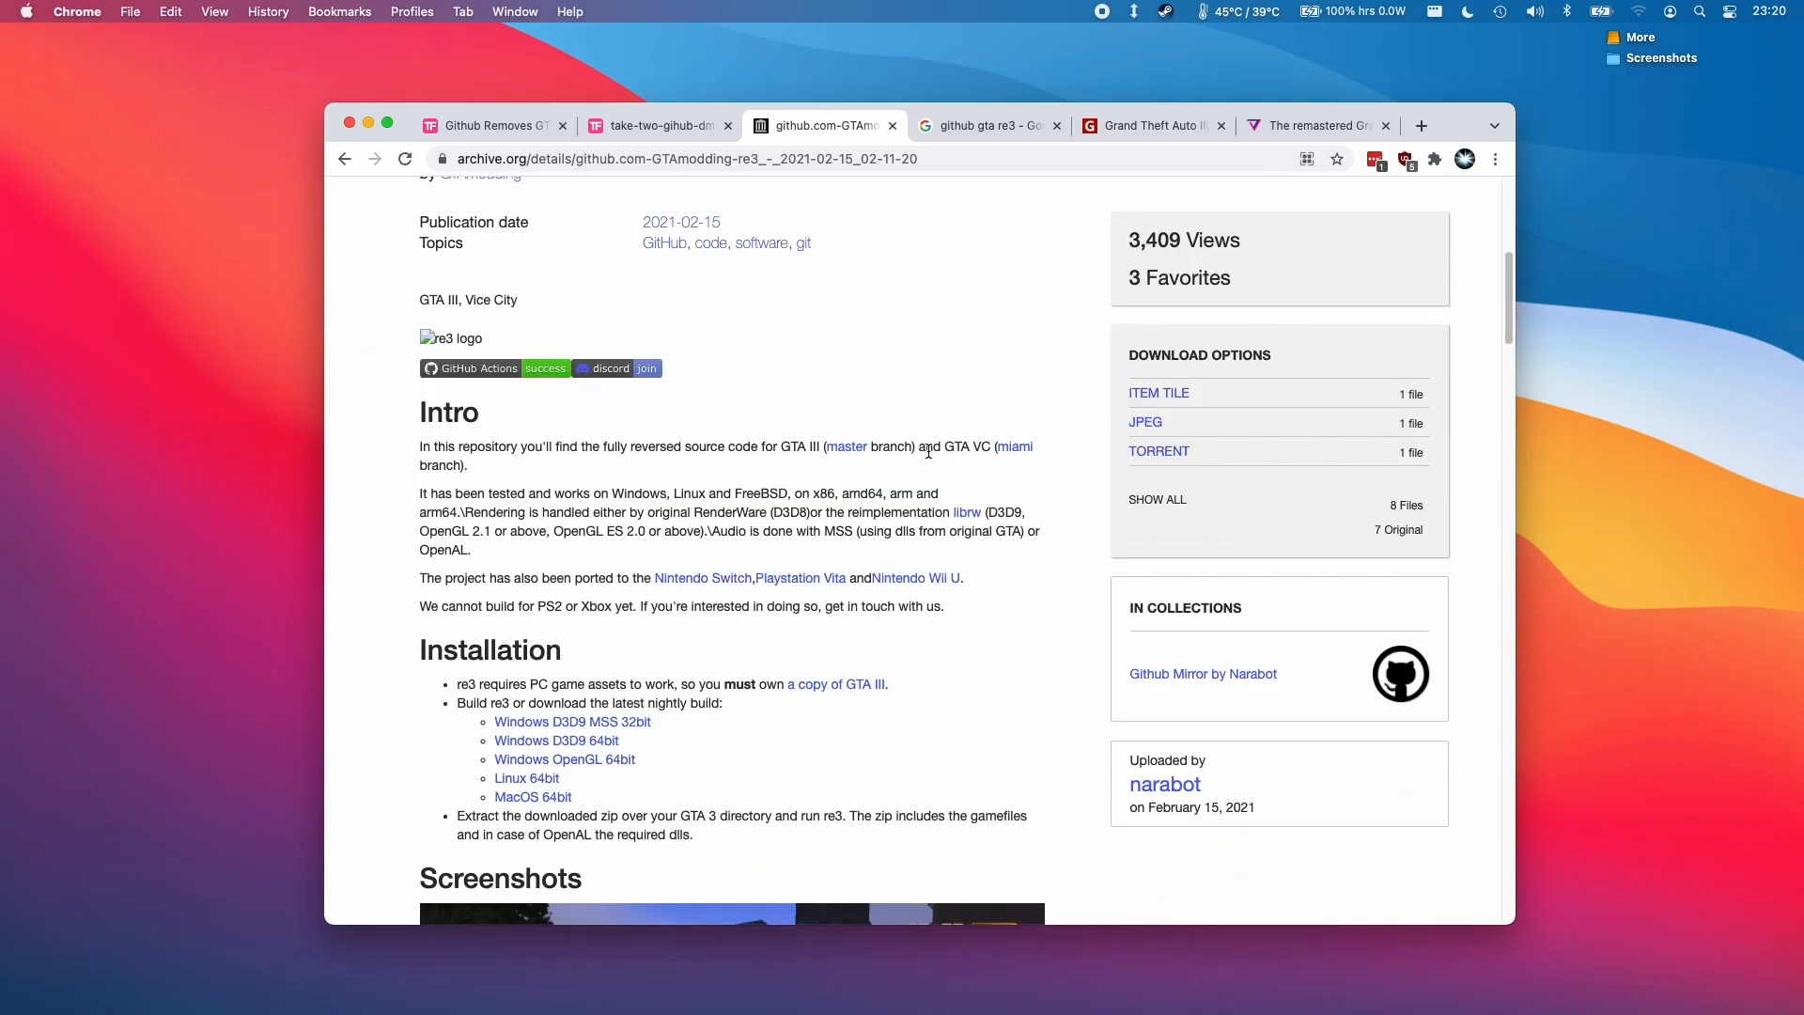
mouse_move(758, 519)
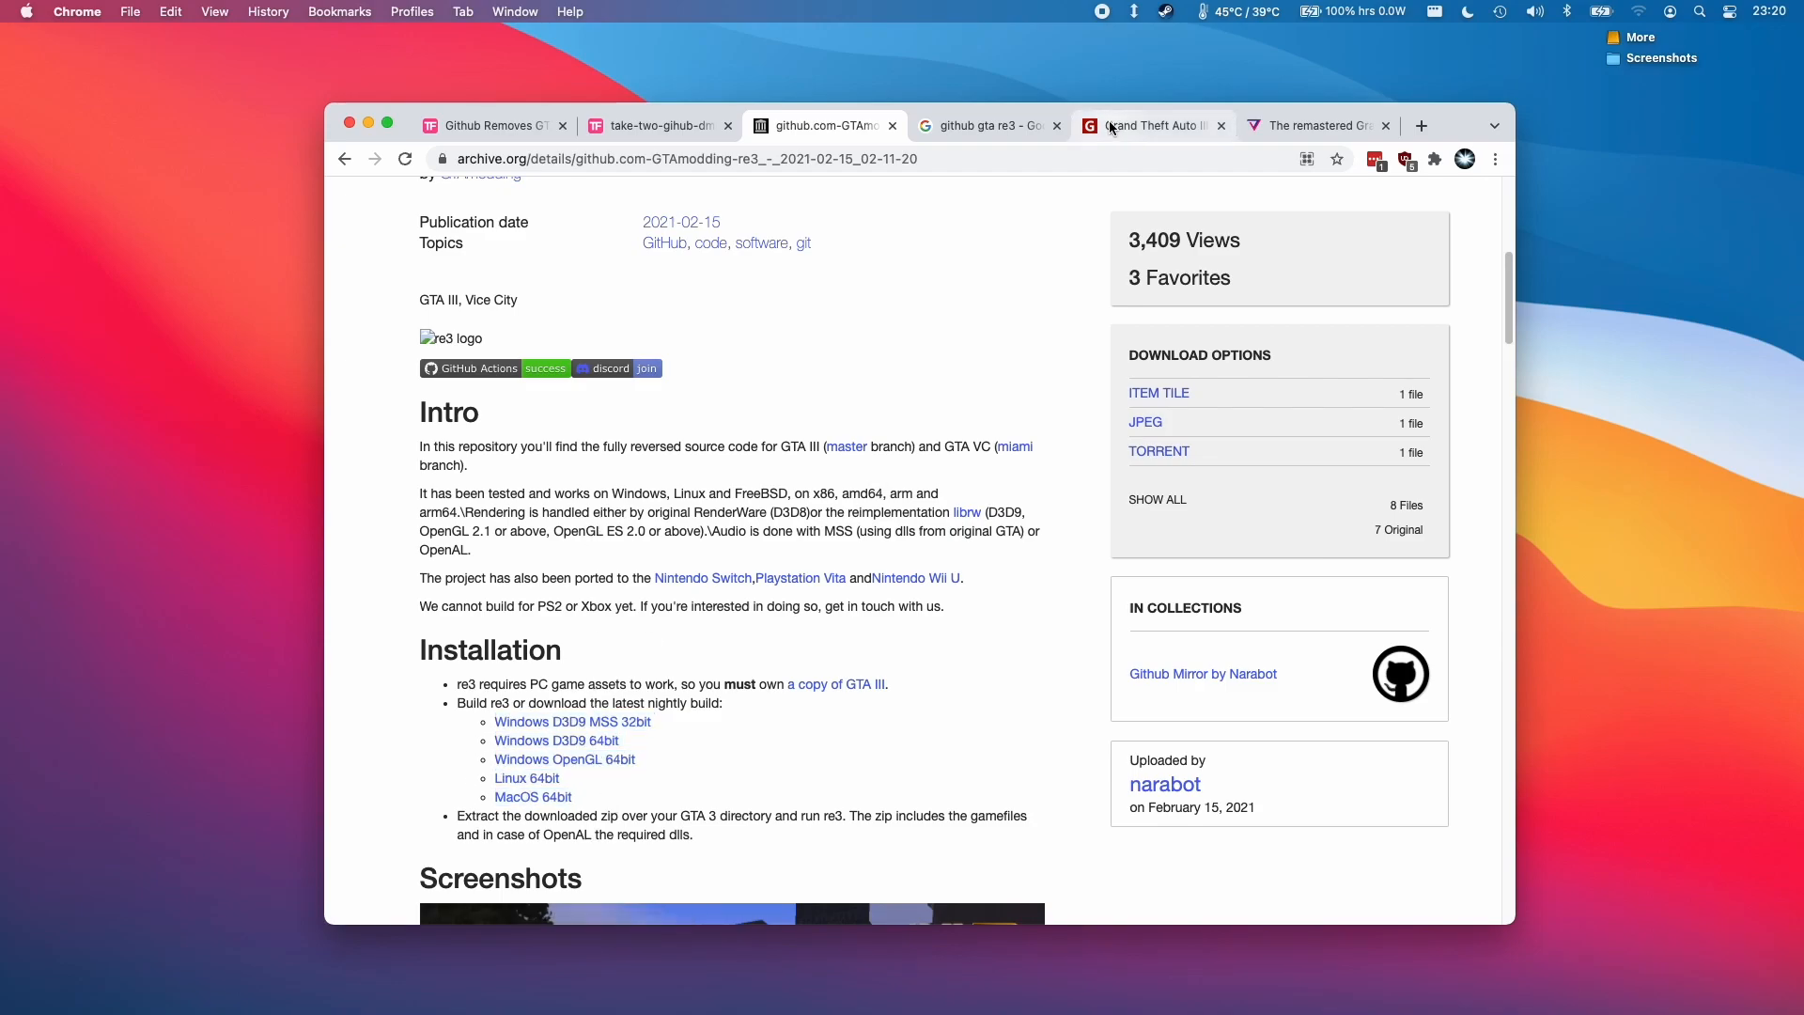
- Start the free download of the GTA III RE3 mod archive from GRYOnline.pl's first server
left_click(1150, 126)
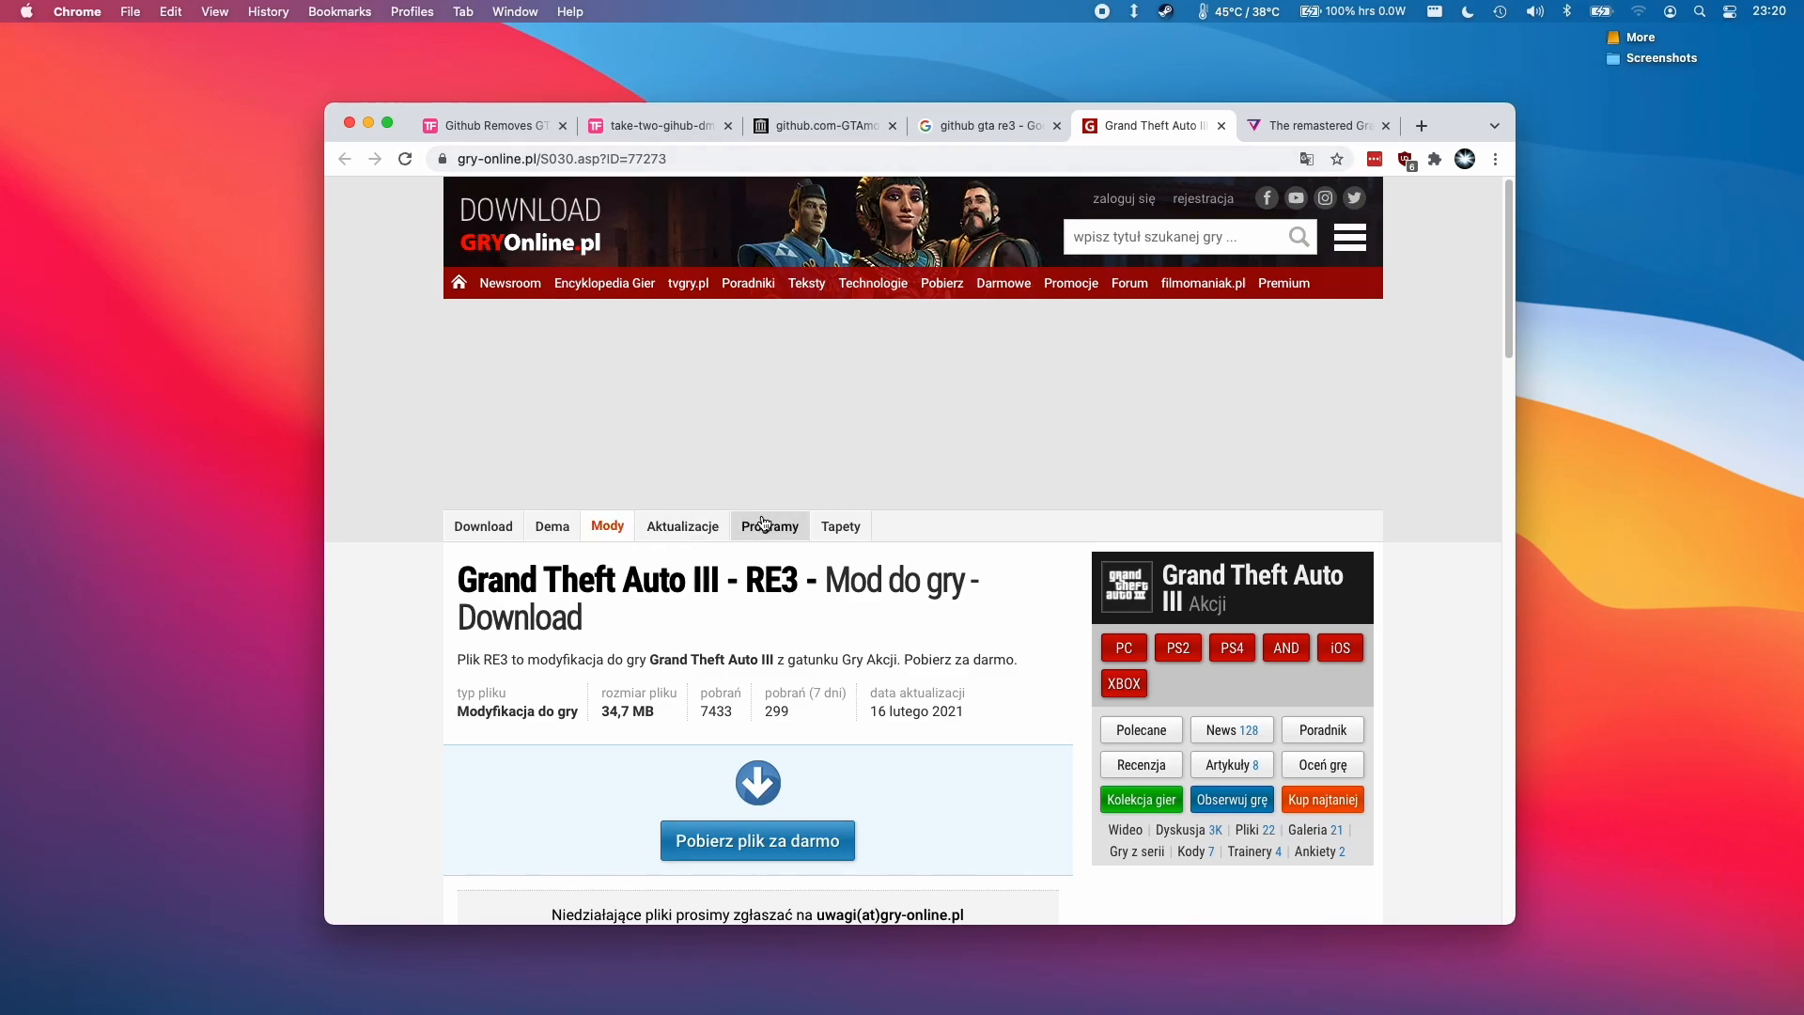
mouse_move(891, 520)
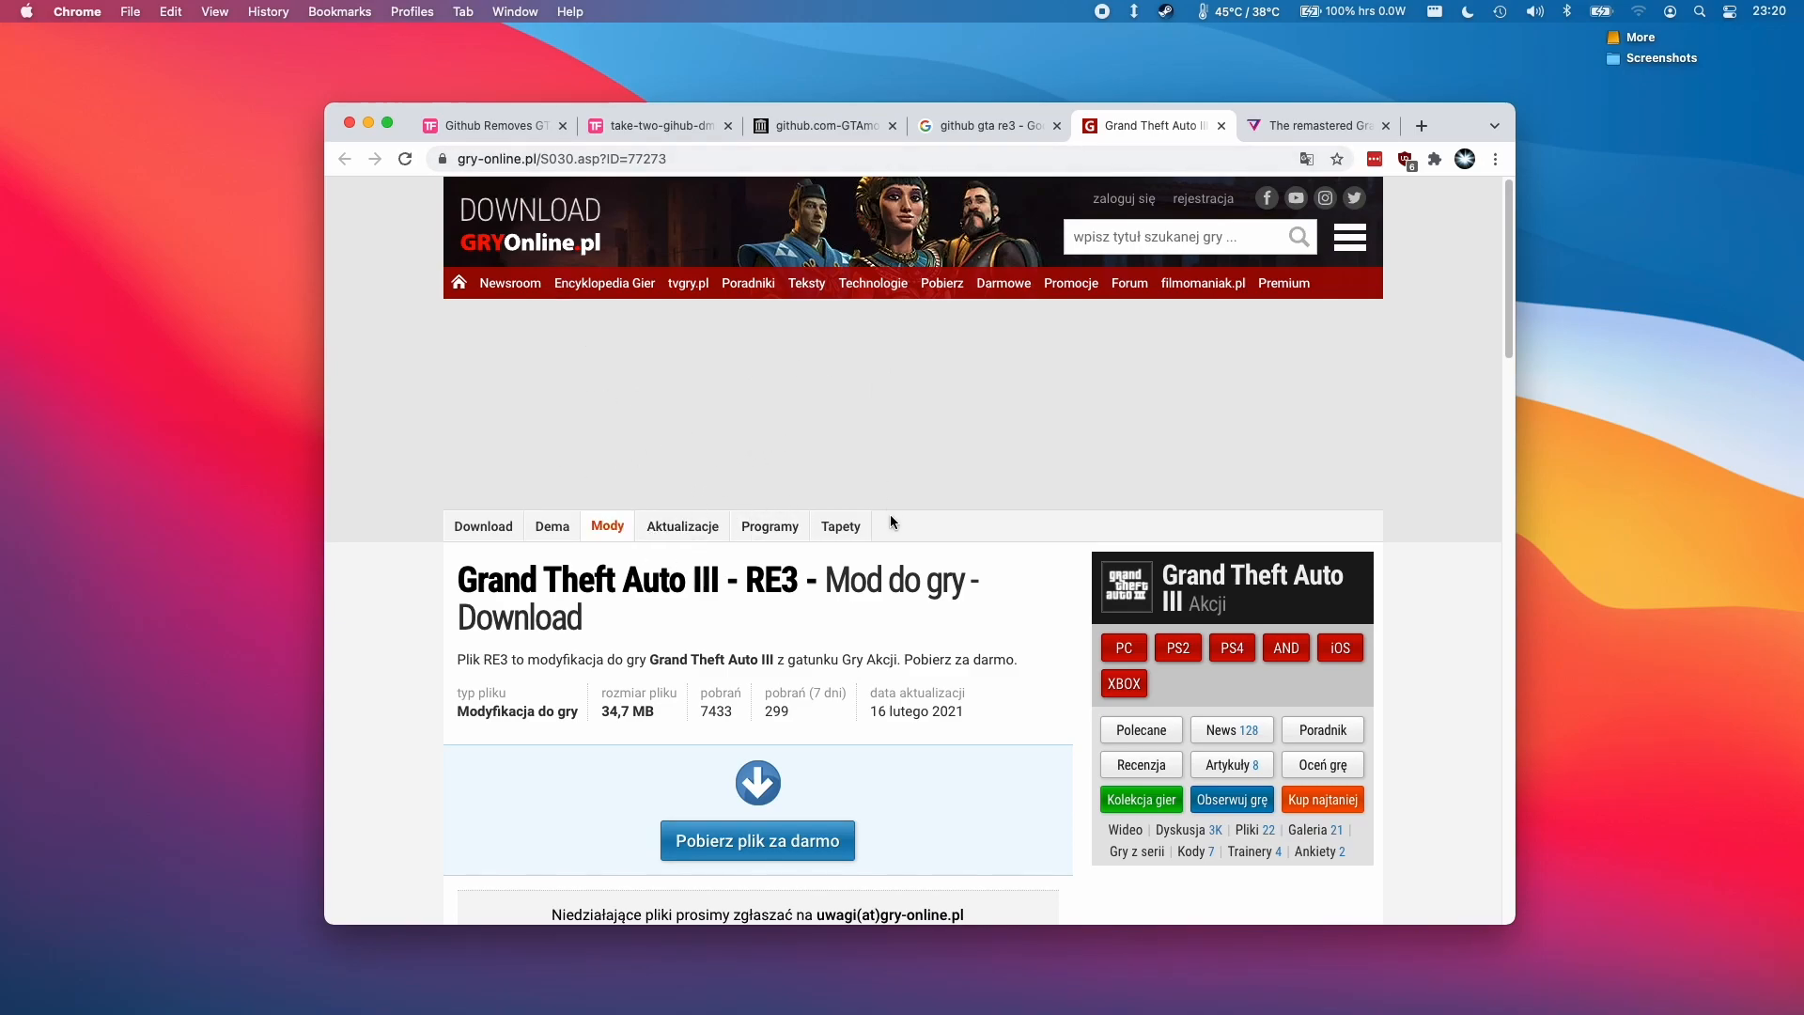
scroll("down", 3)
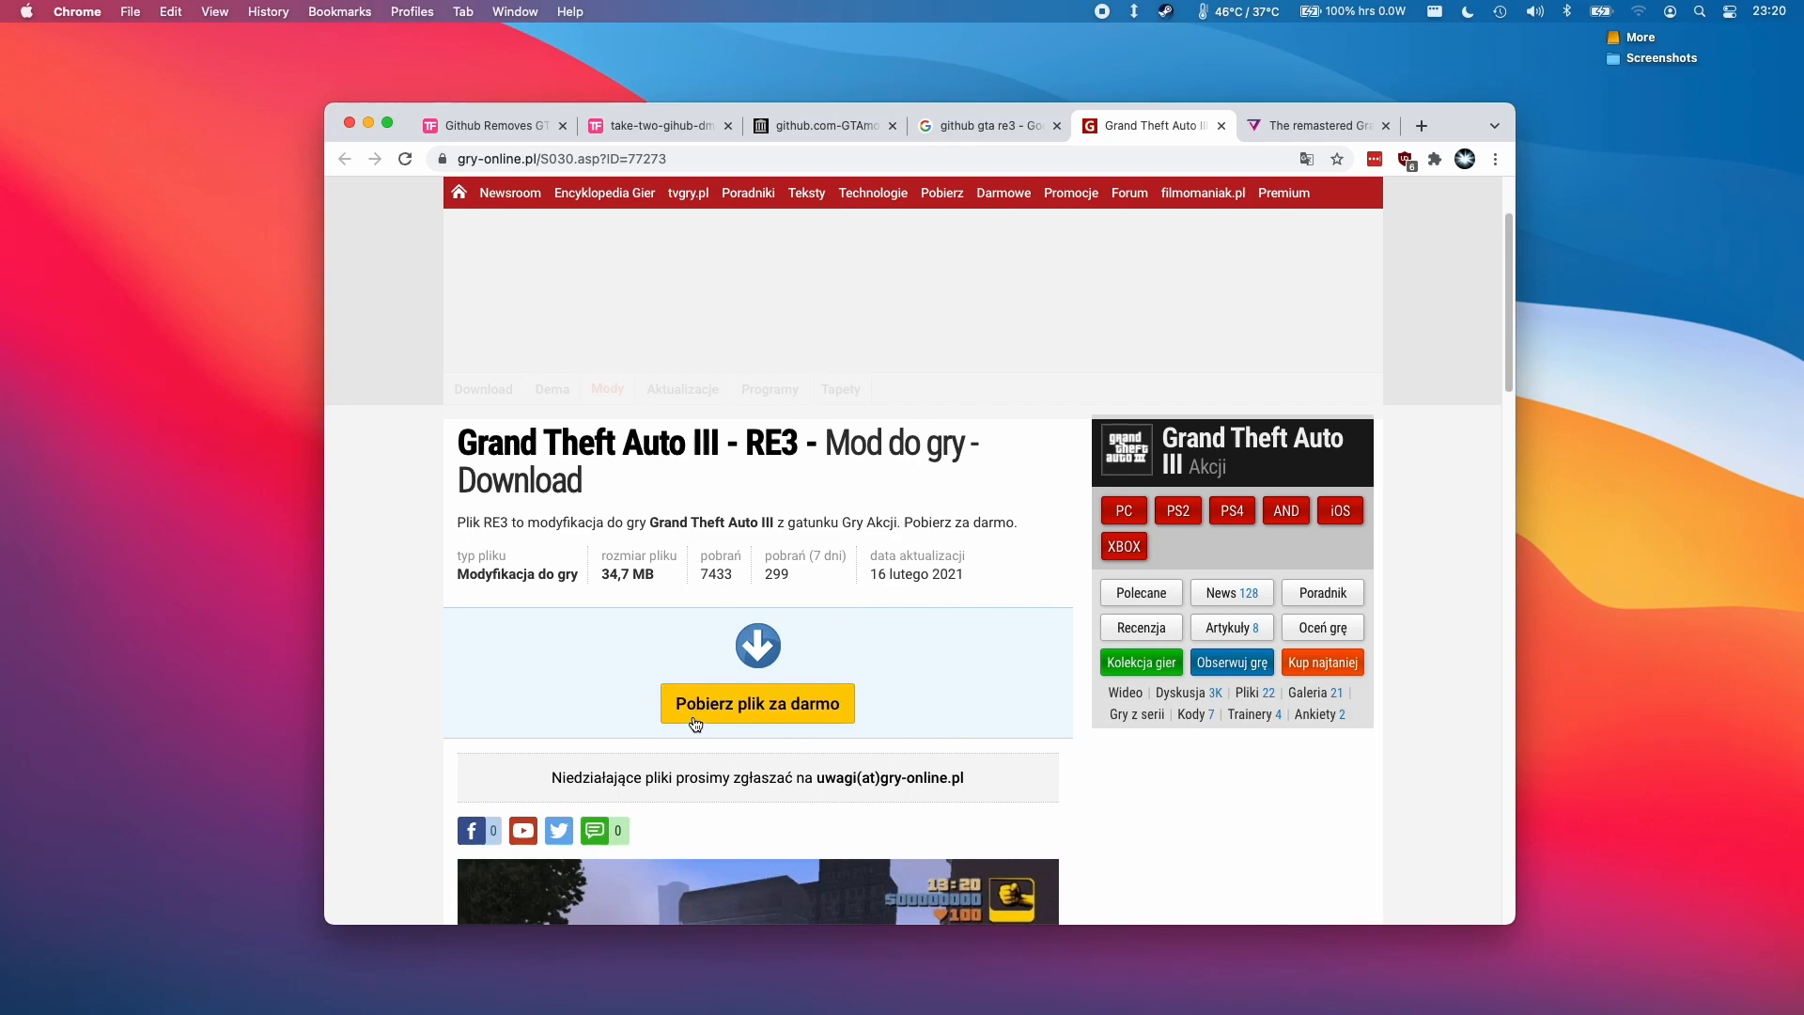
left_click(757, 703)
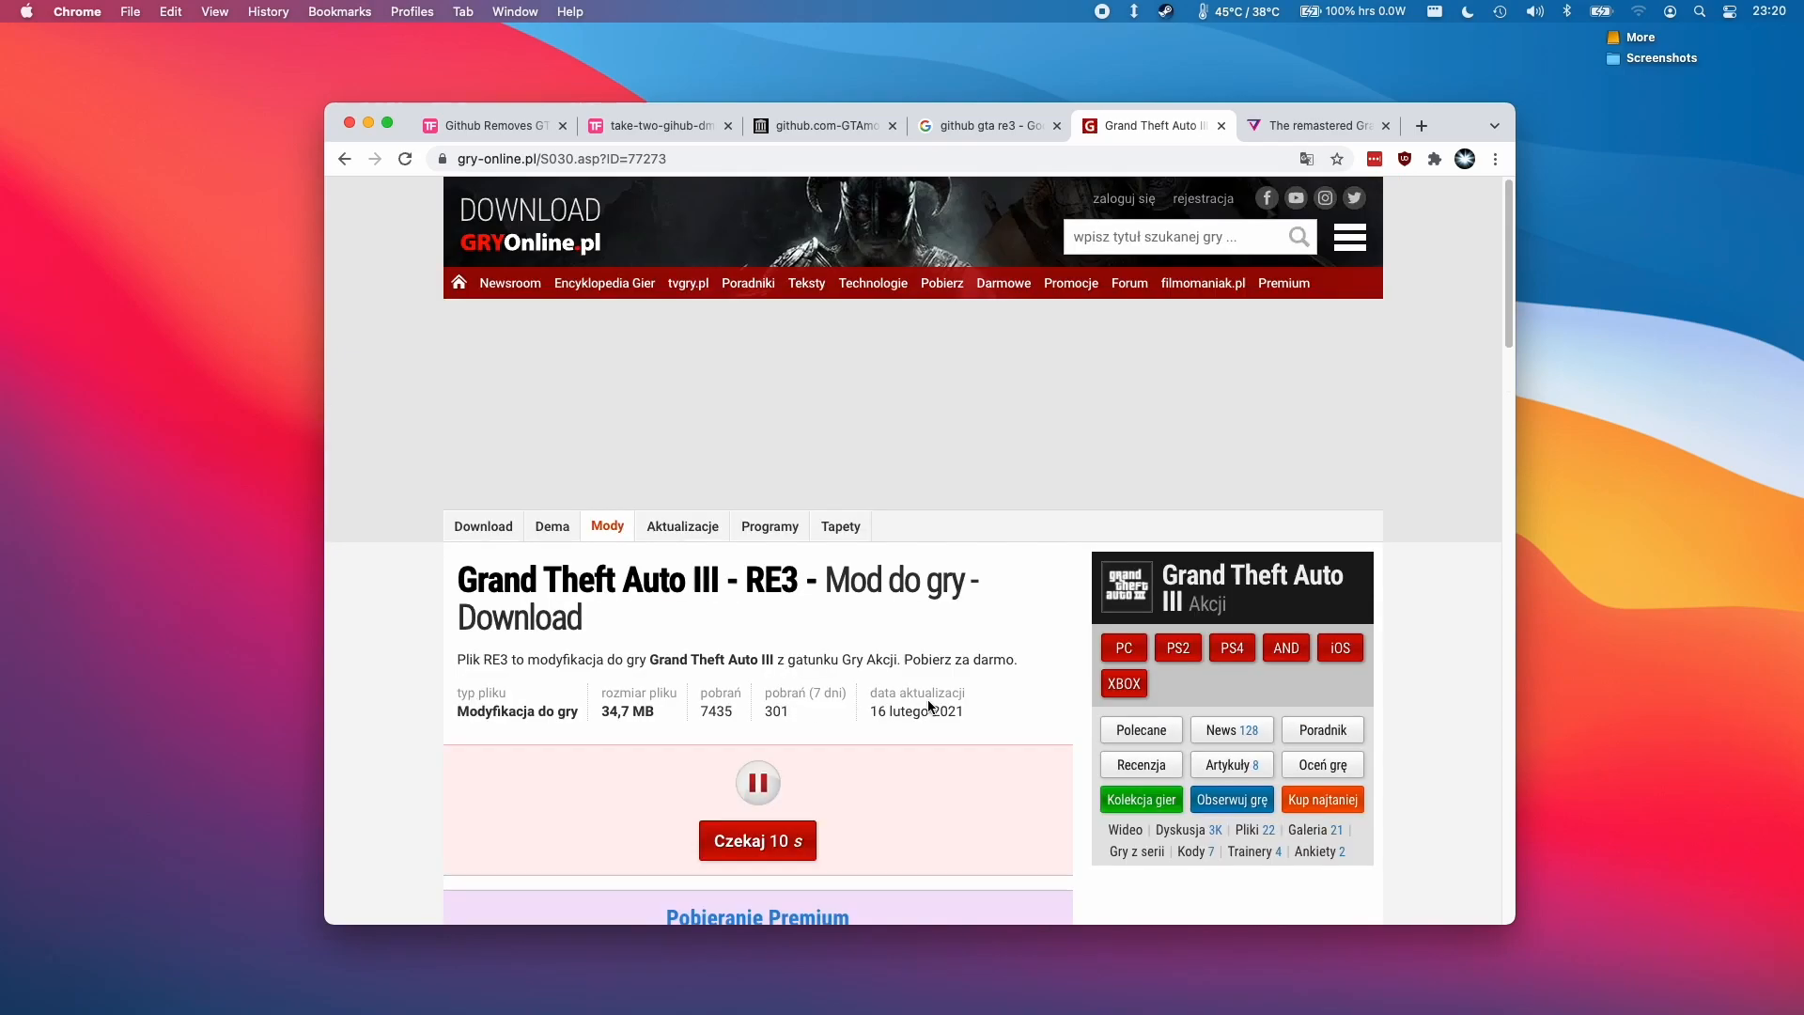
scroll("down", 3)
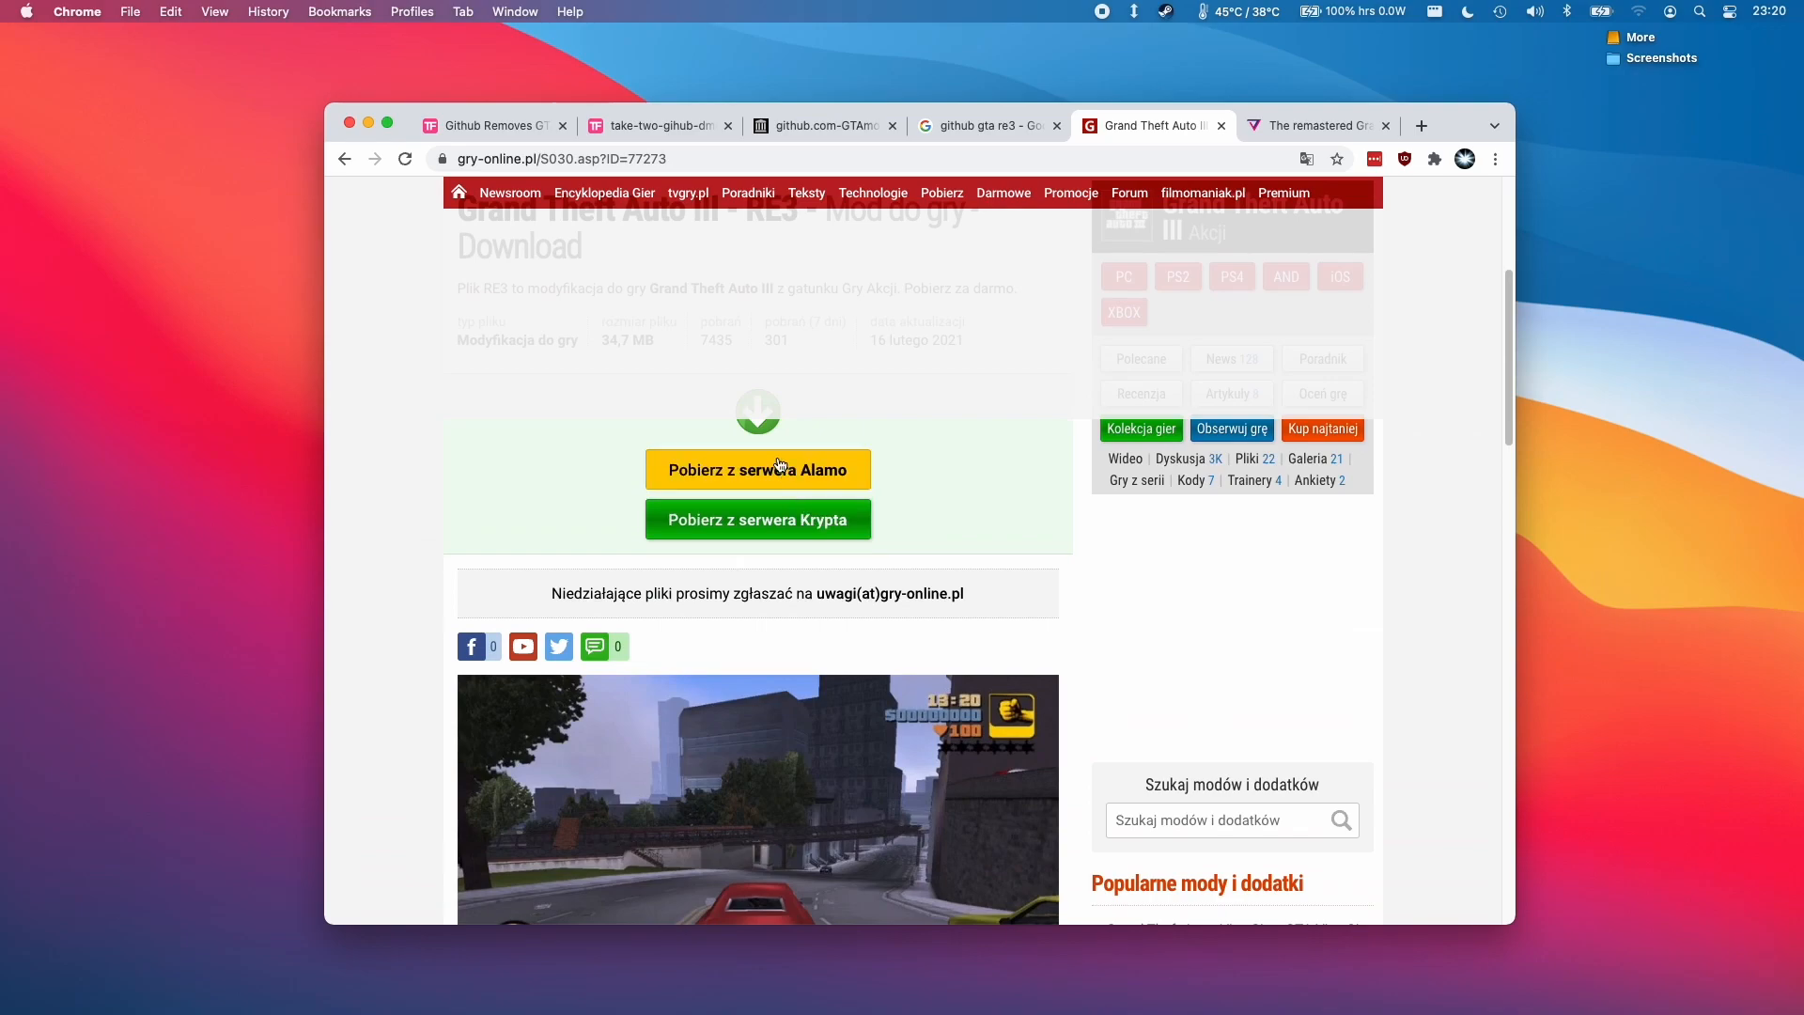
left_click(758, 470)
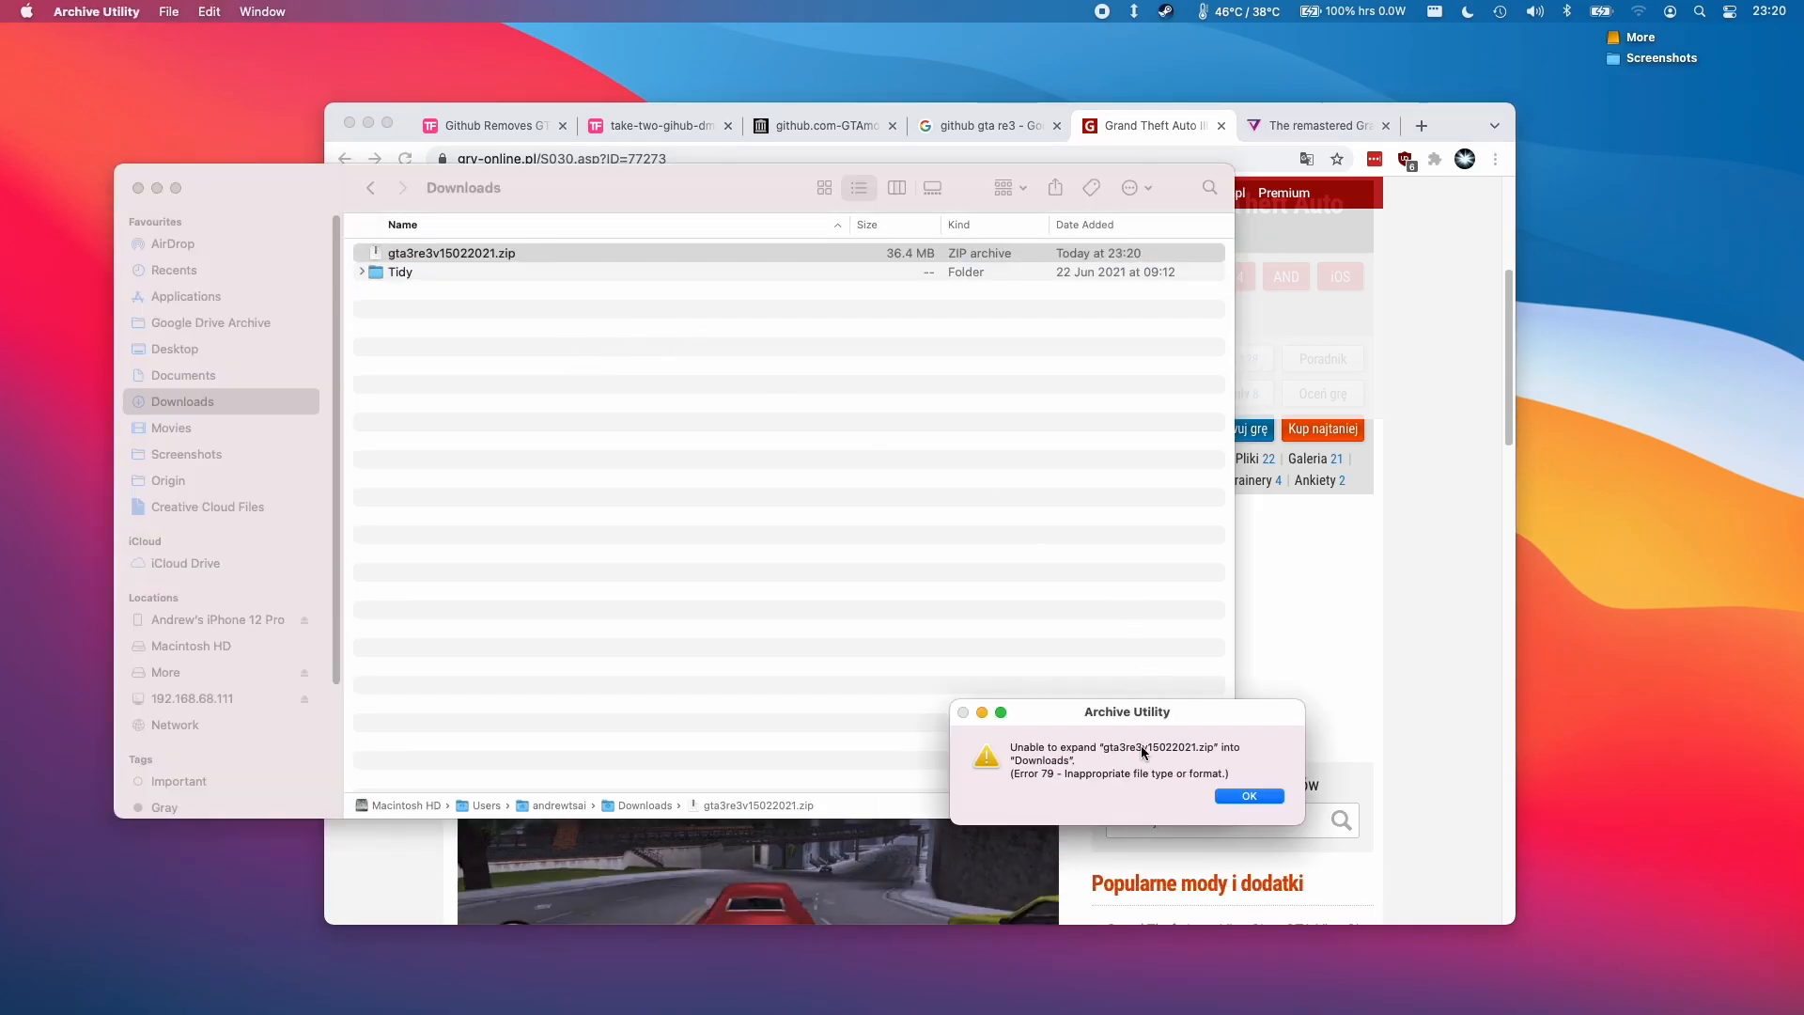
- Set aside the expansion error and unpack gta3re3v15022021.zip with The Unarchiver instead
left_click_drag(1127, 711, 912, 419)
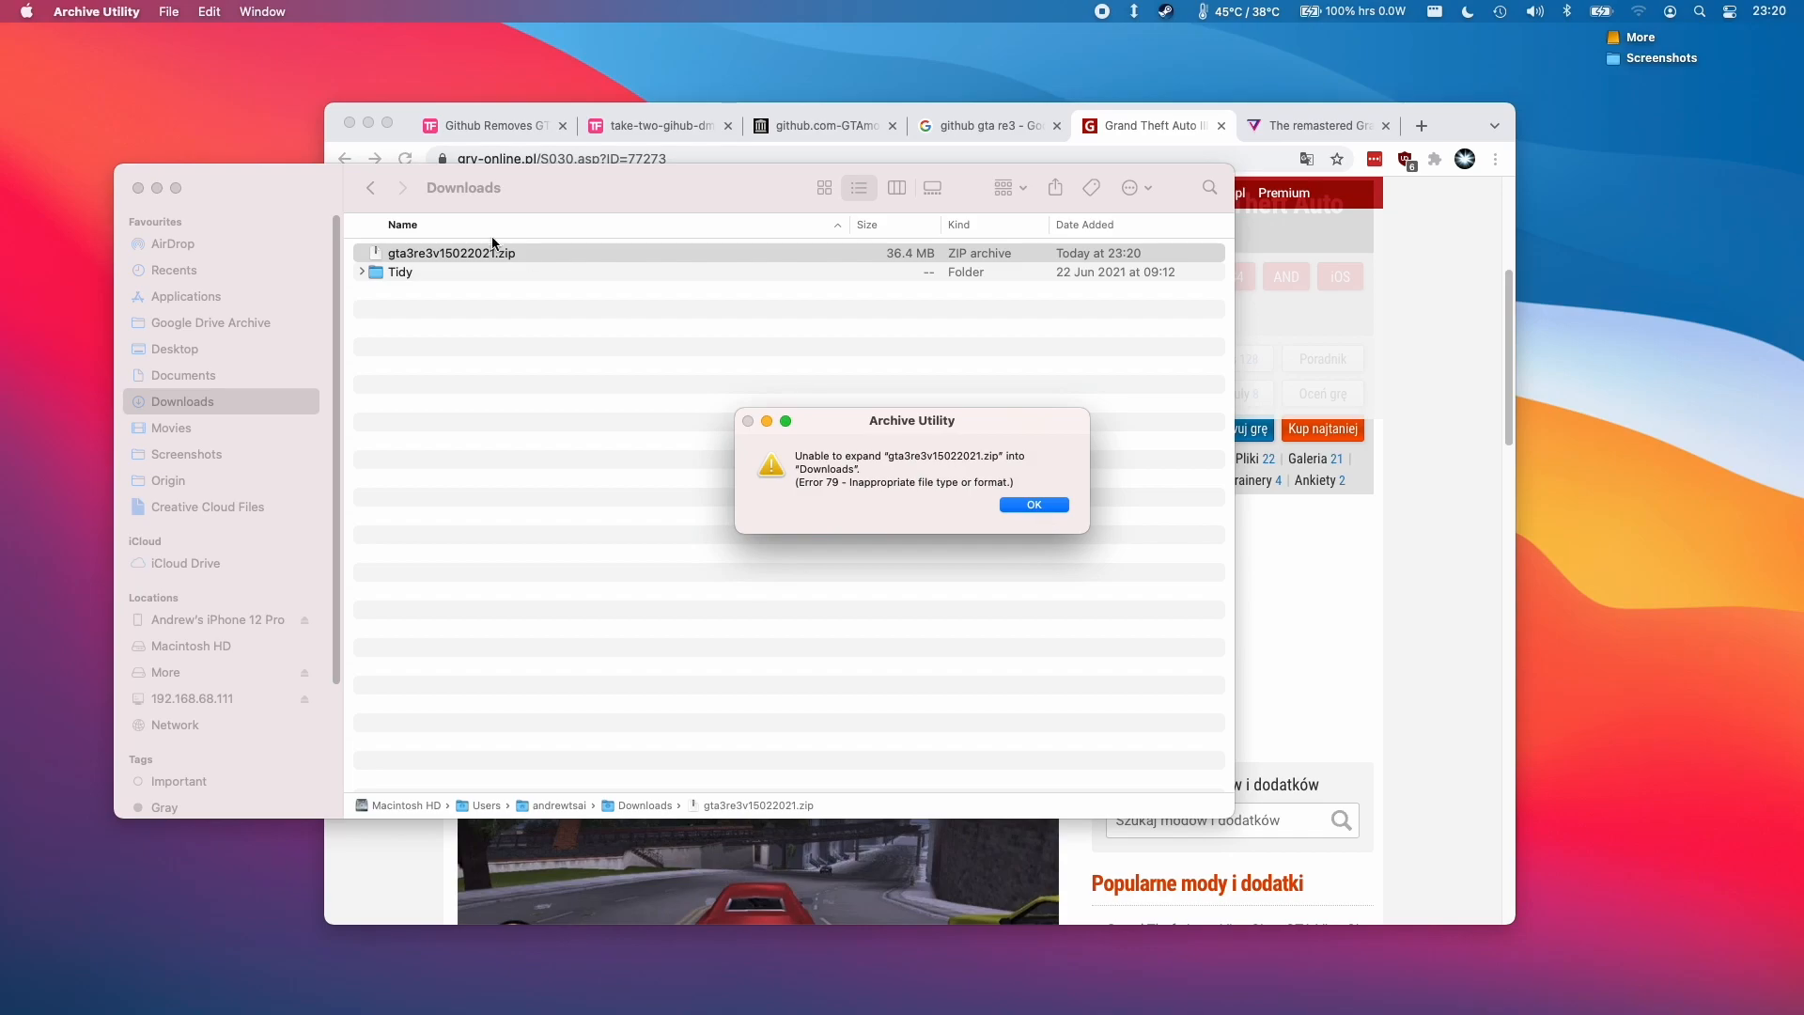
right_click(451, 251)
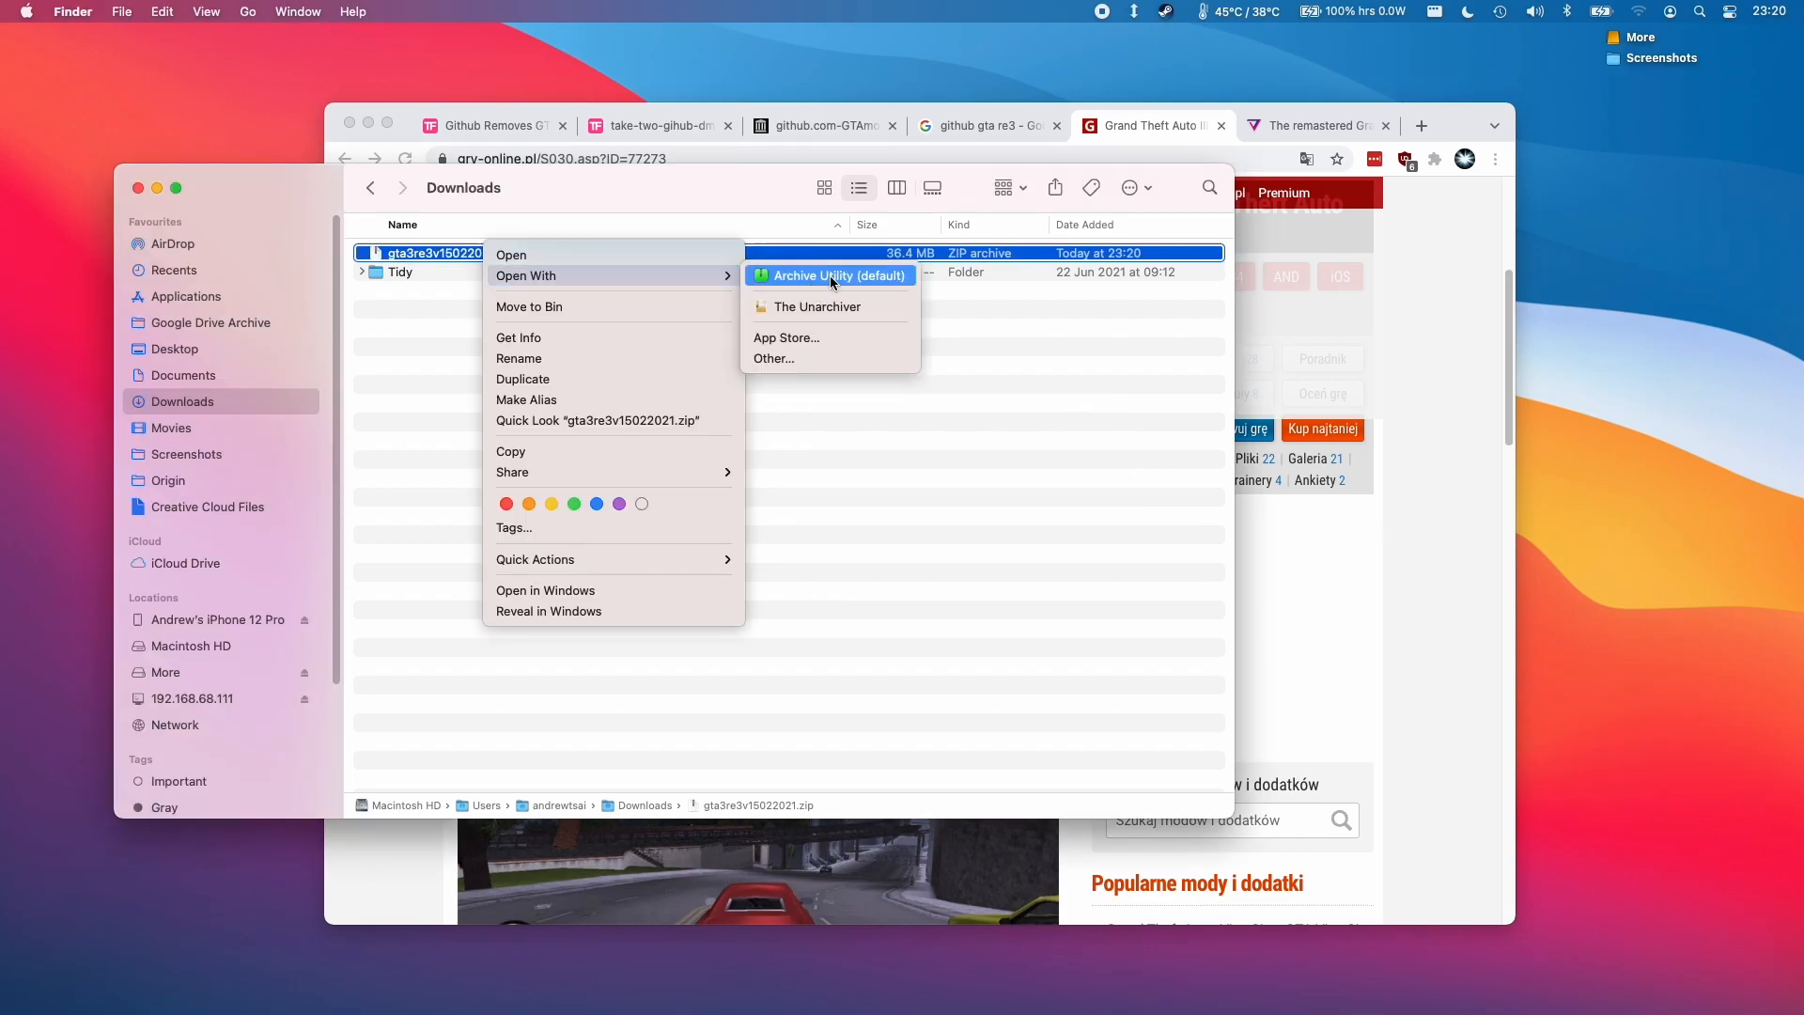
left_click(838, 274)
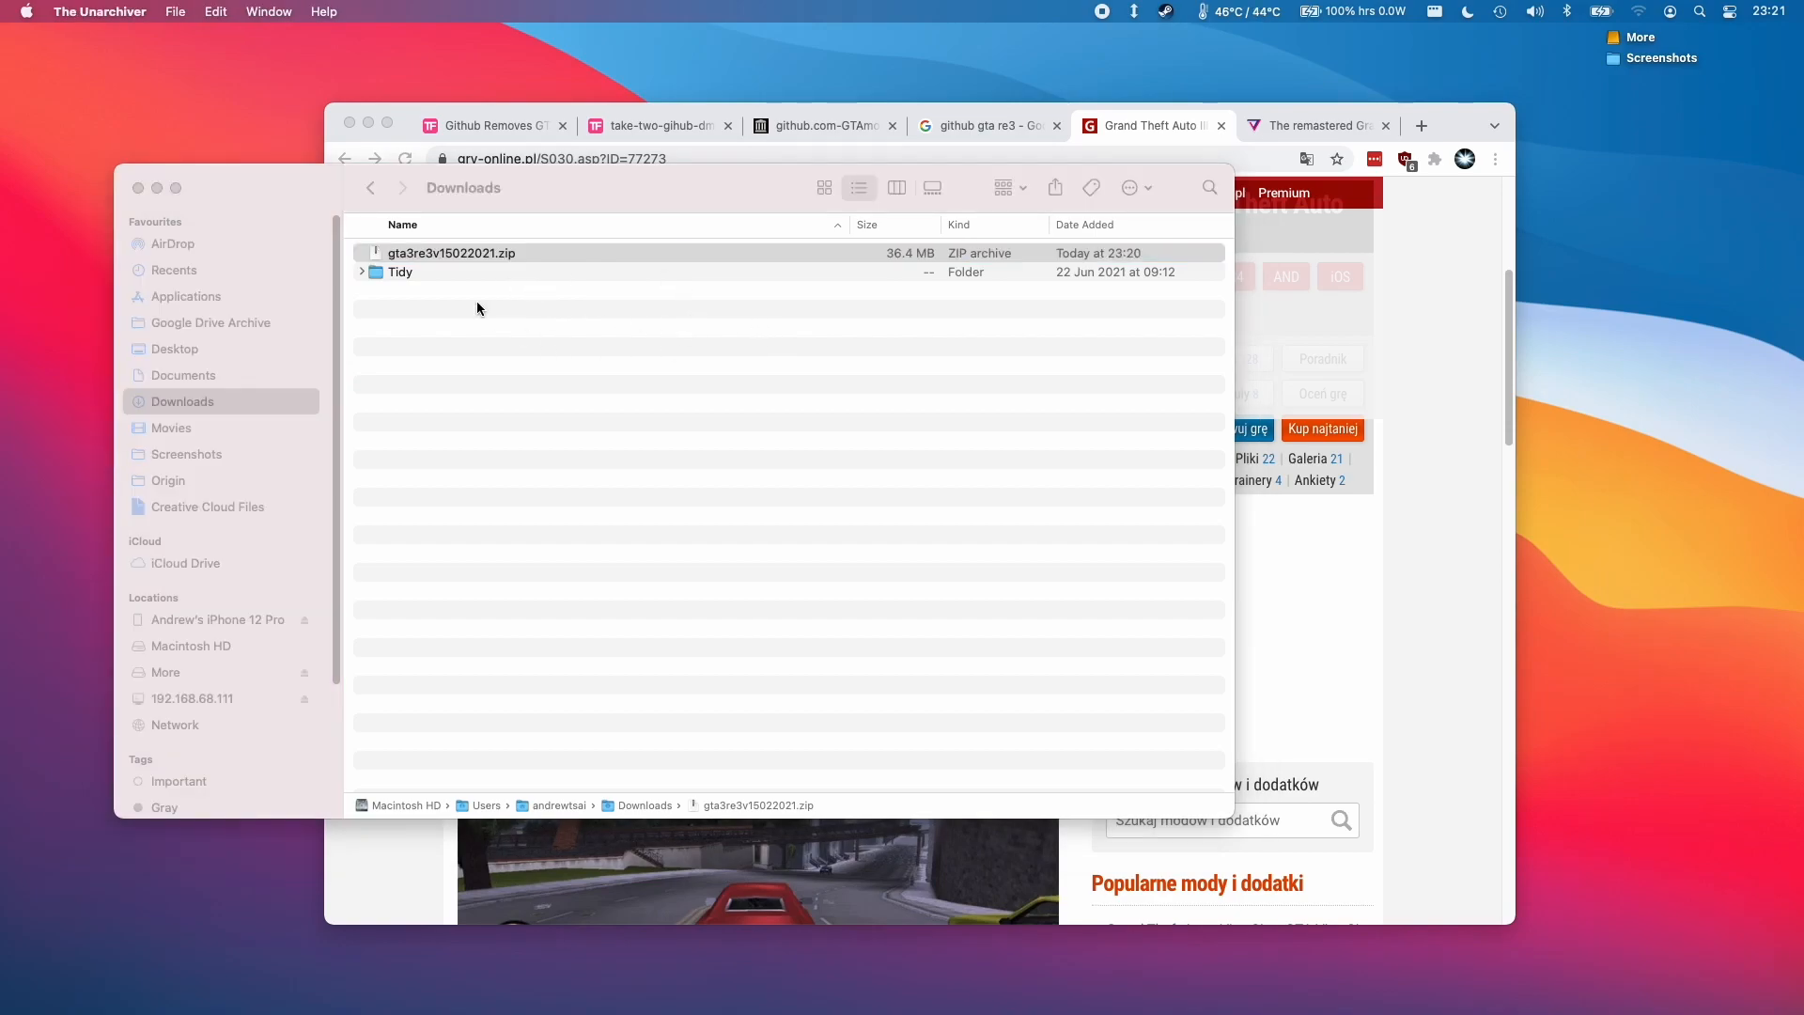
- Extract the RE3 archive and browse into its re3-gl3-glfw-oal-apple macOS build folder
double_click(451, 252)
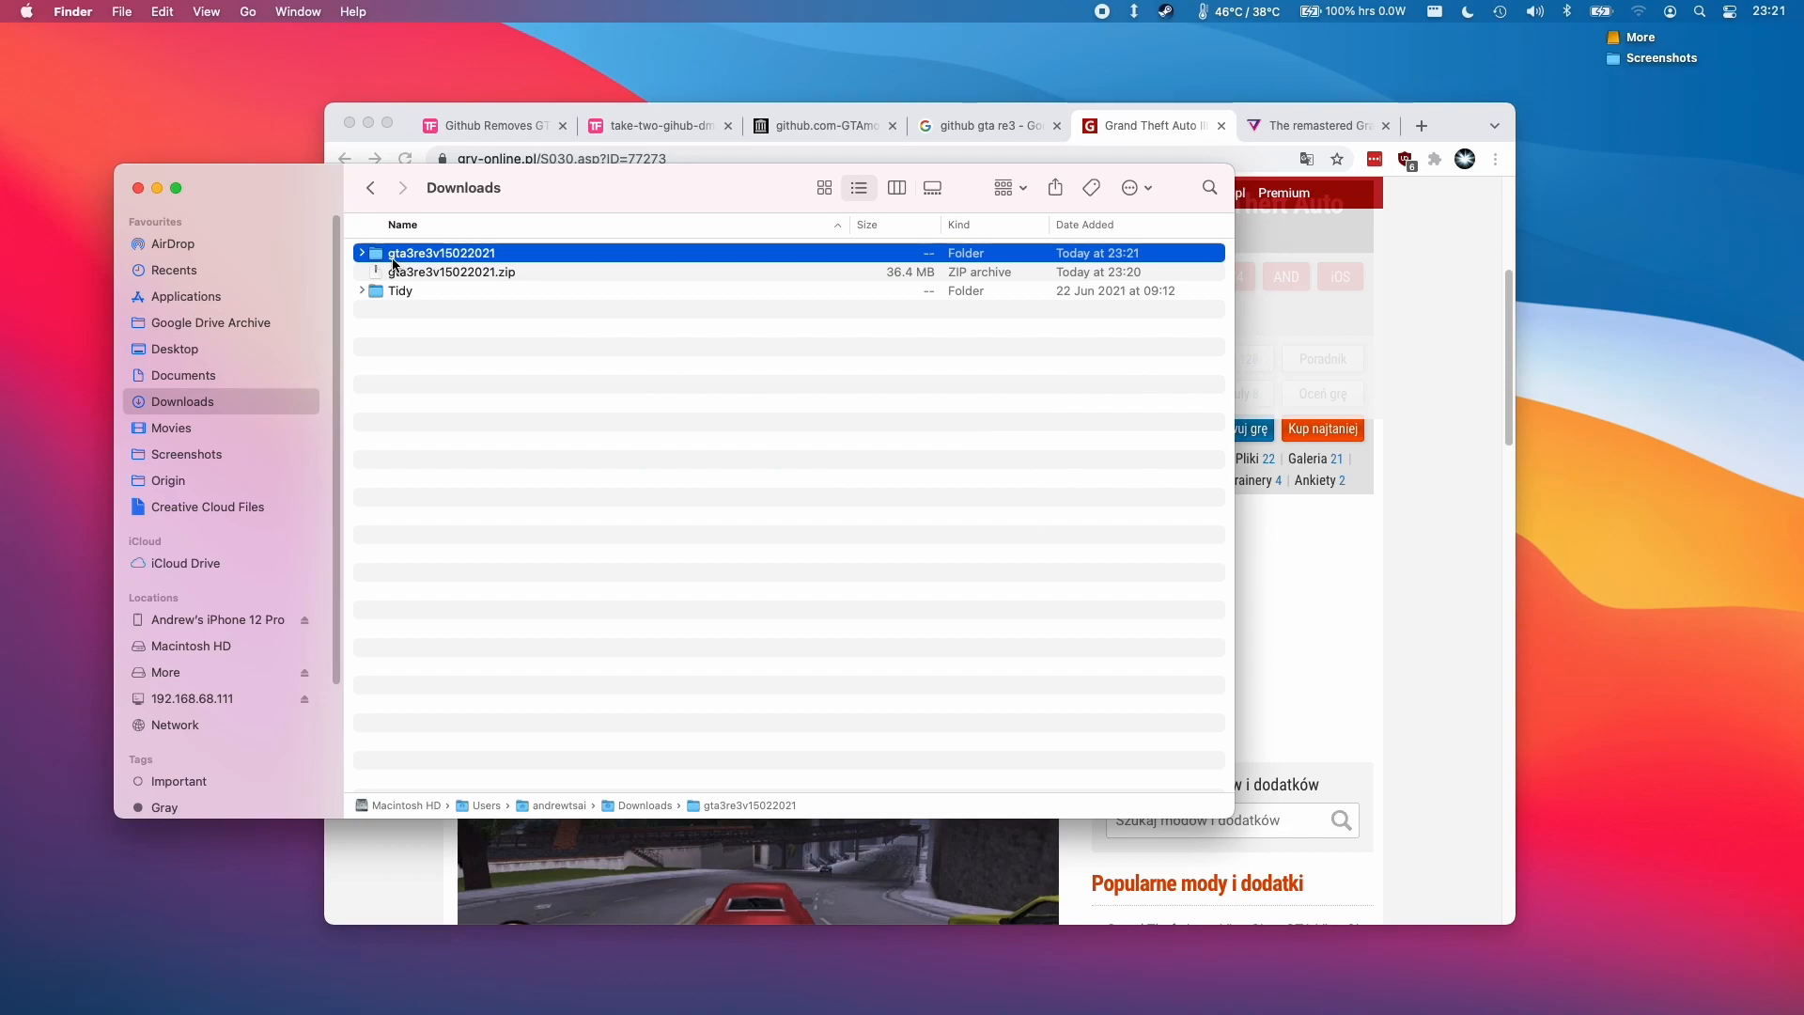
double_click(440, 252)
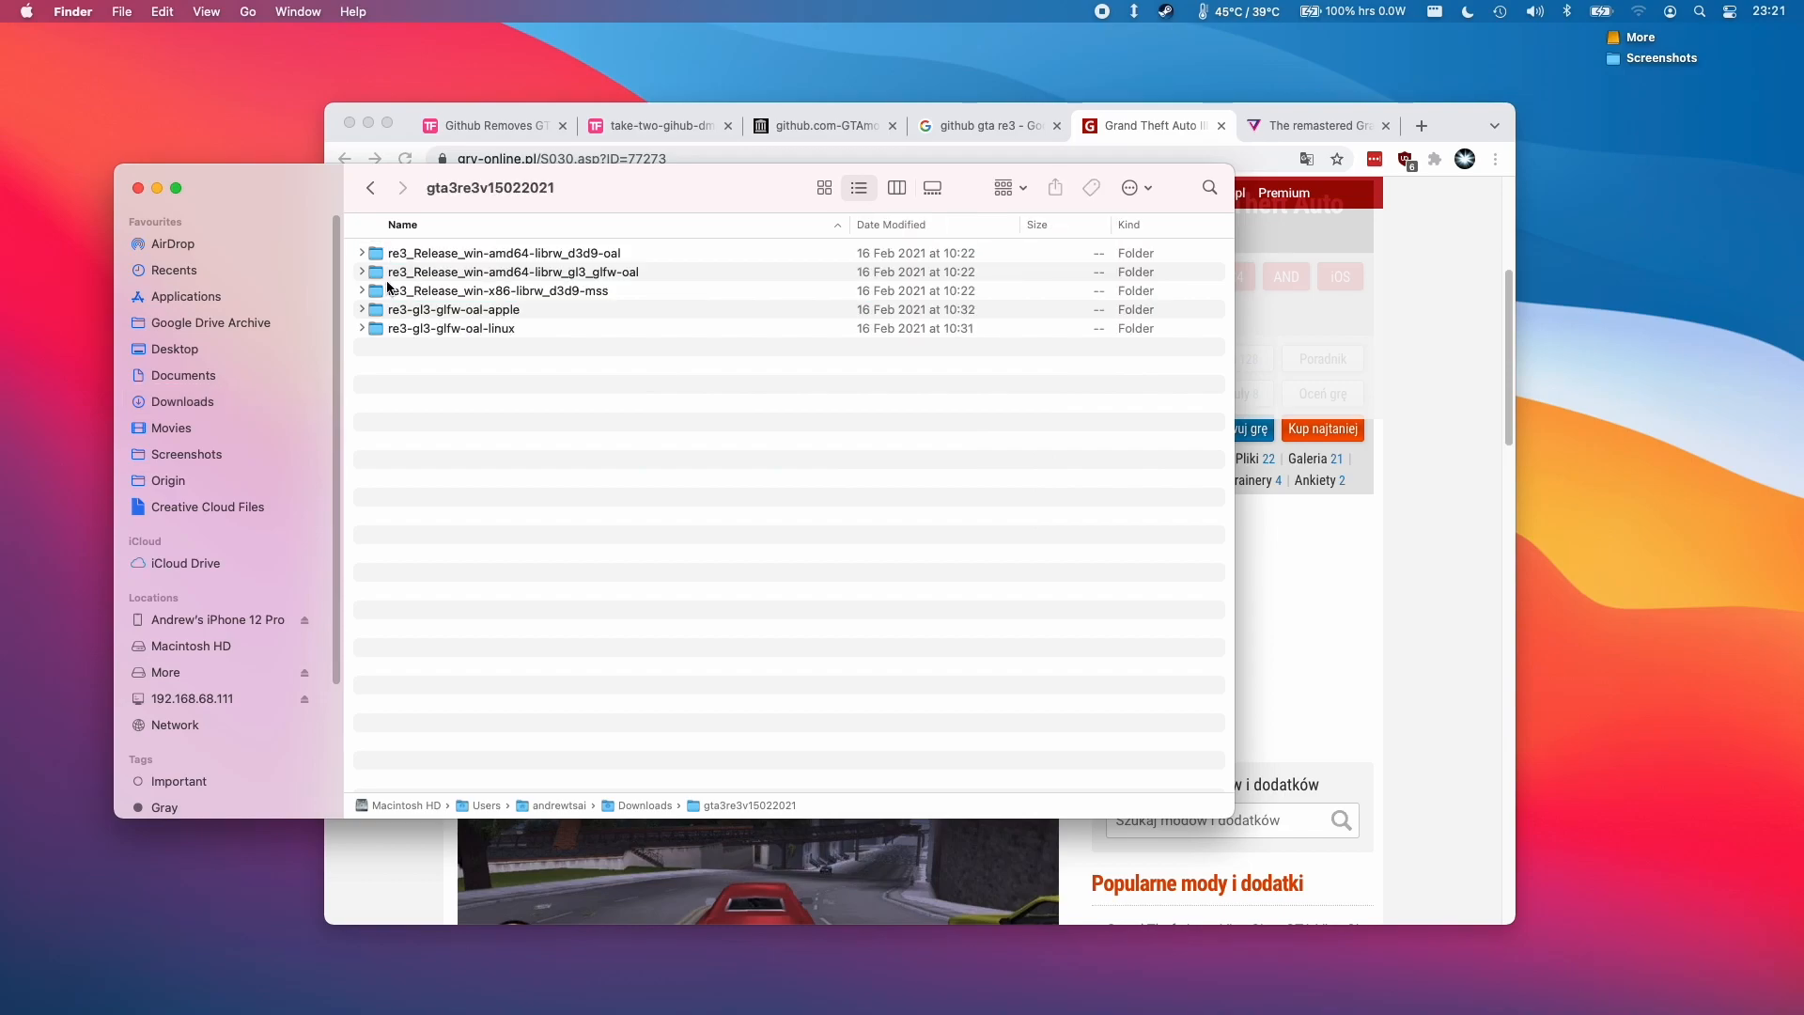
left_click(453, 311)
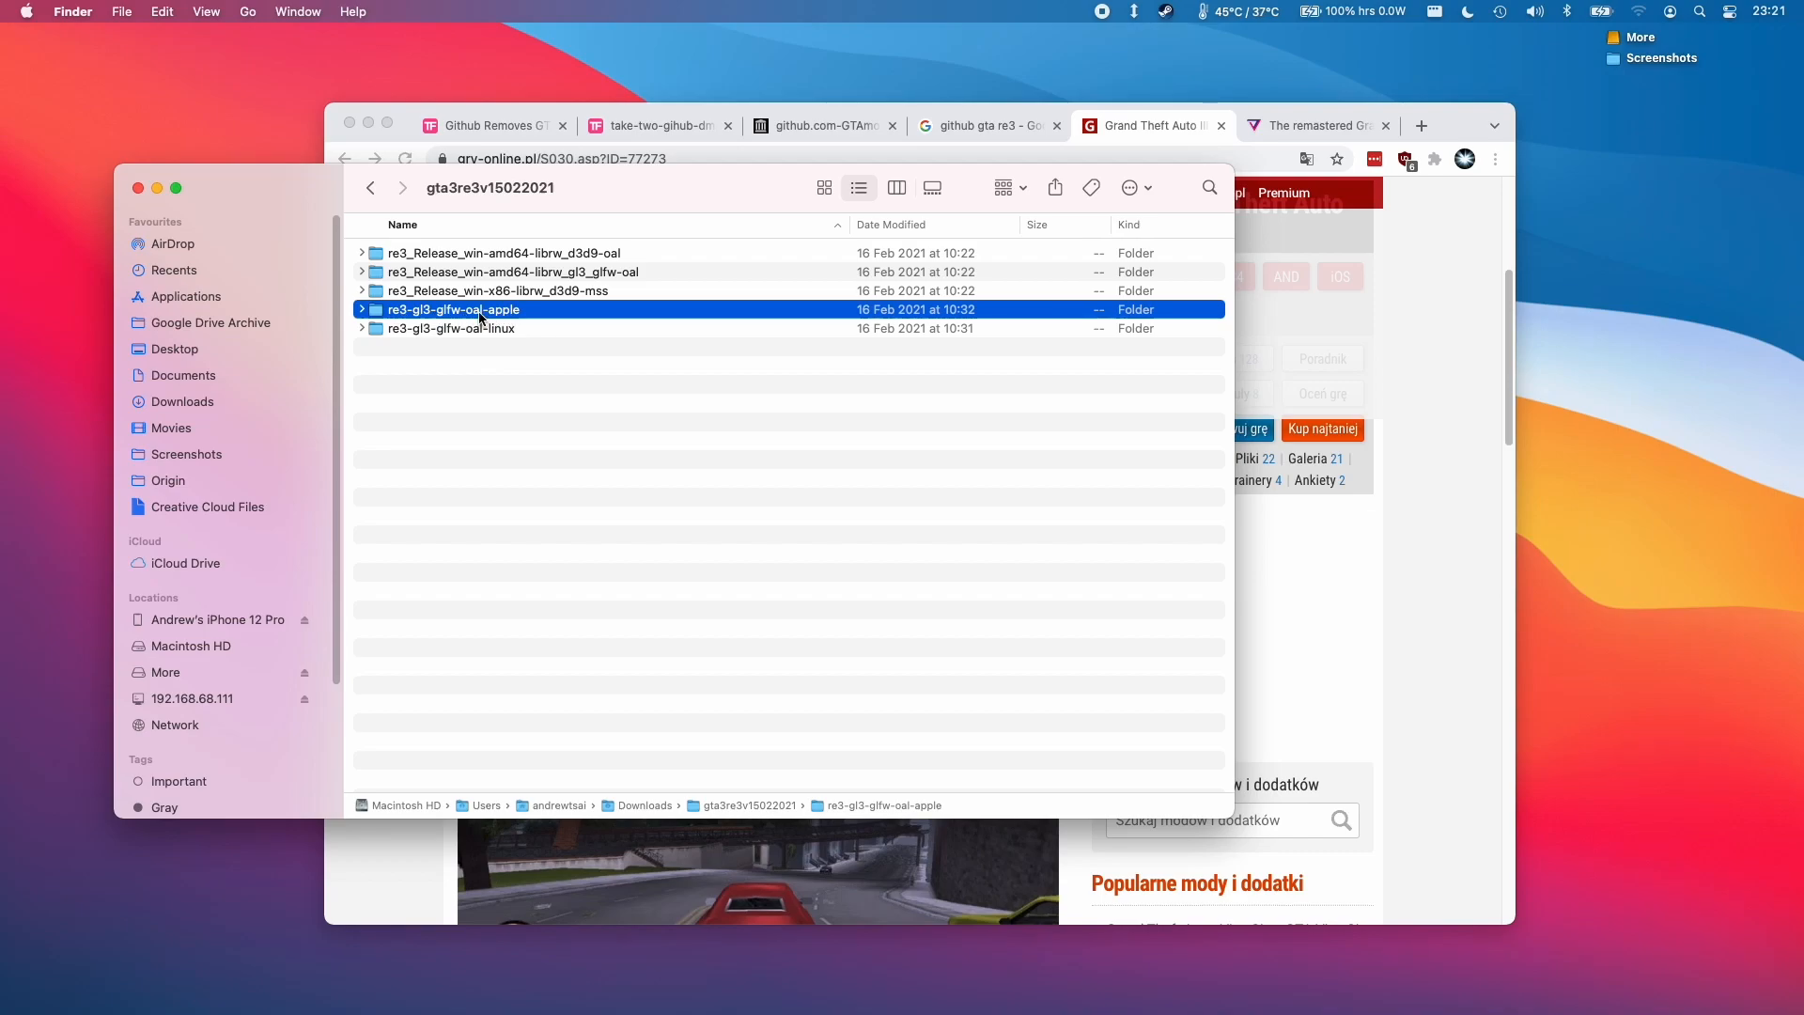
double_click(453, 310)
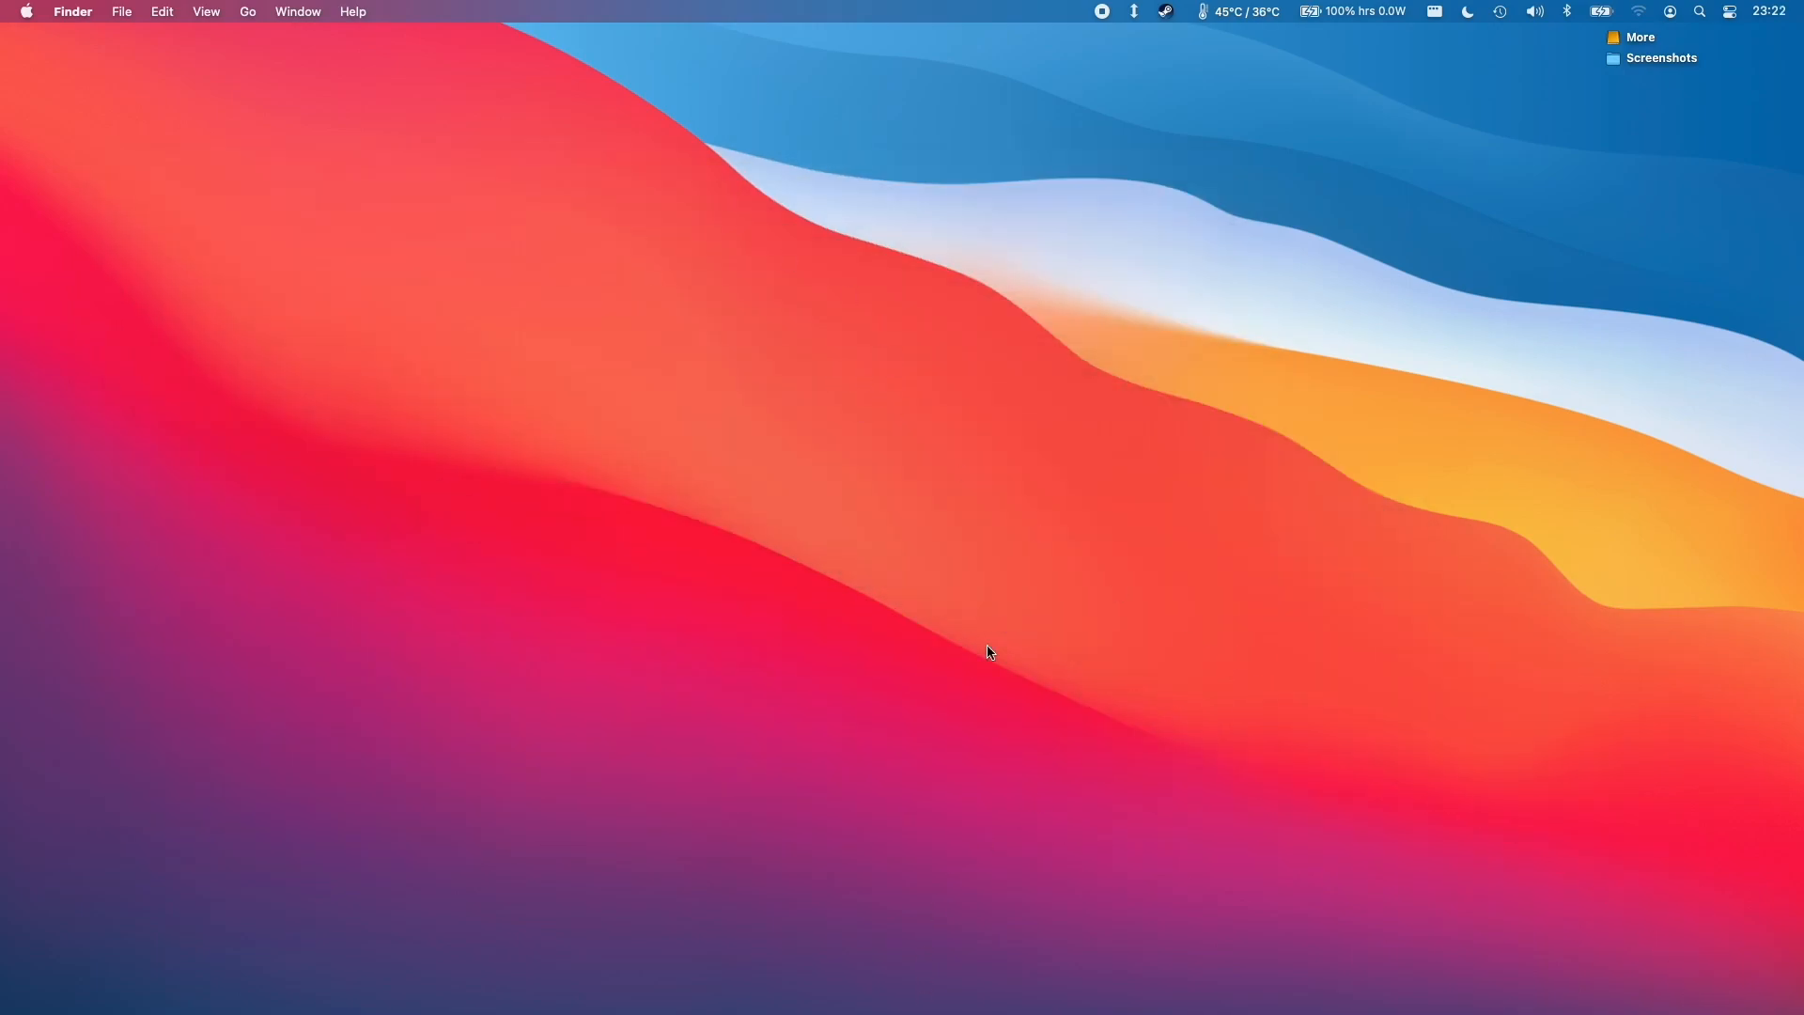
mouse_move(987, 648)
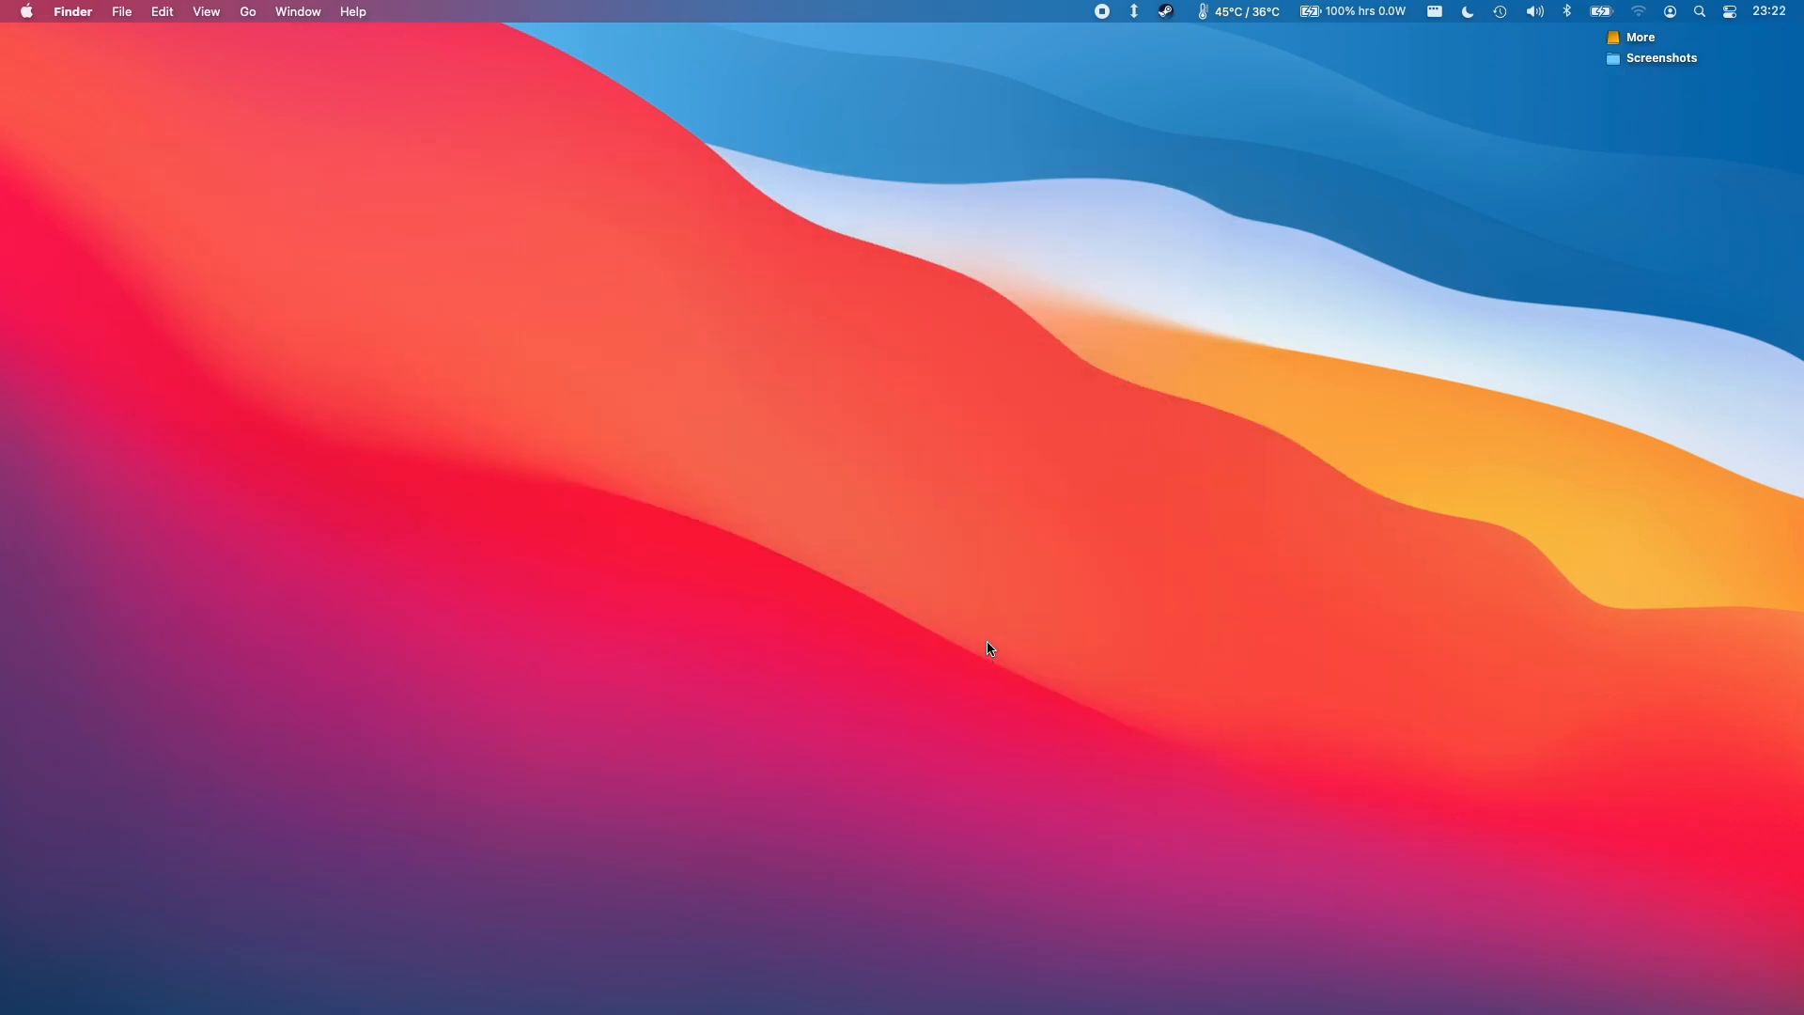
mouse_move(992, 714)
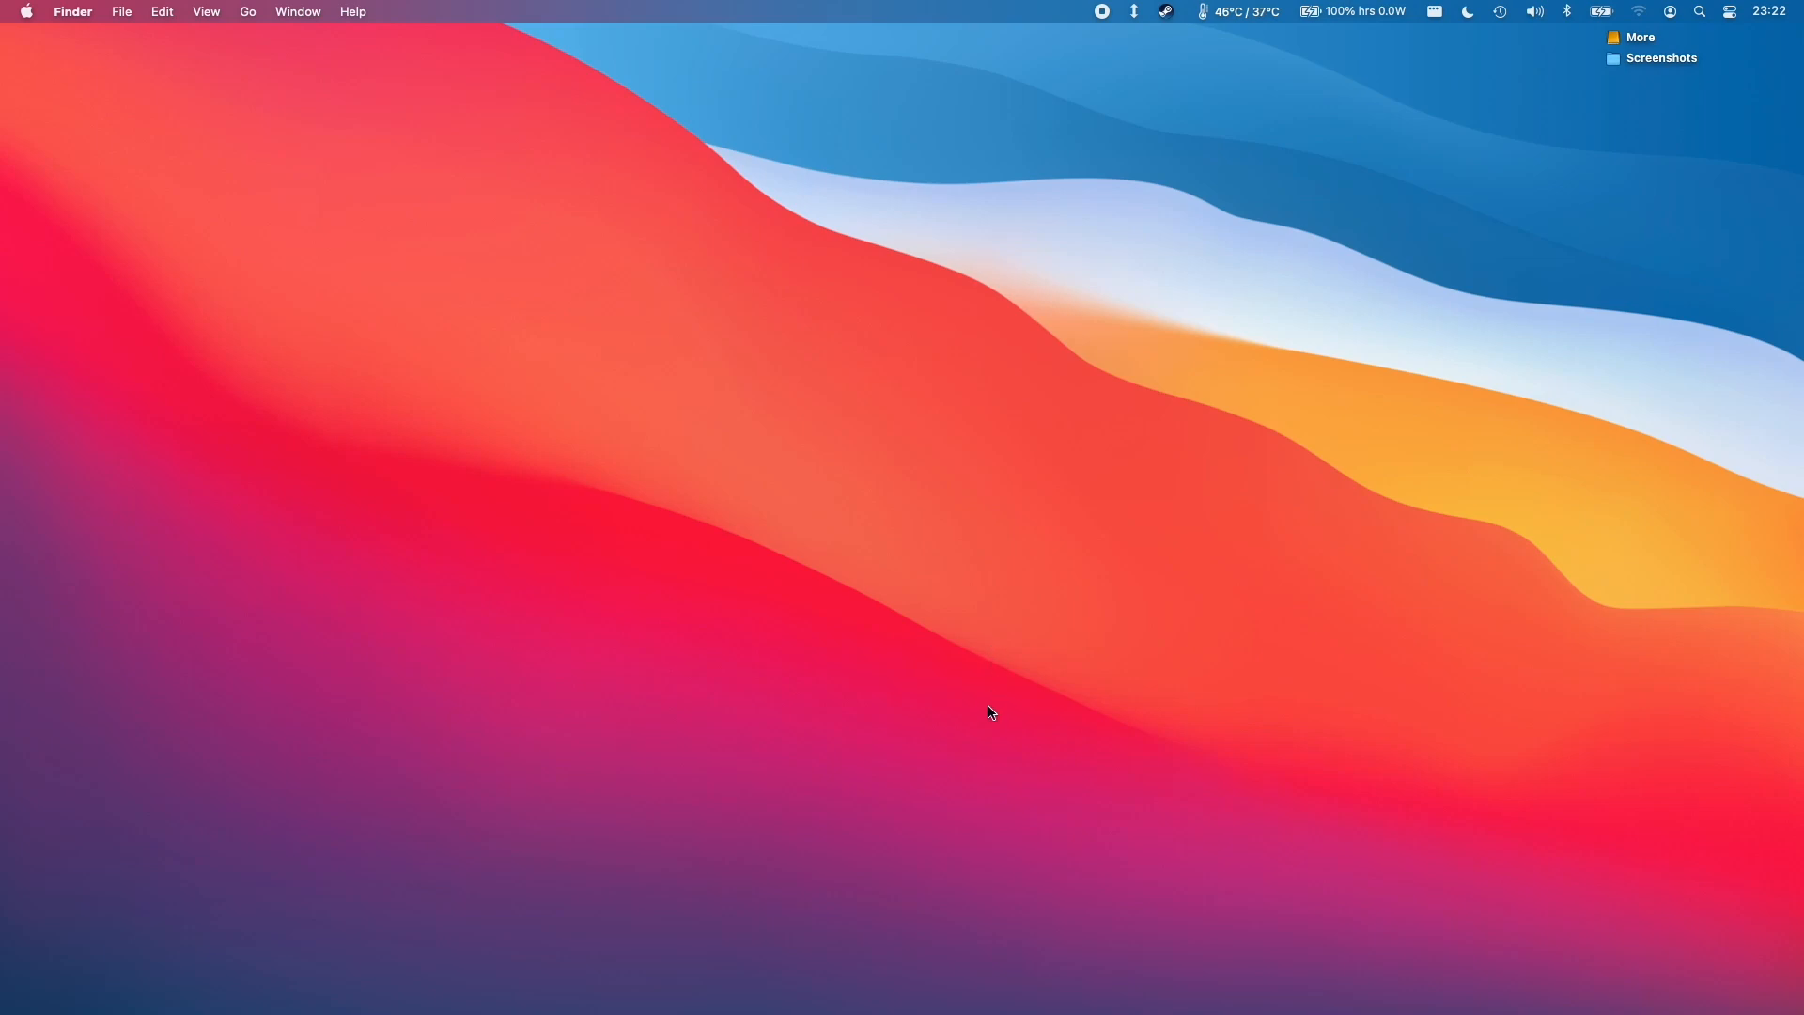
mouse_move(408, 985)
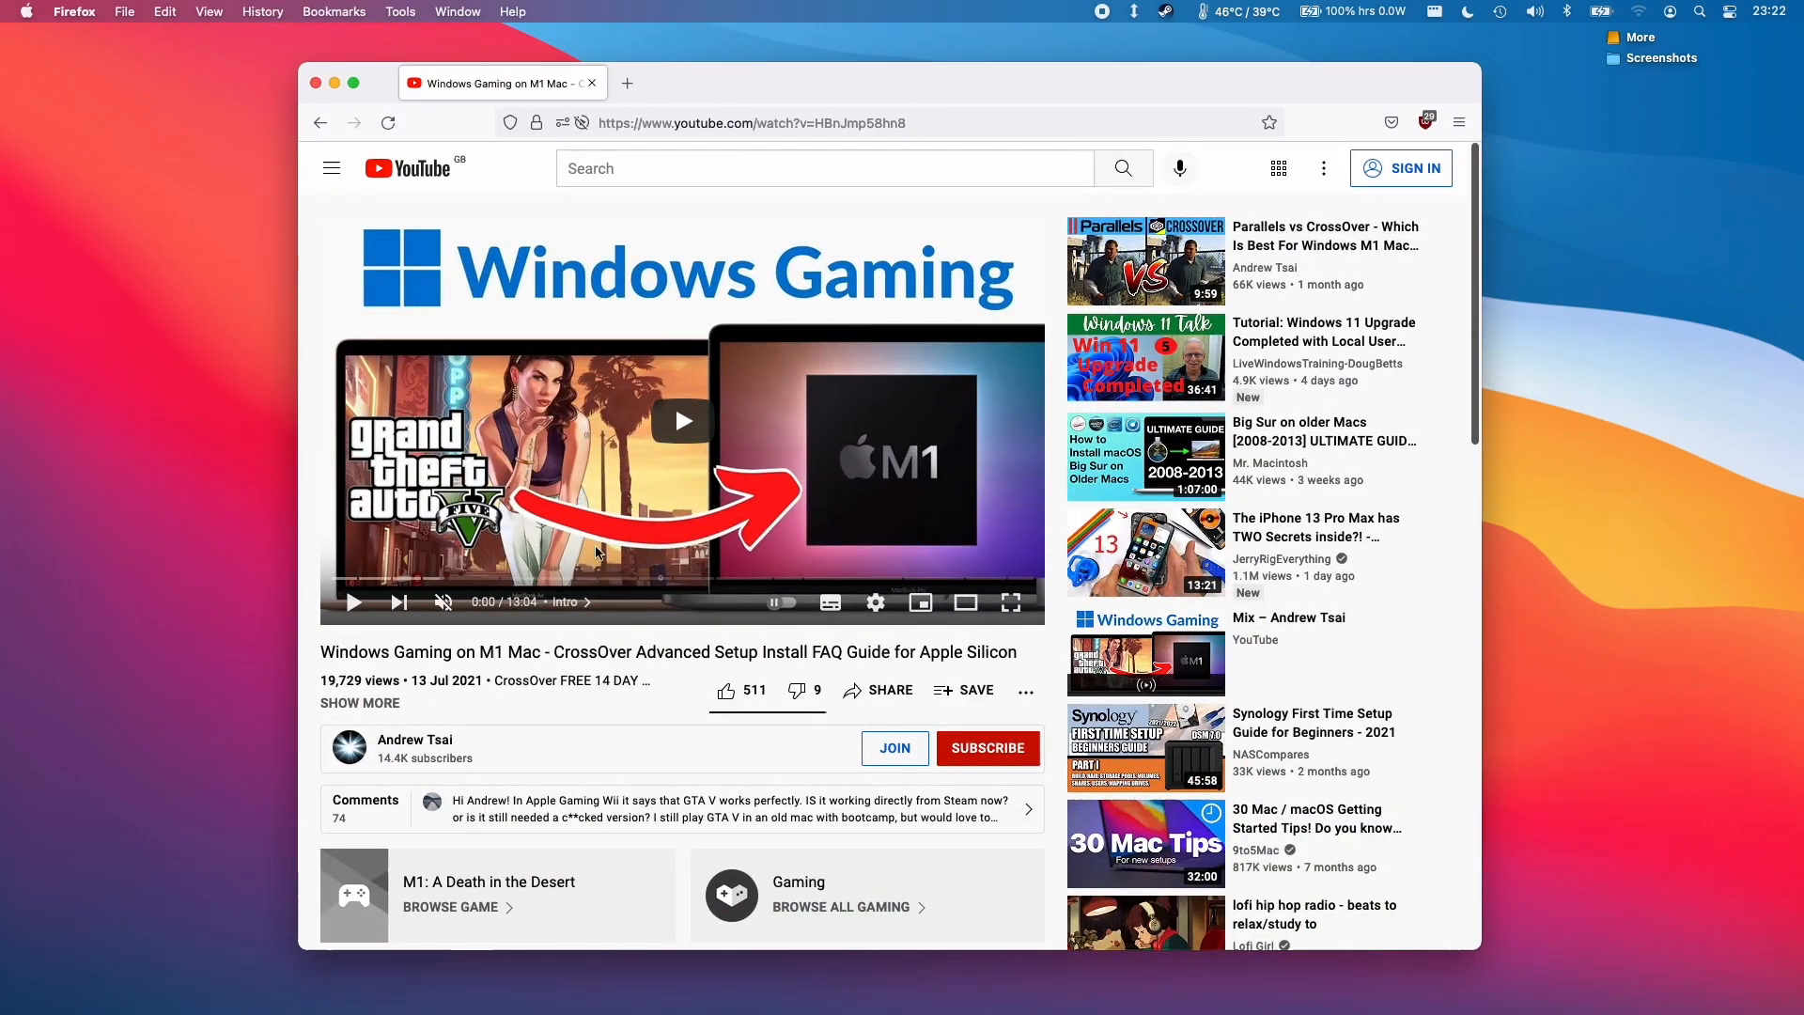
mouse_move(628, 622)
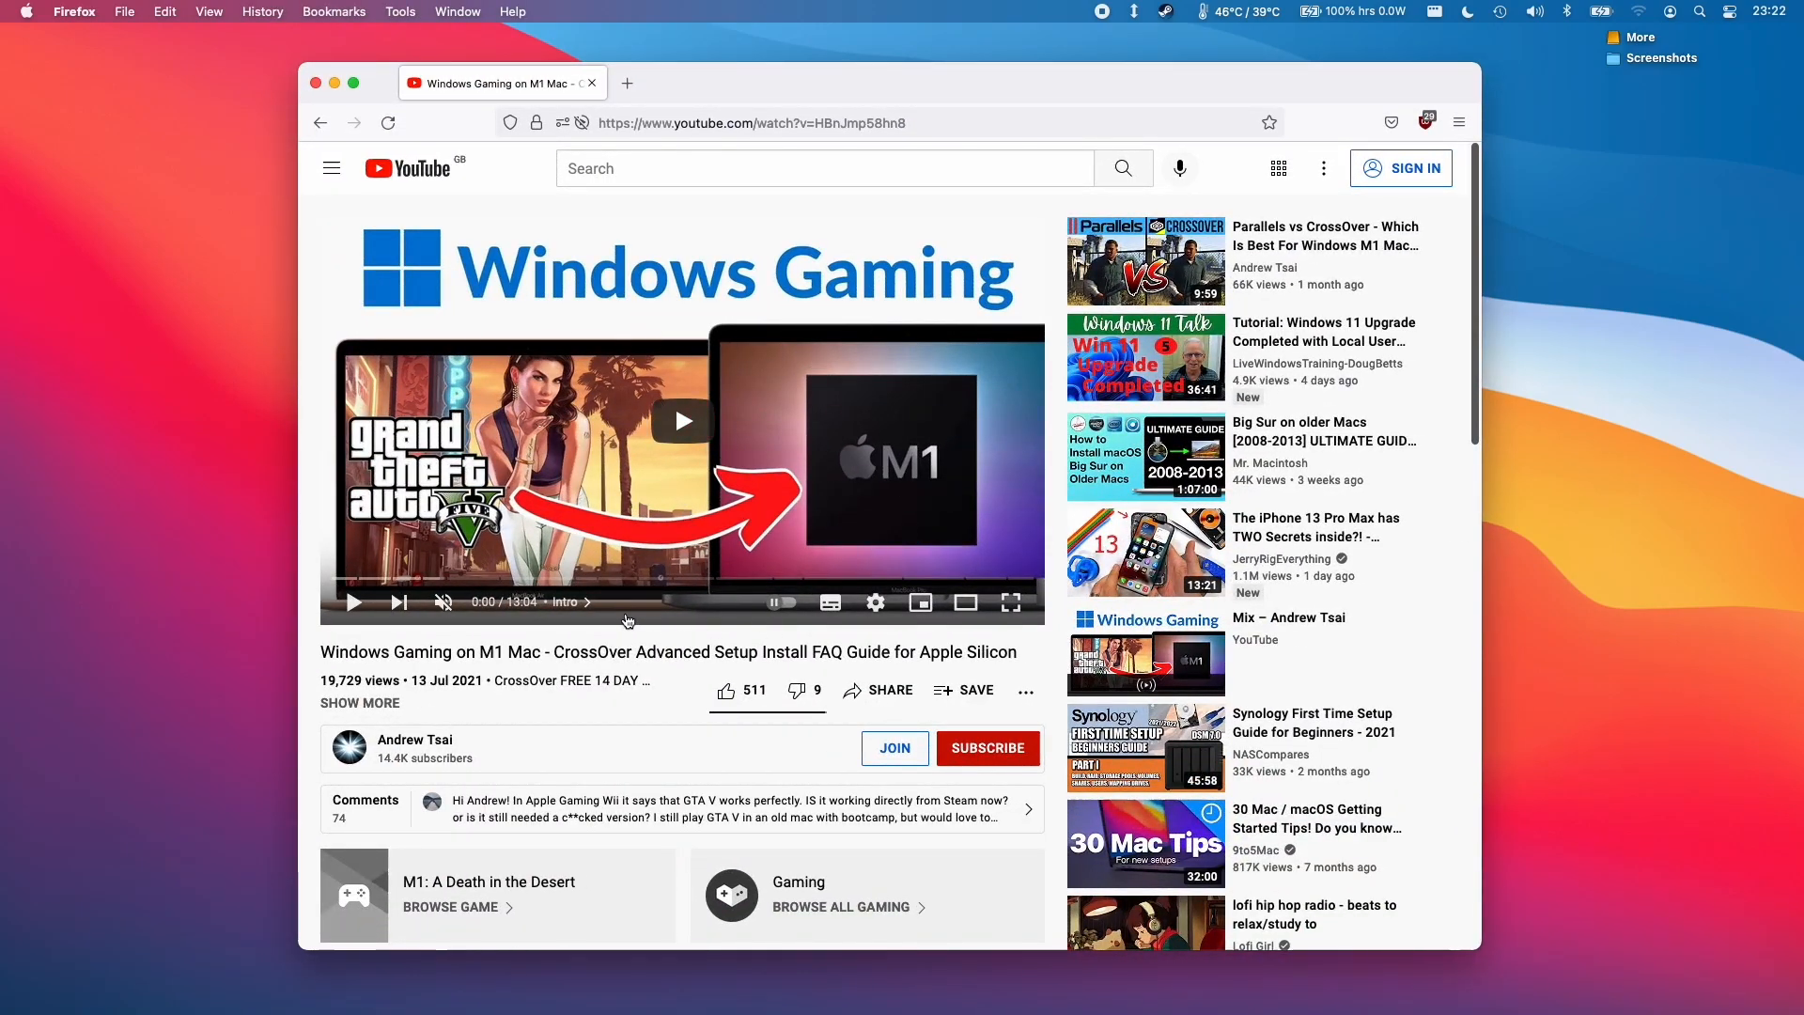
mouse_move(483, 182)
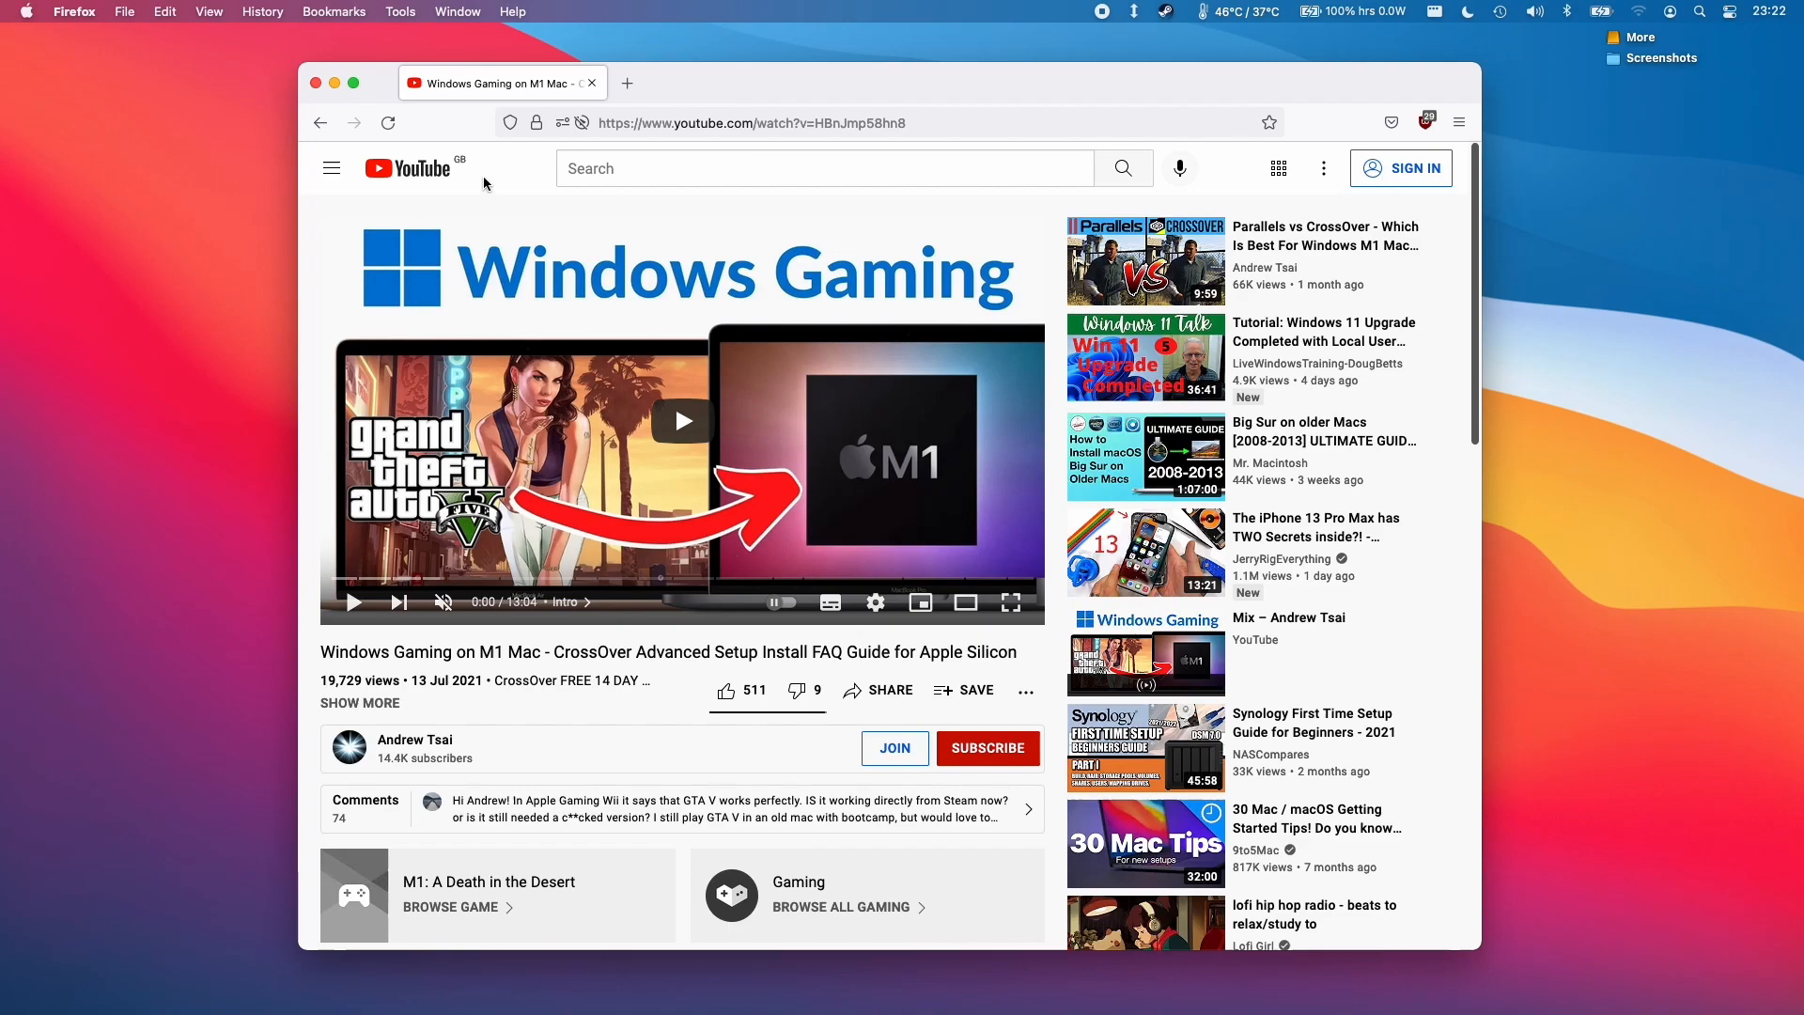
mouse_move(685, 419)
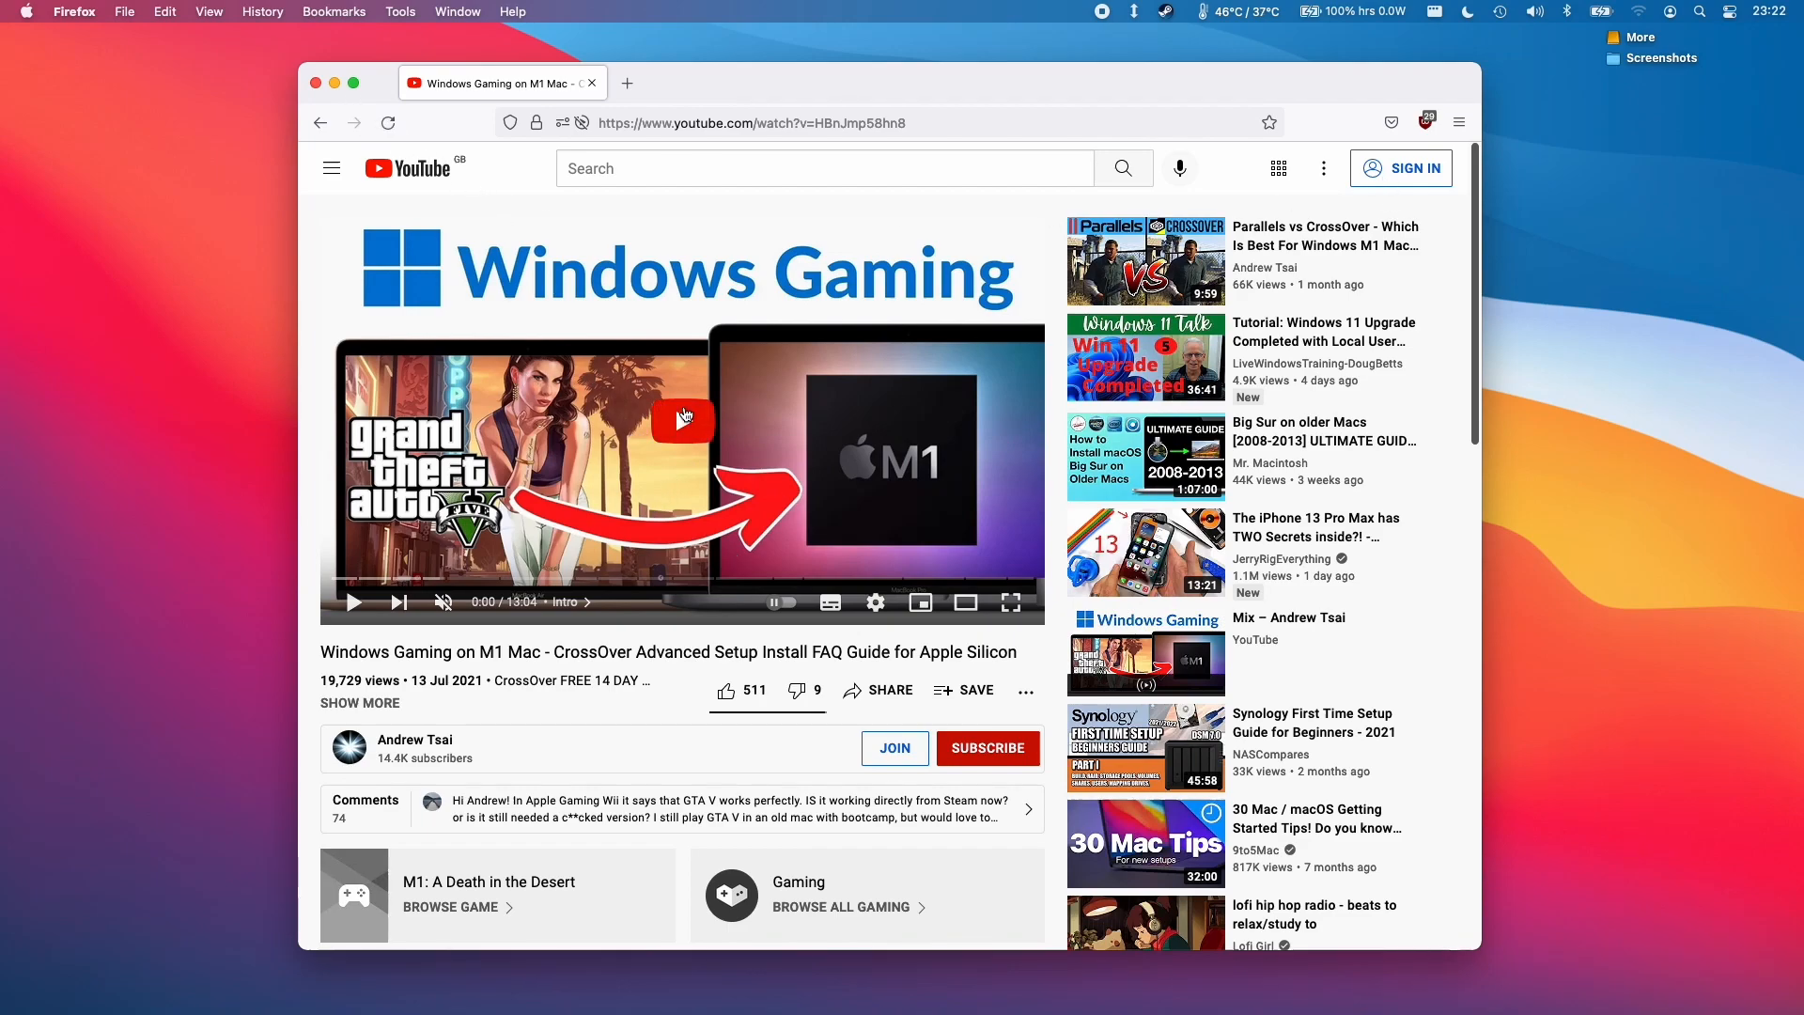
mouse_move(752, 458)
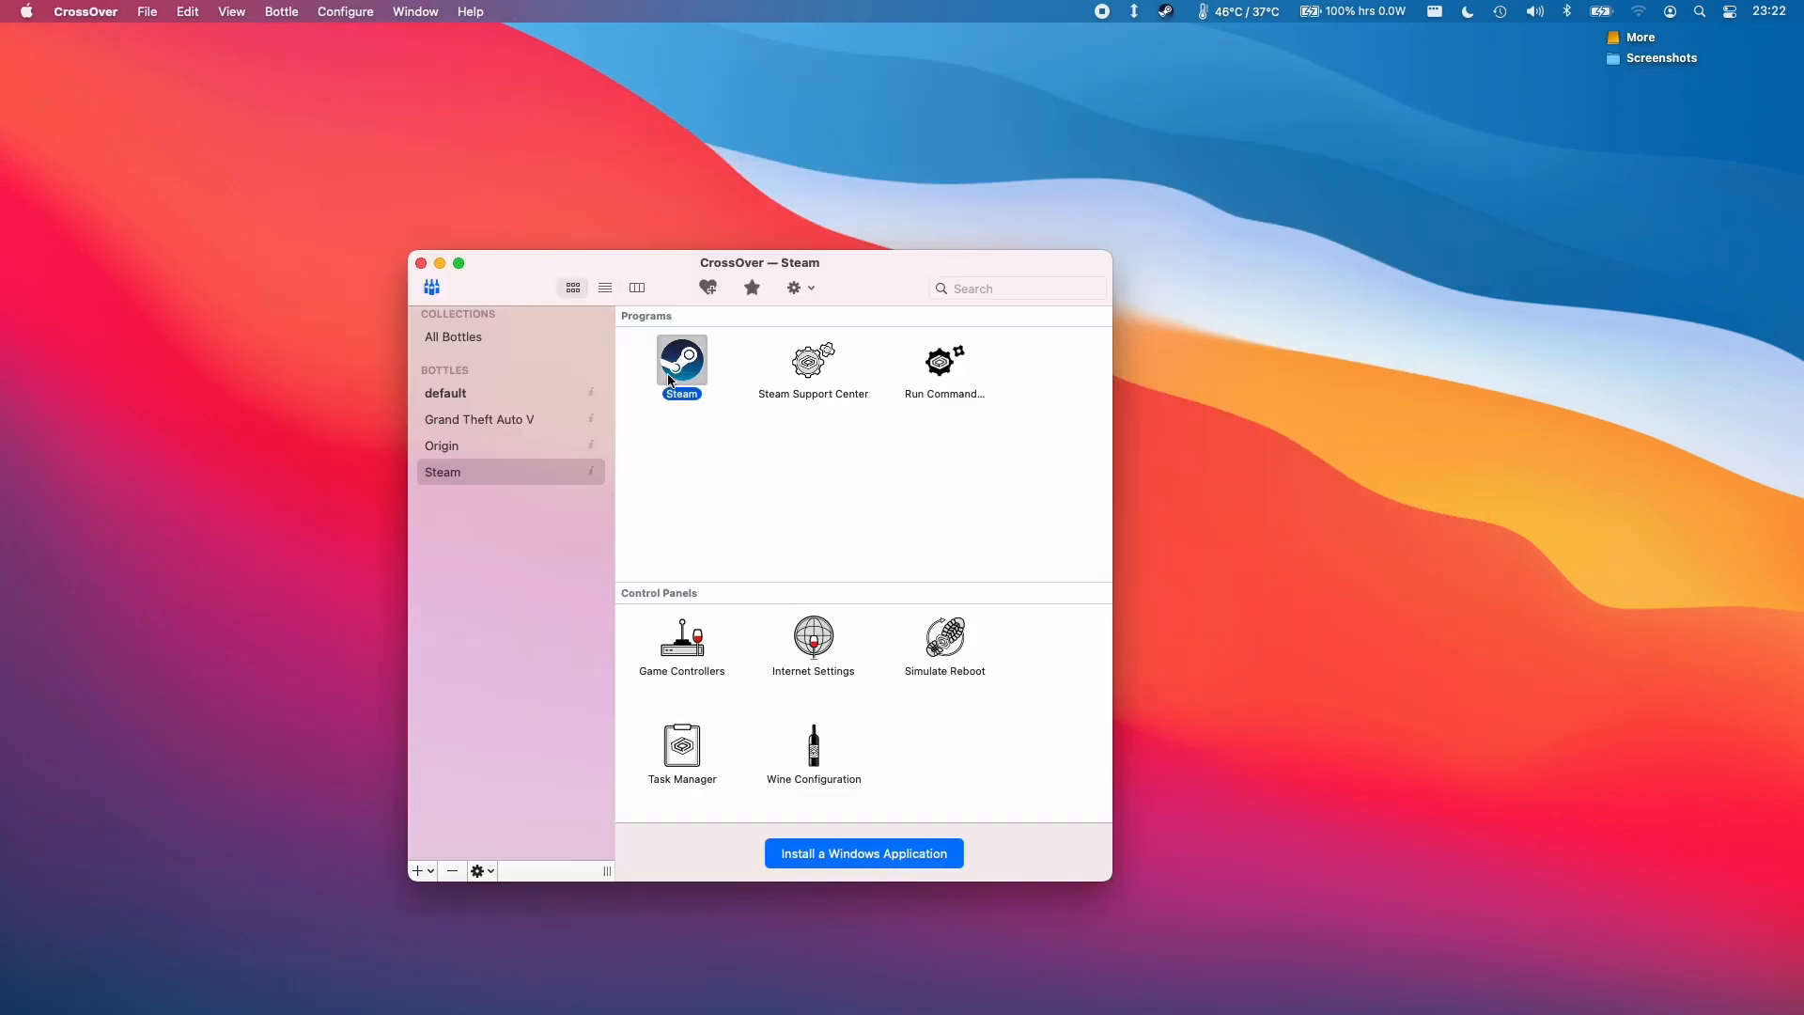
- Launch Steam in the CrossOver bottle and check Grand Theft Auto III is fully downloaded (681.1 MB)
double_click(680, 361)
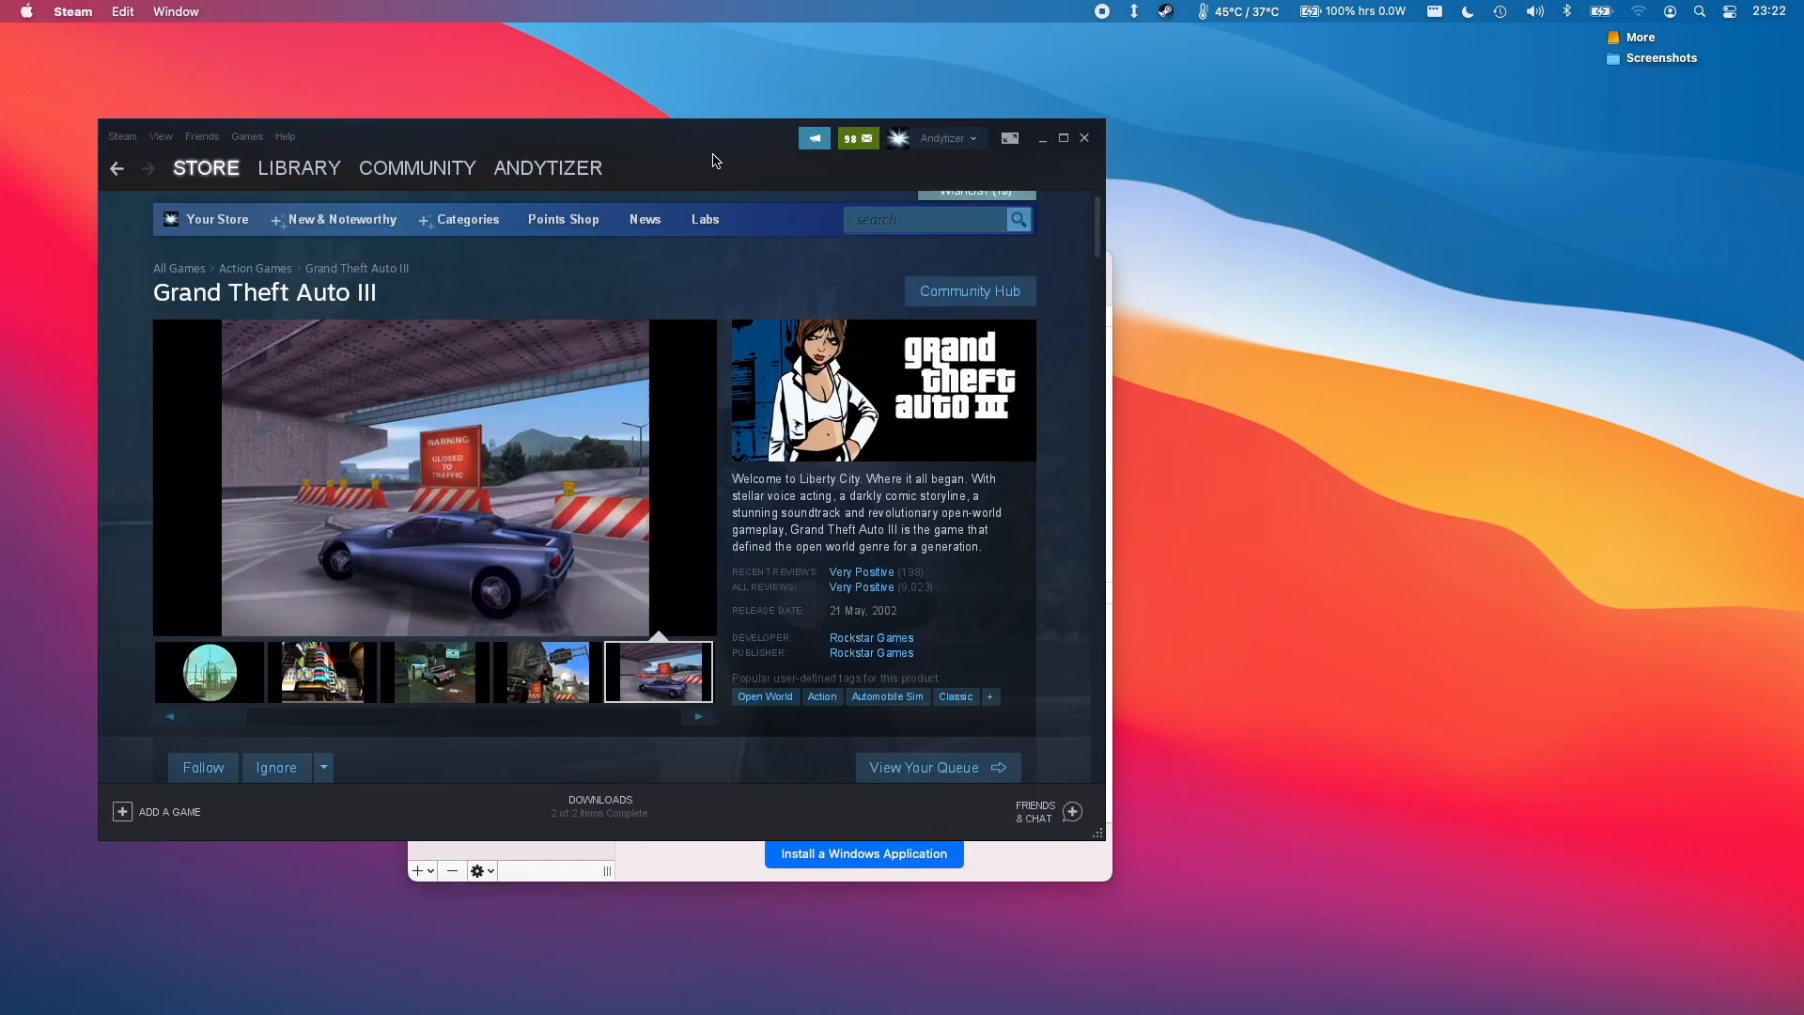
scroll("down", 3)
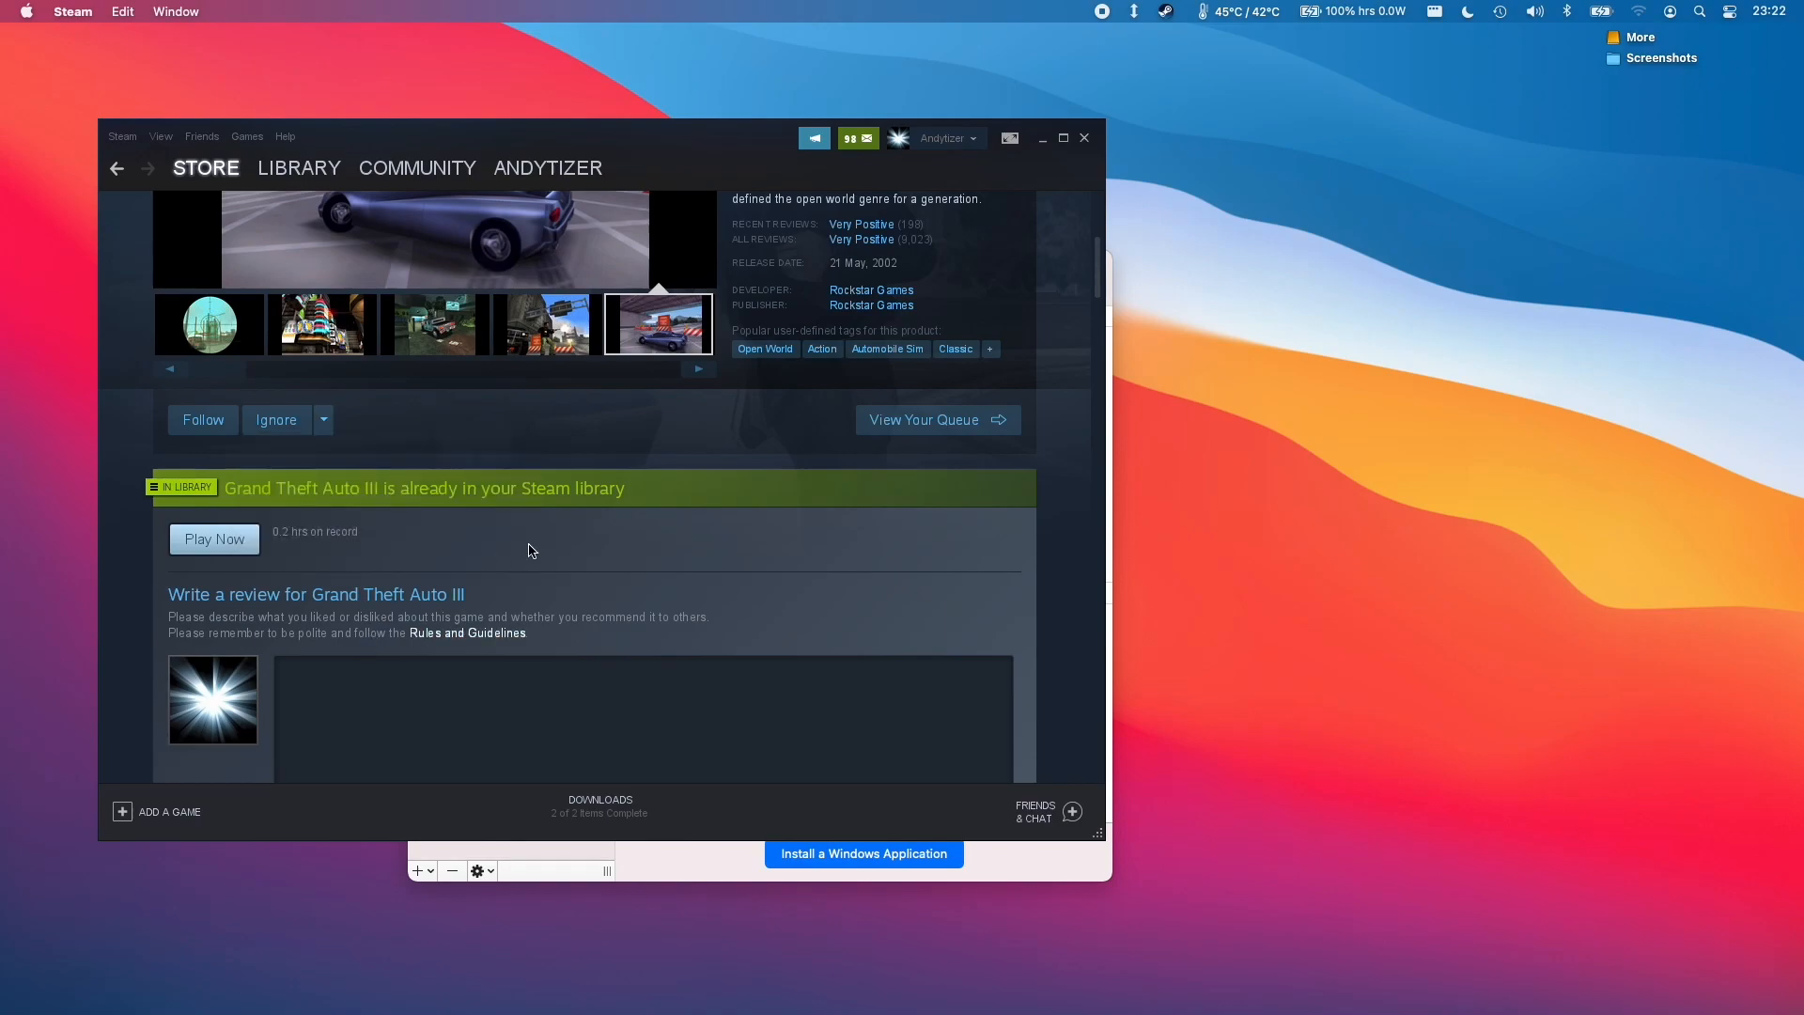
mouse_move(199, 512)
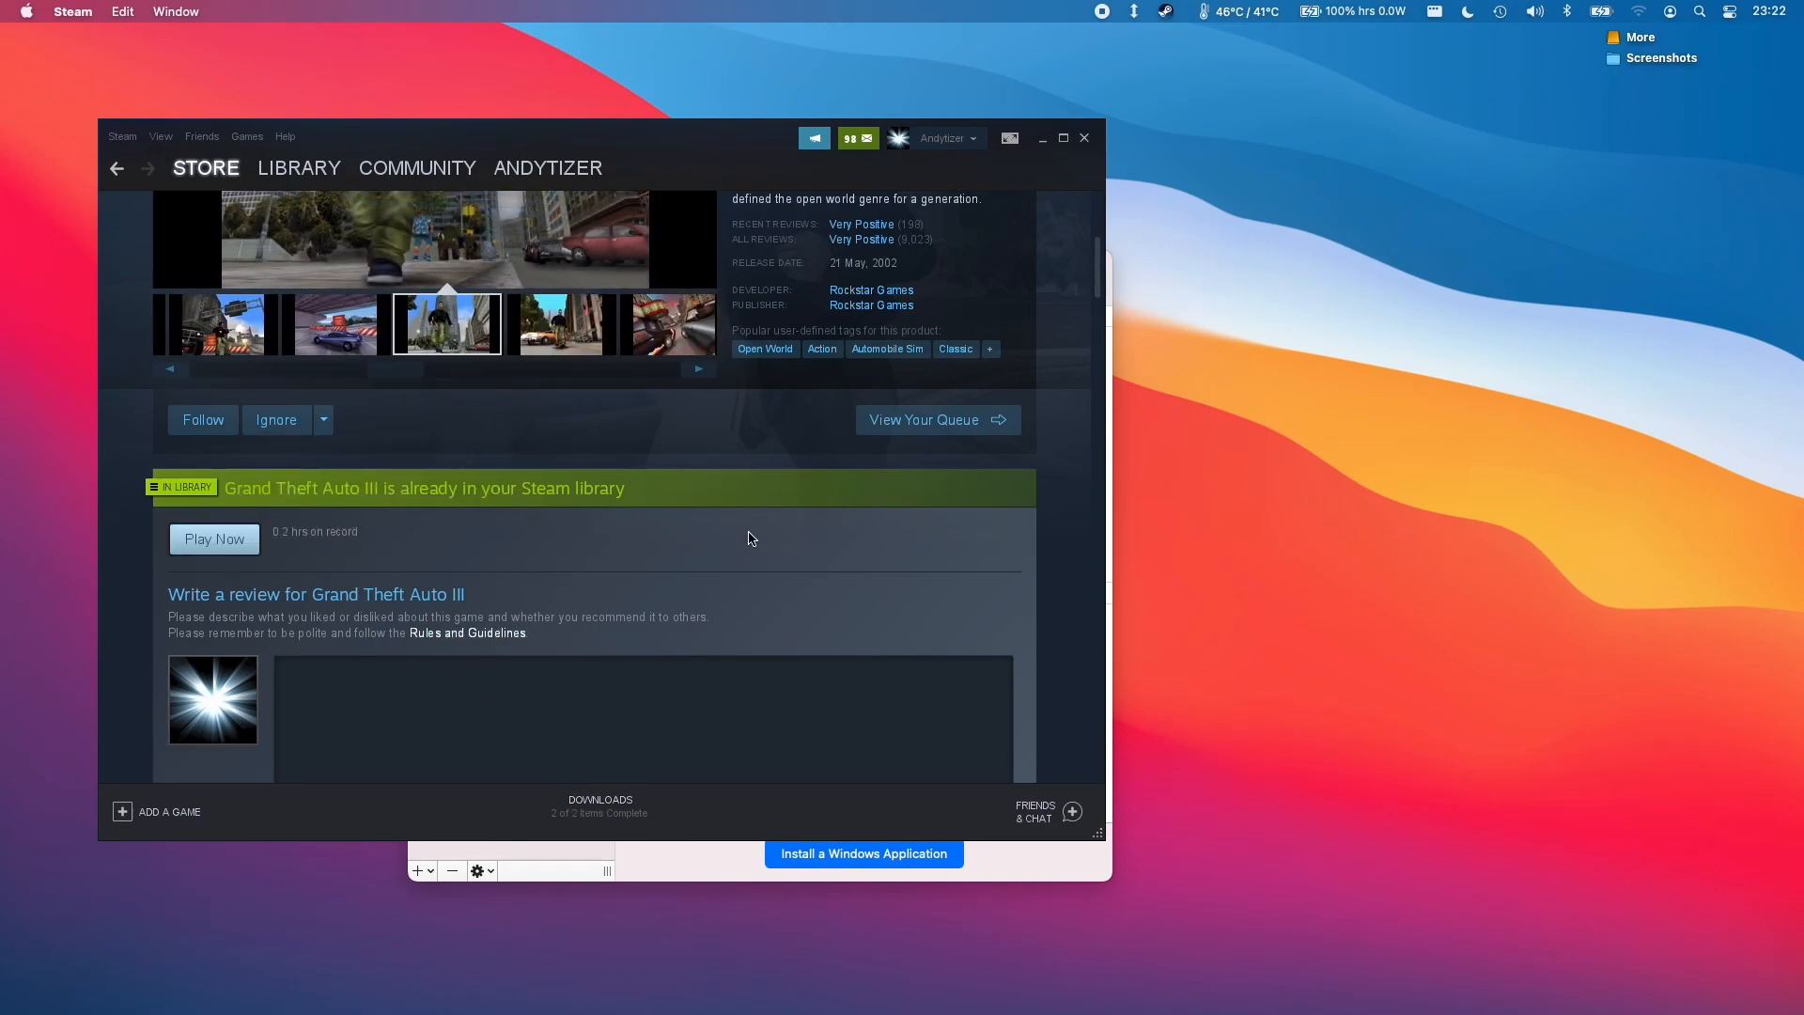
scroll("up", 3)
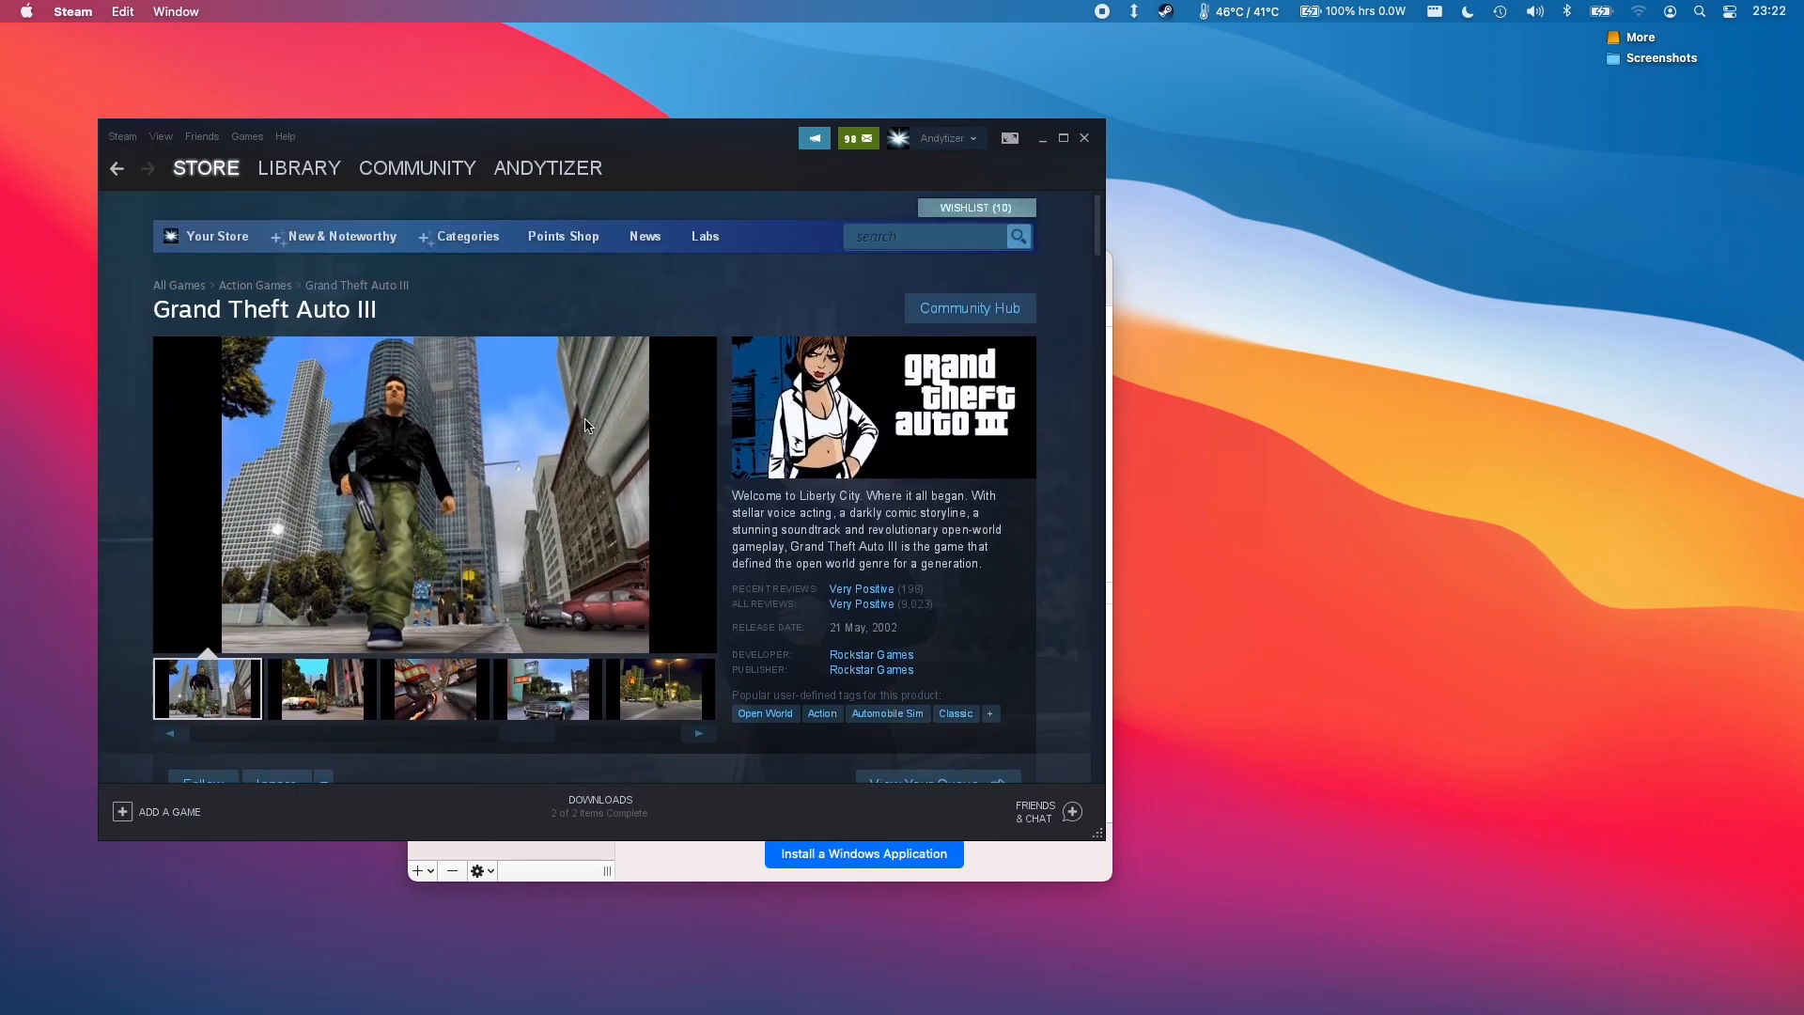
scroll("down", 3)
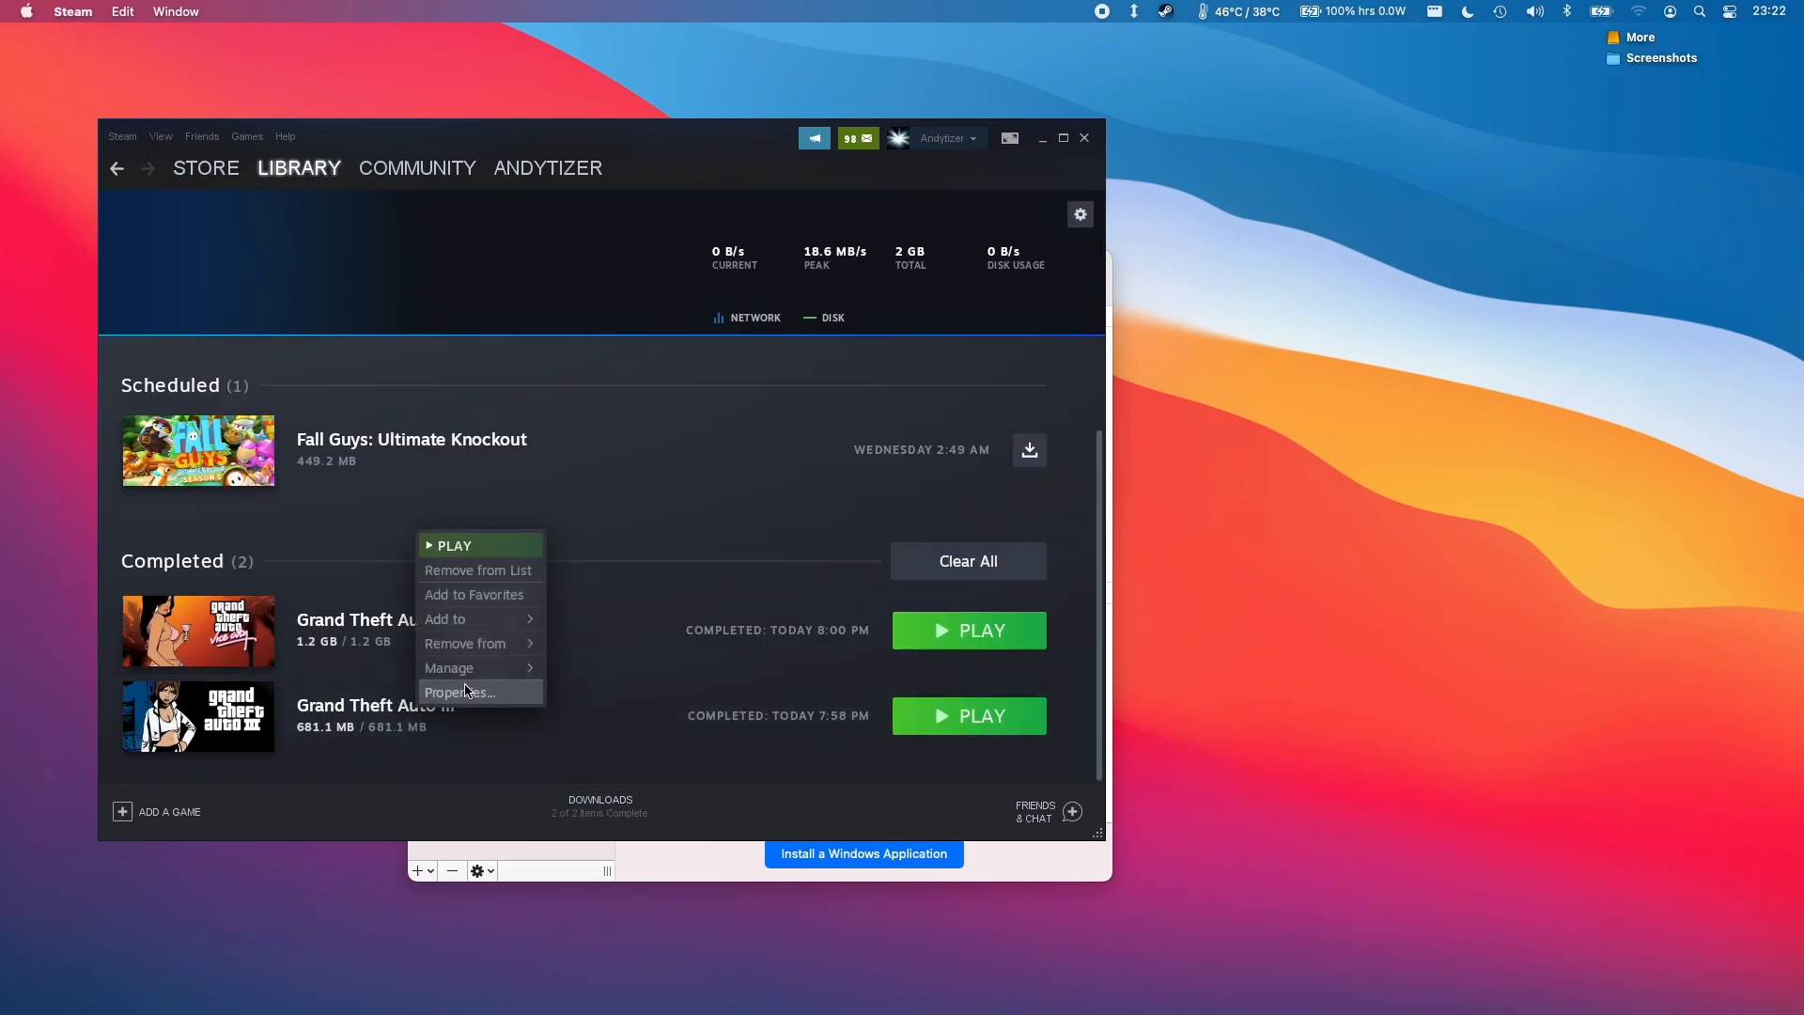
mouse_move(450, 667)
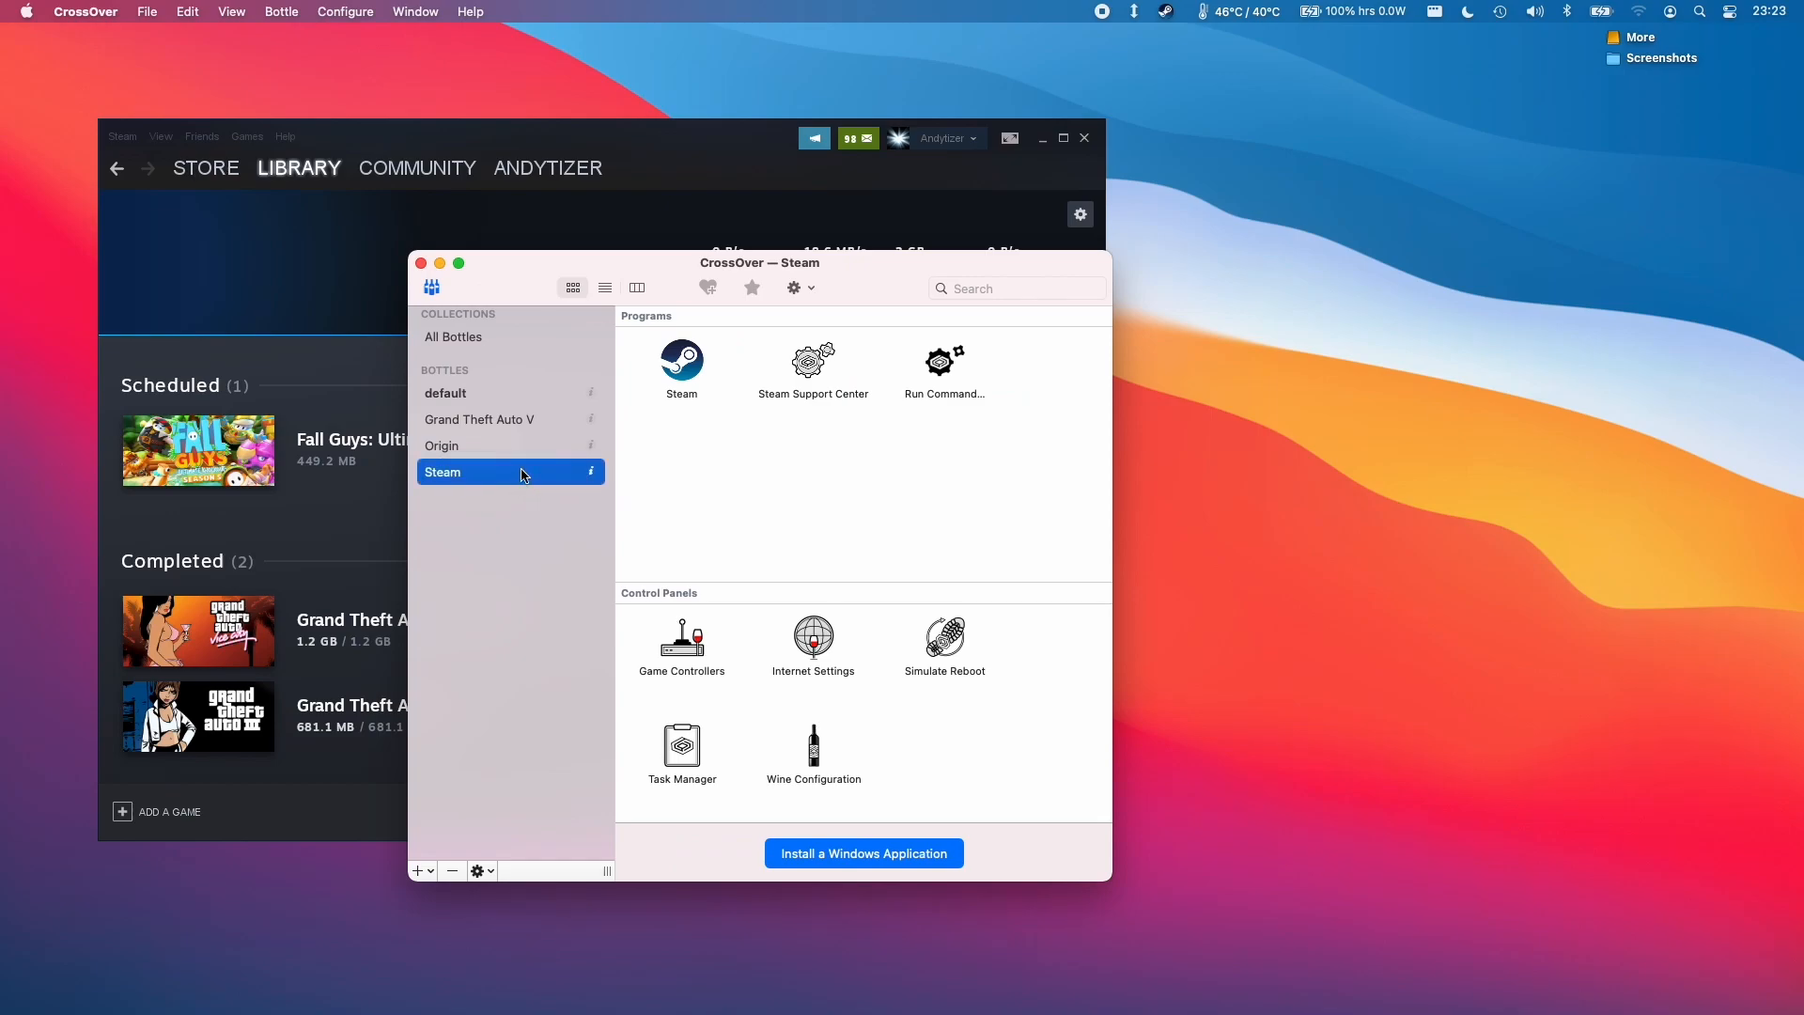
- Browse the Steam bottle's C drive and expand the crossover user folder
right_click(483, 472)
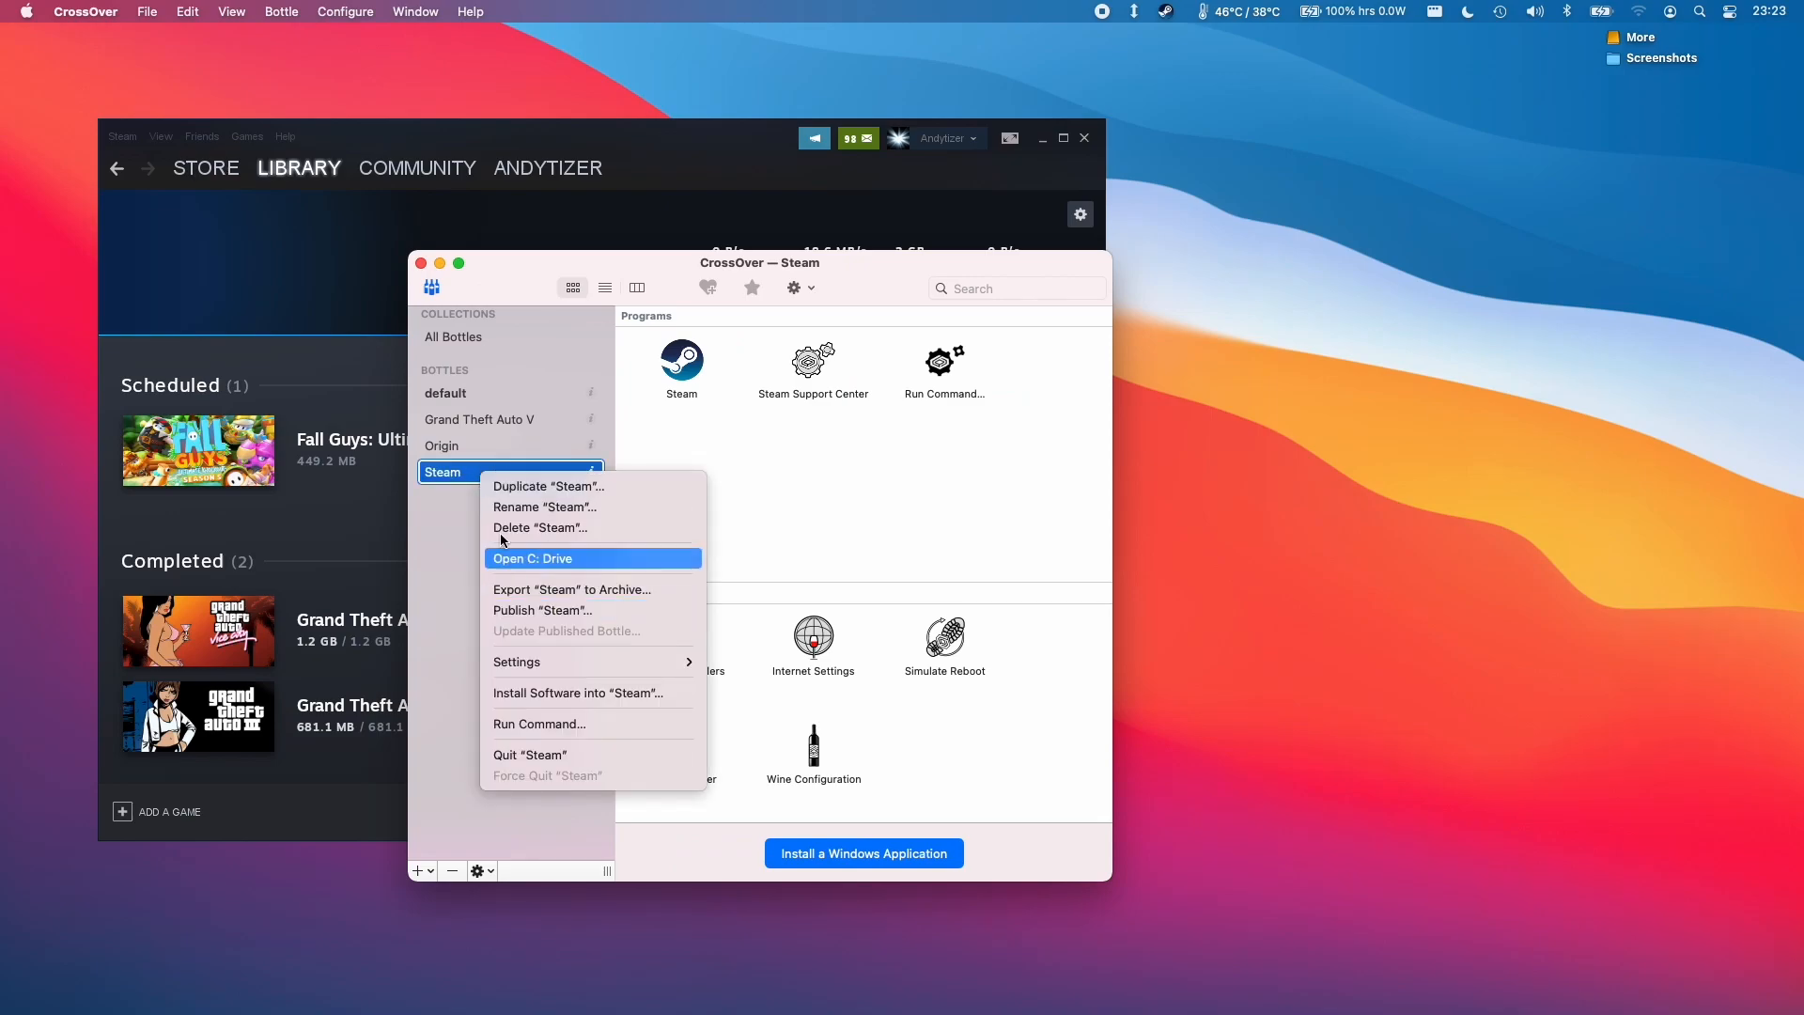
left_click(532, 558)
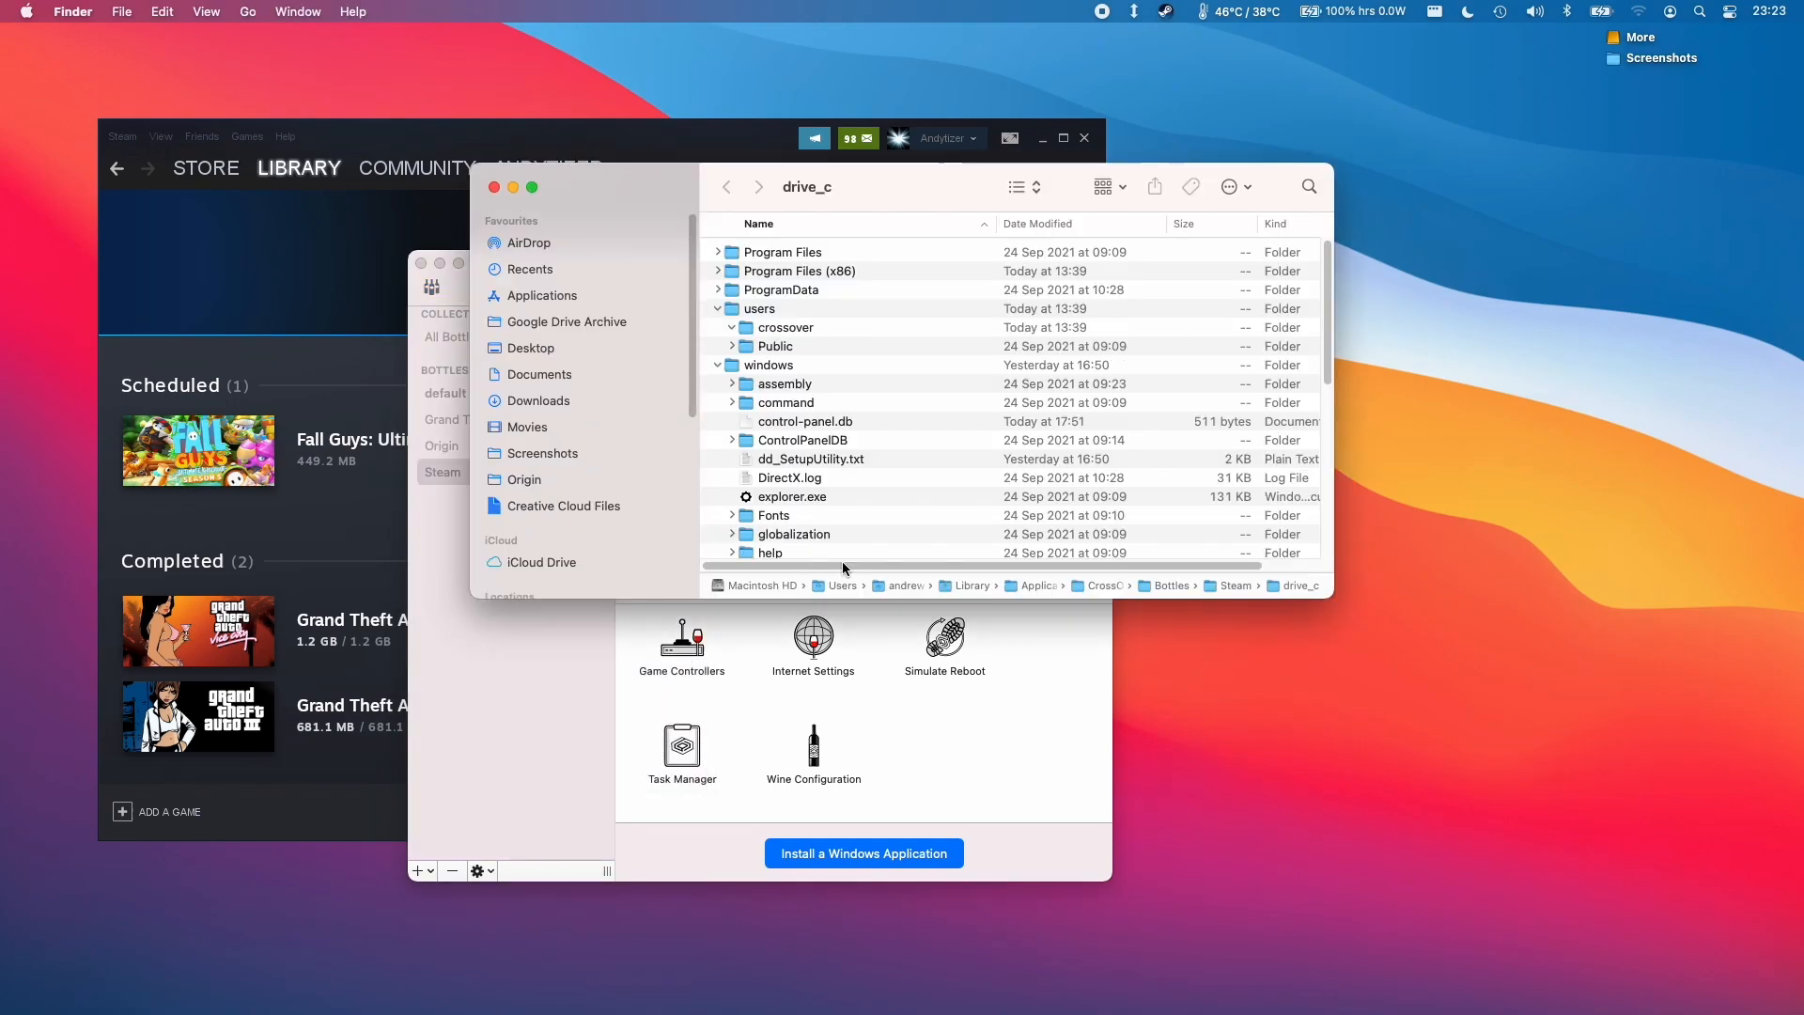
left_click(731, 327)
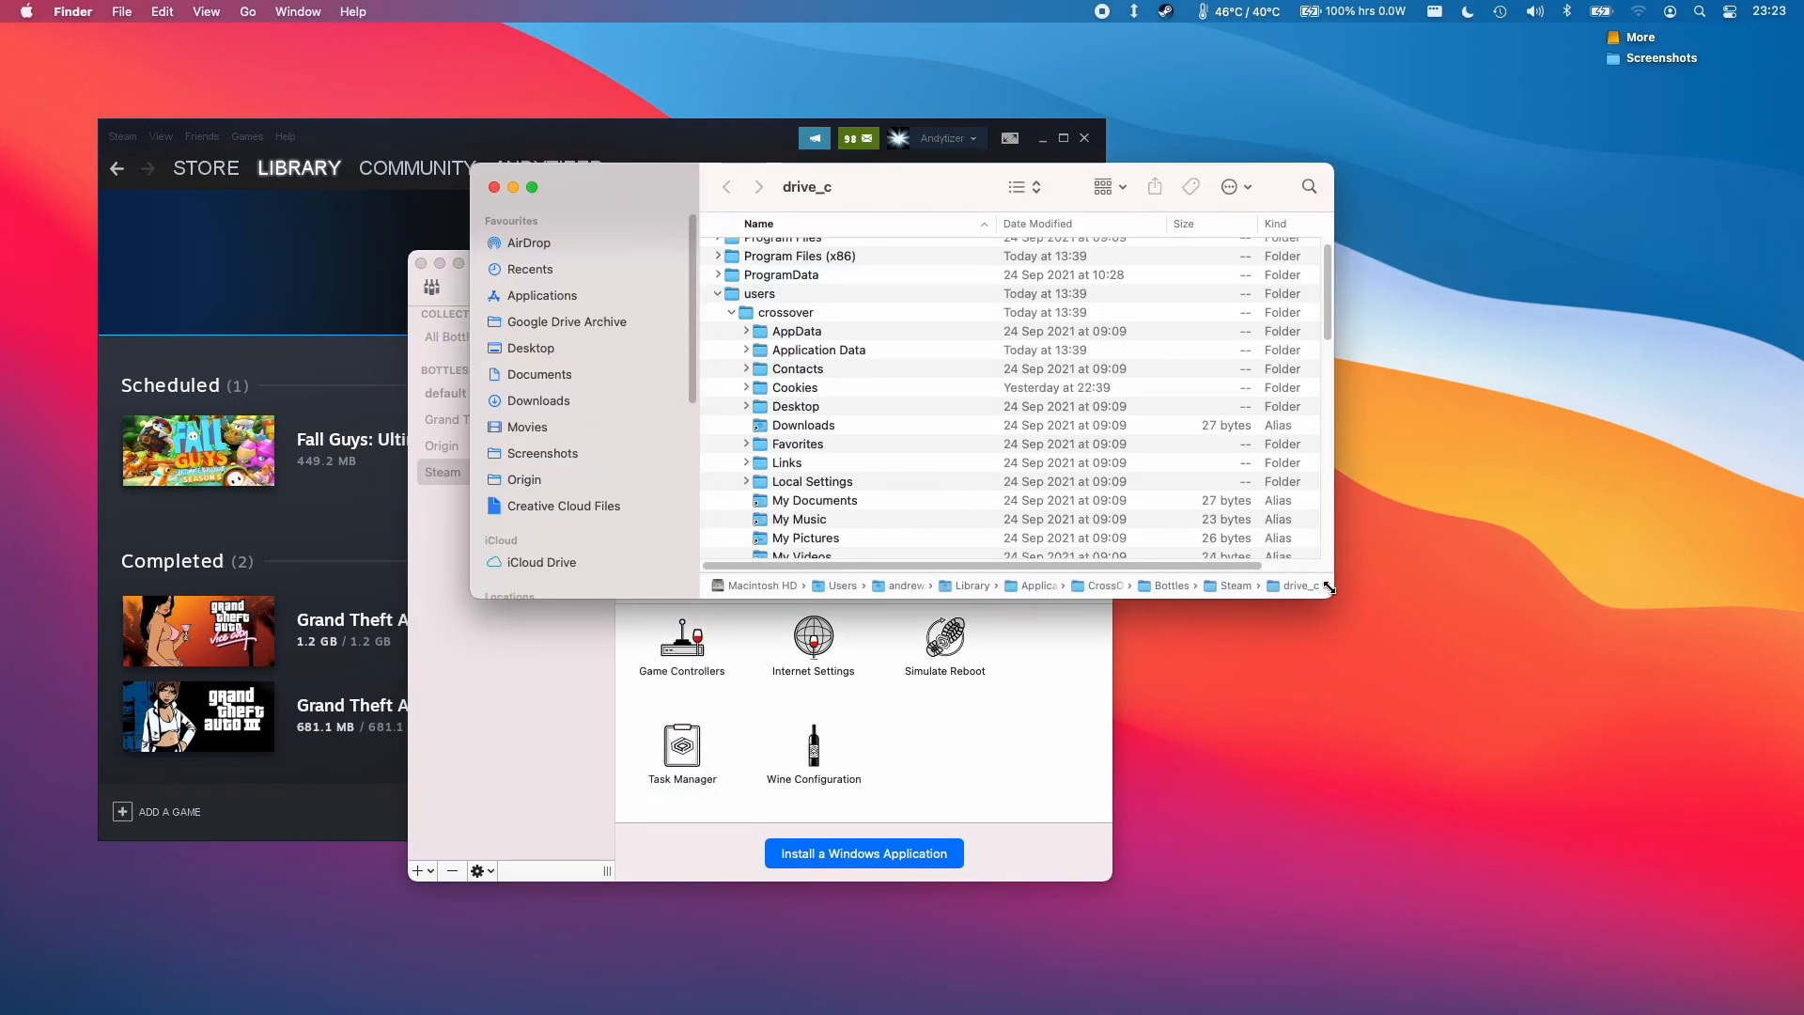
left_click_drag(1329, 586, 1398, 678)
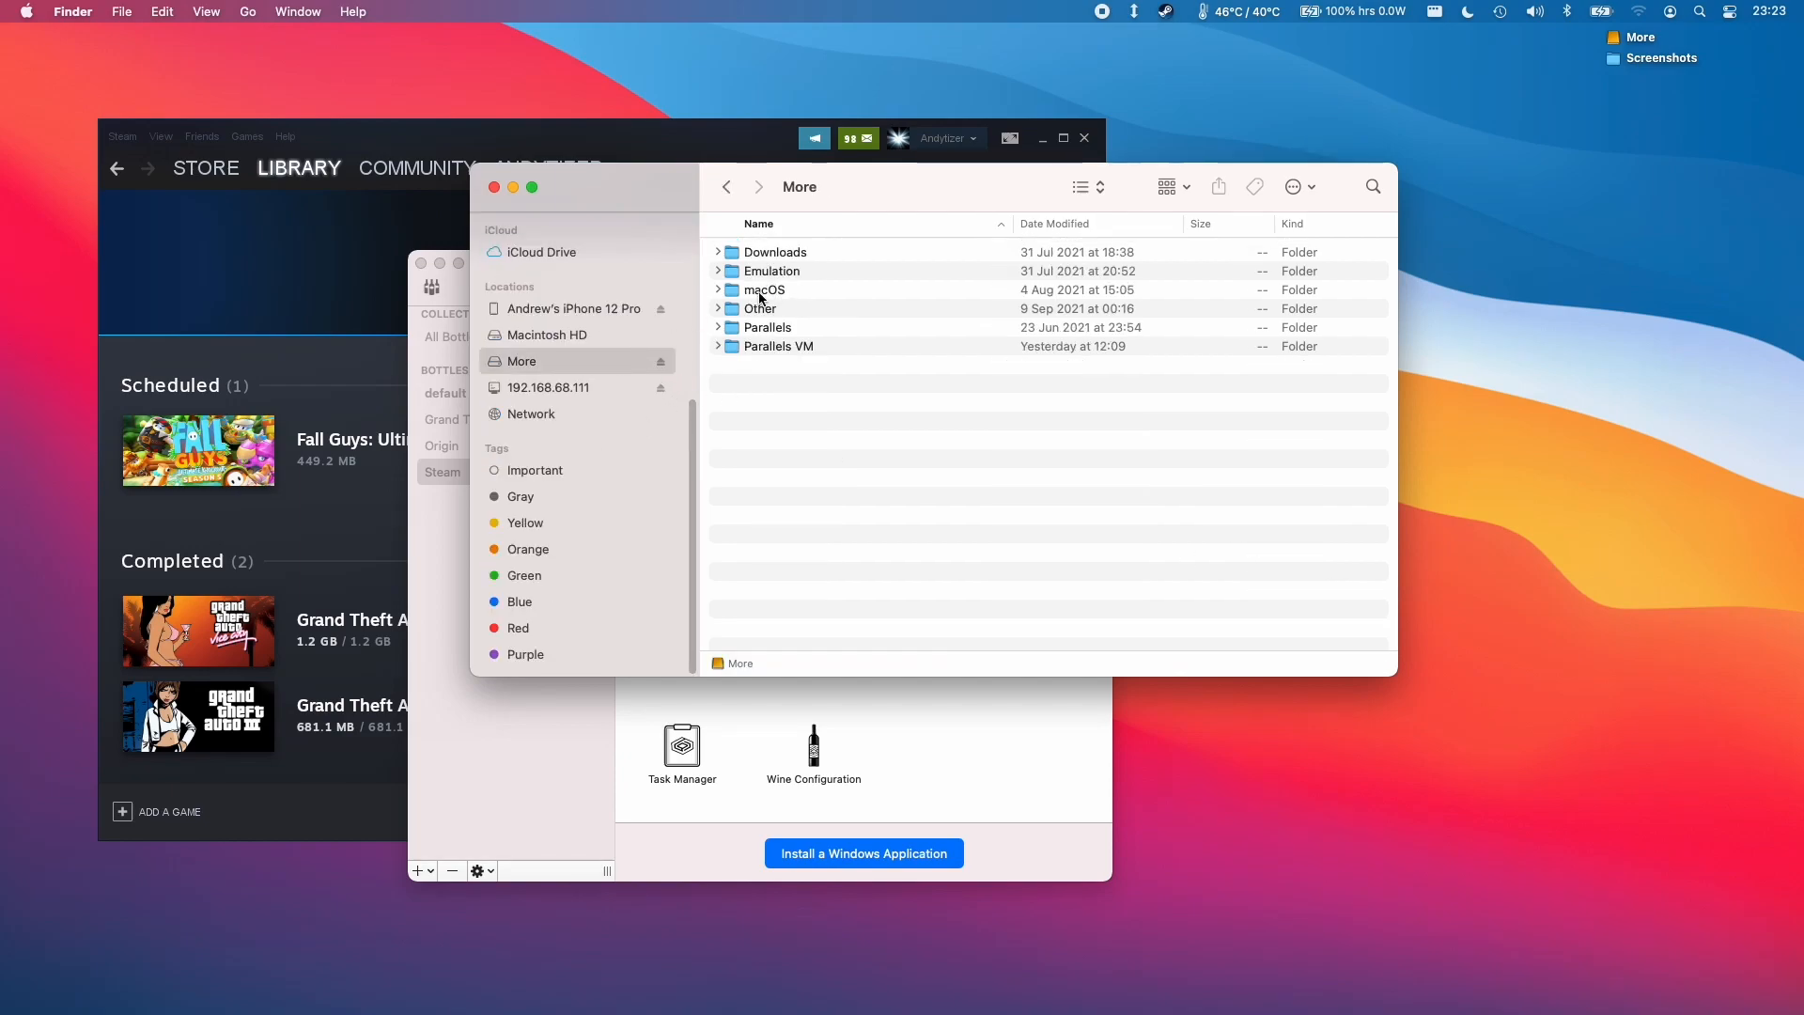
- Navigate through macOS and steamapps into the Grand Theft Auto 3 install folder
double_click(765, 289)
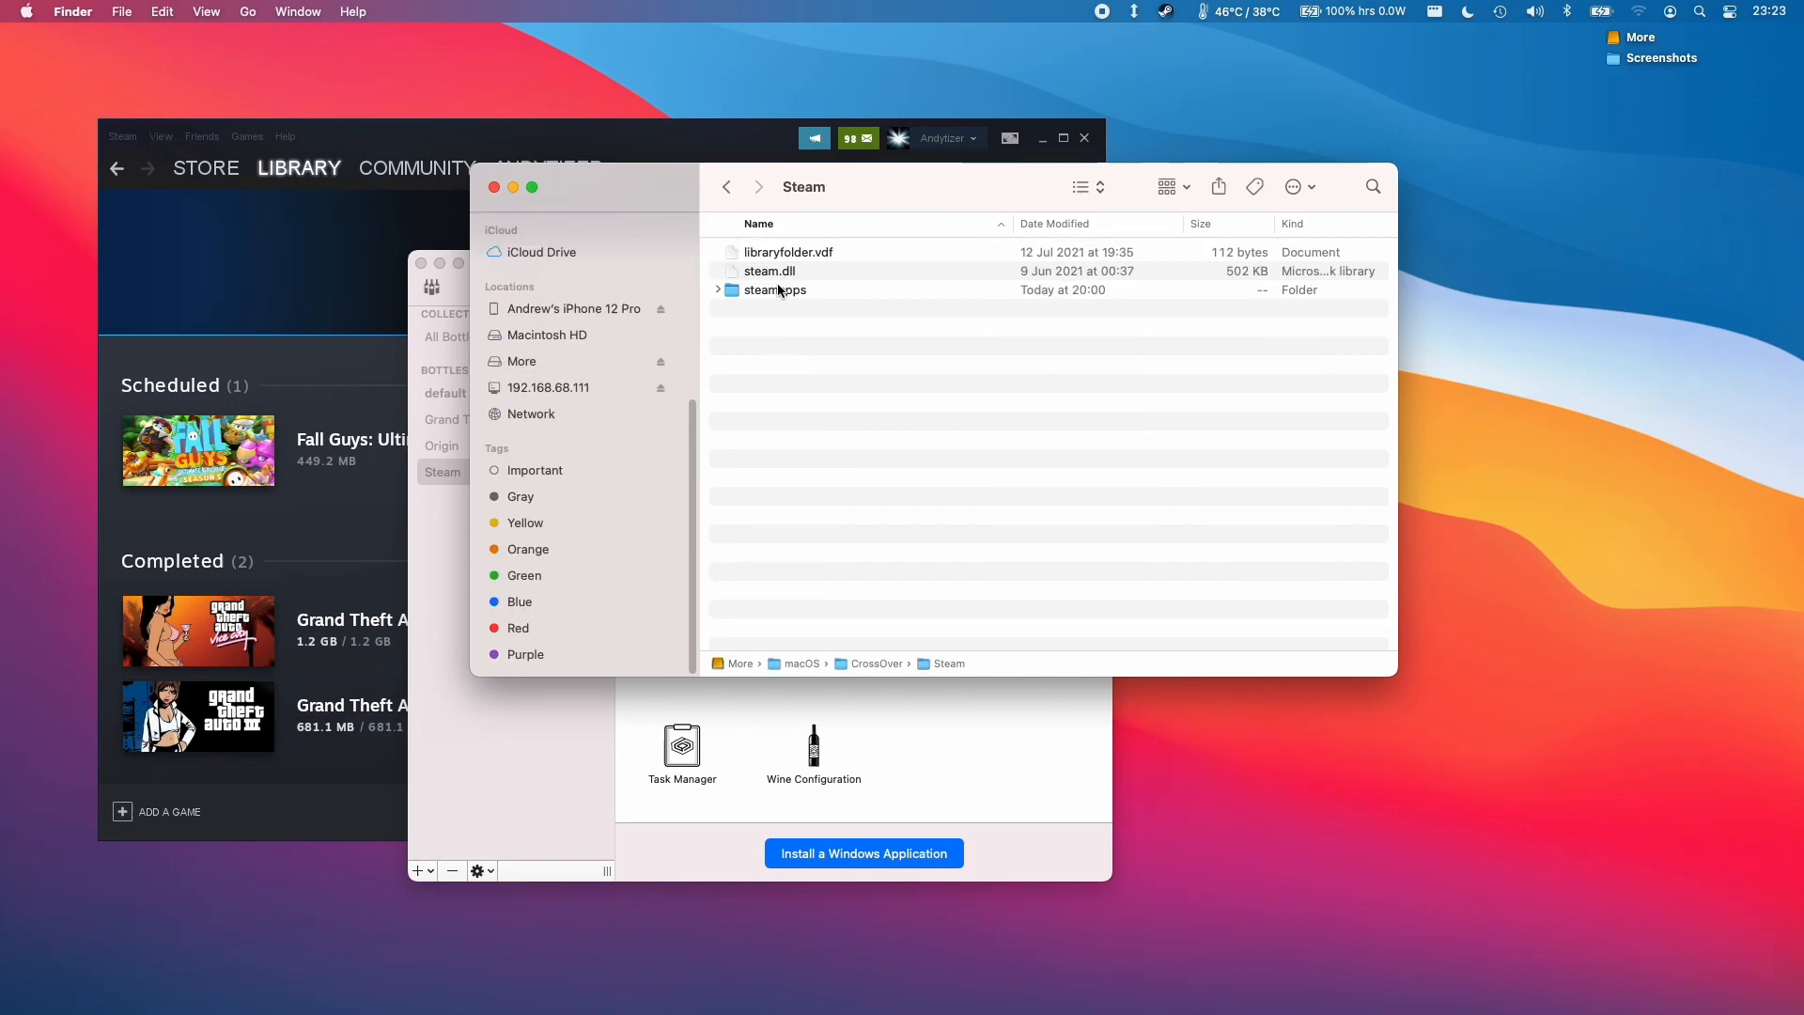
double_click(777, 290)
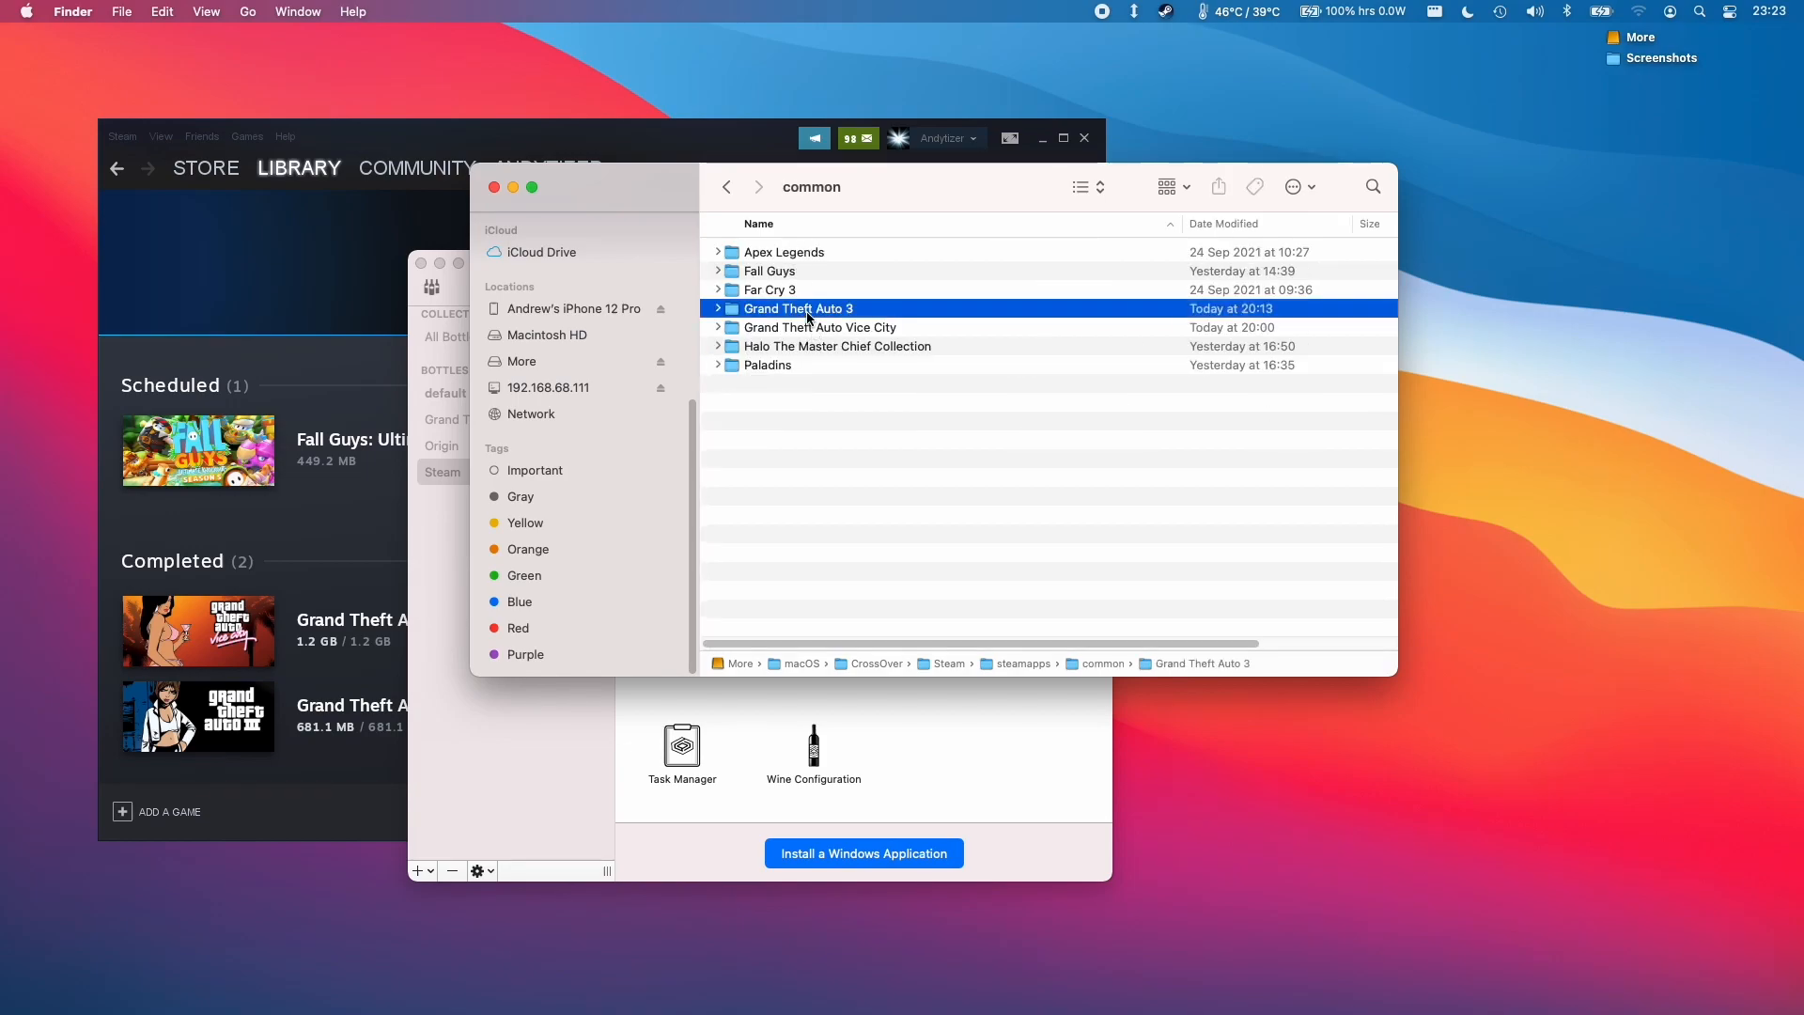
double_click(797, 308)
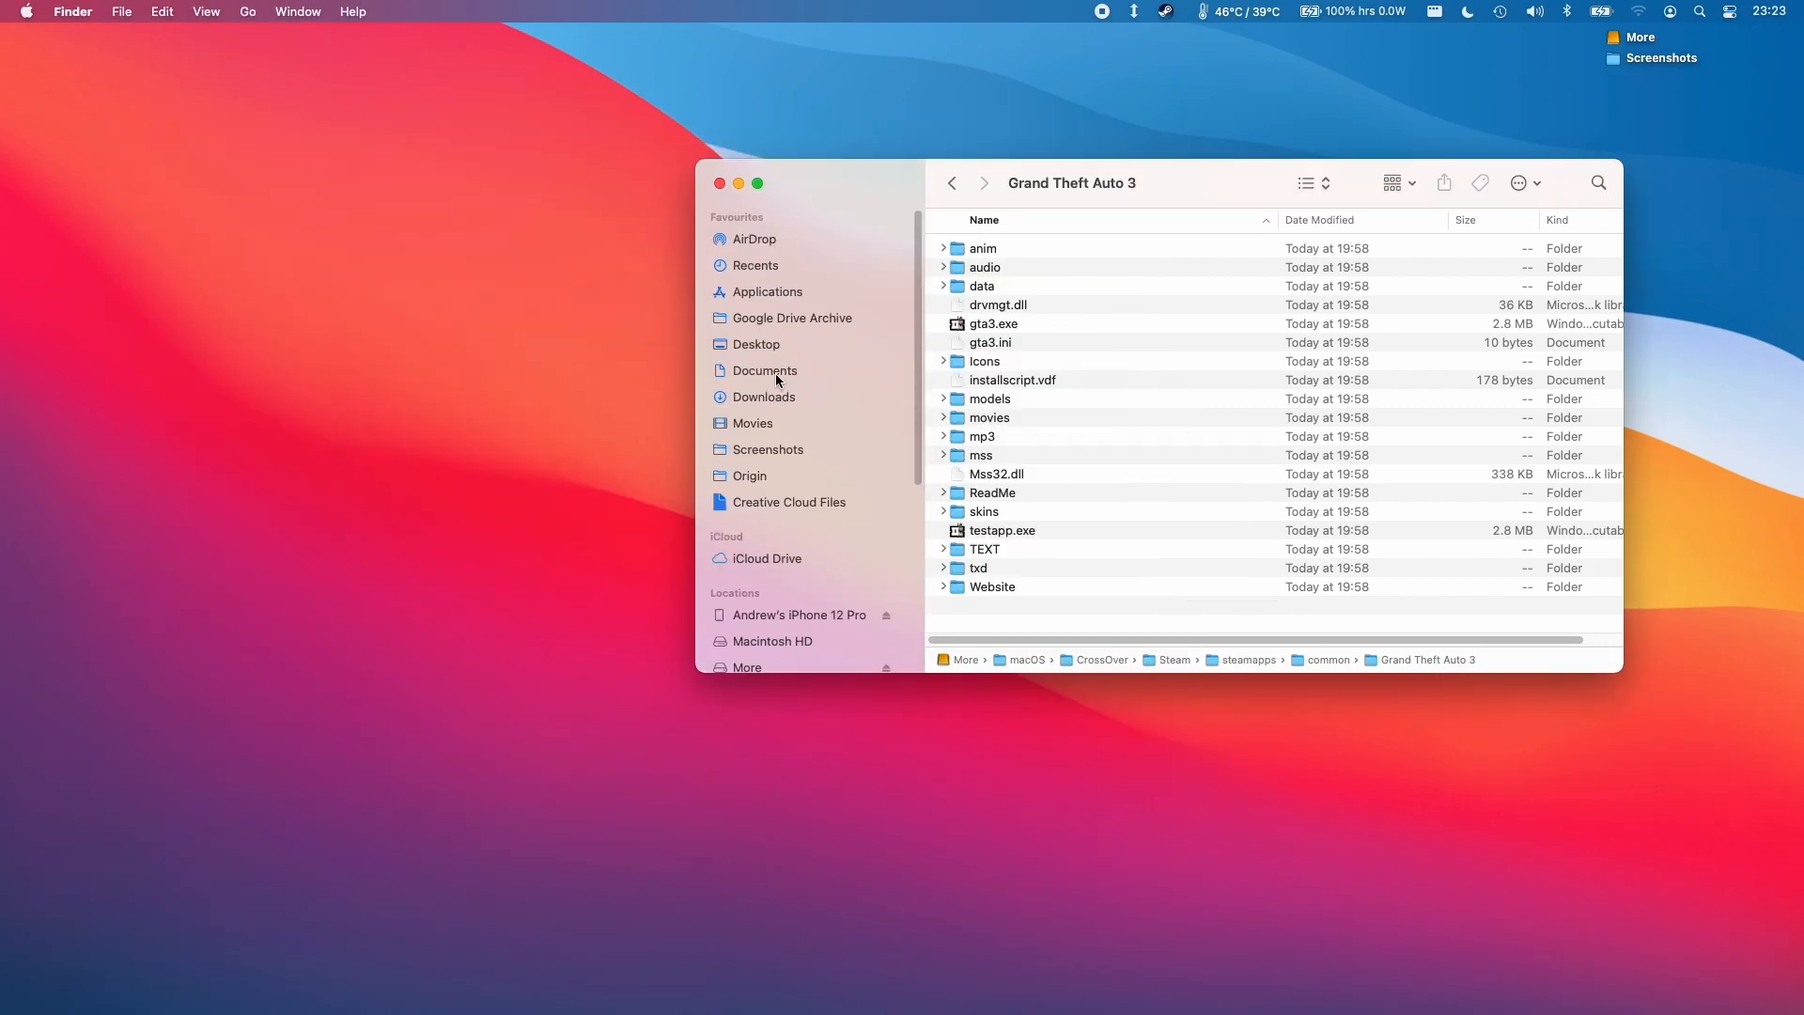
mouse_move(1060, 269)
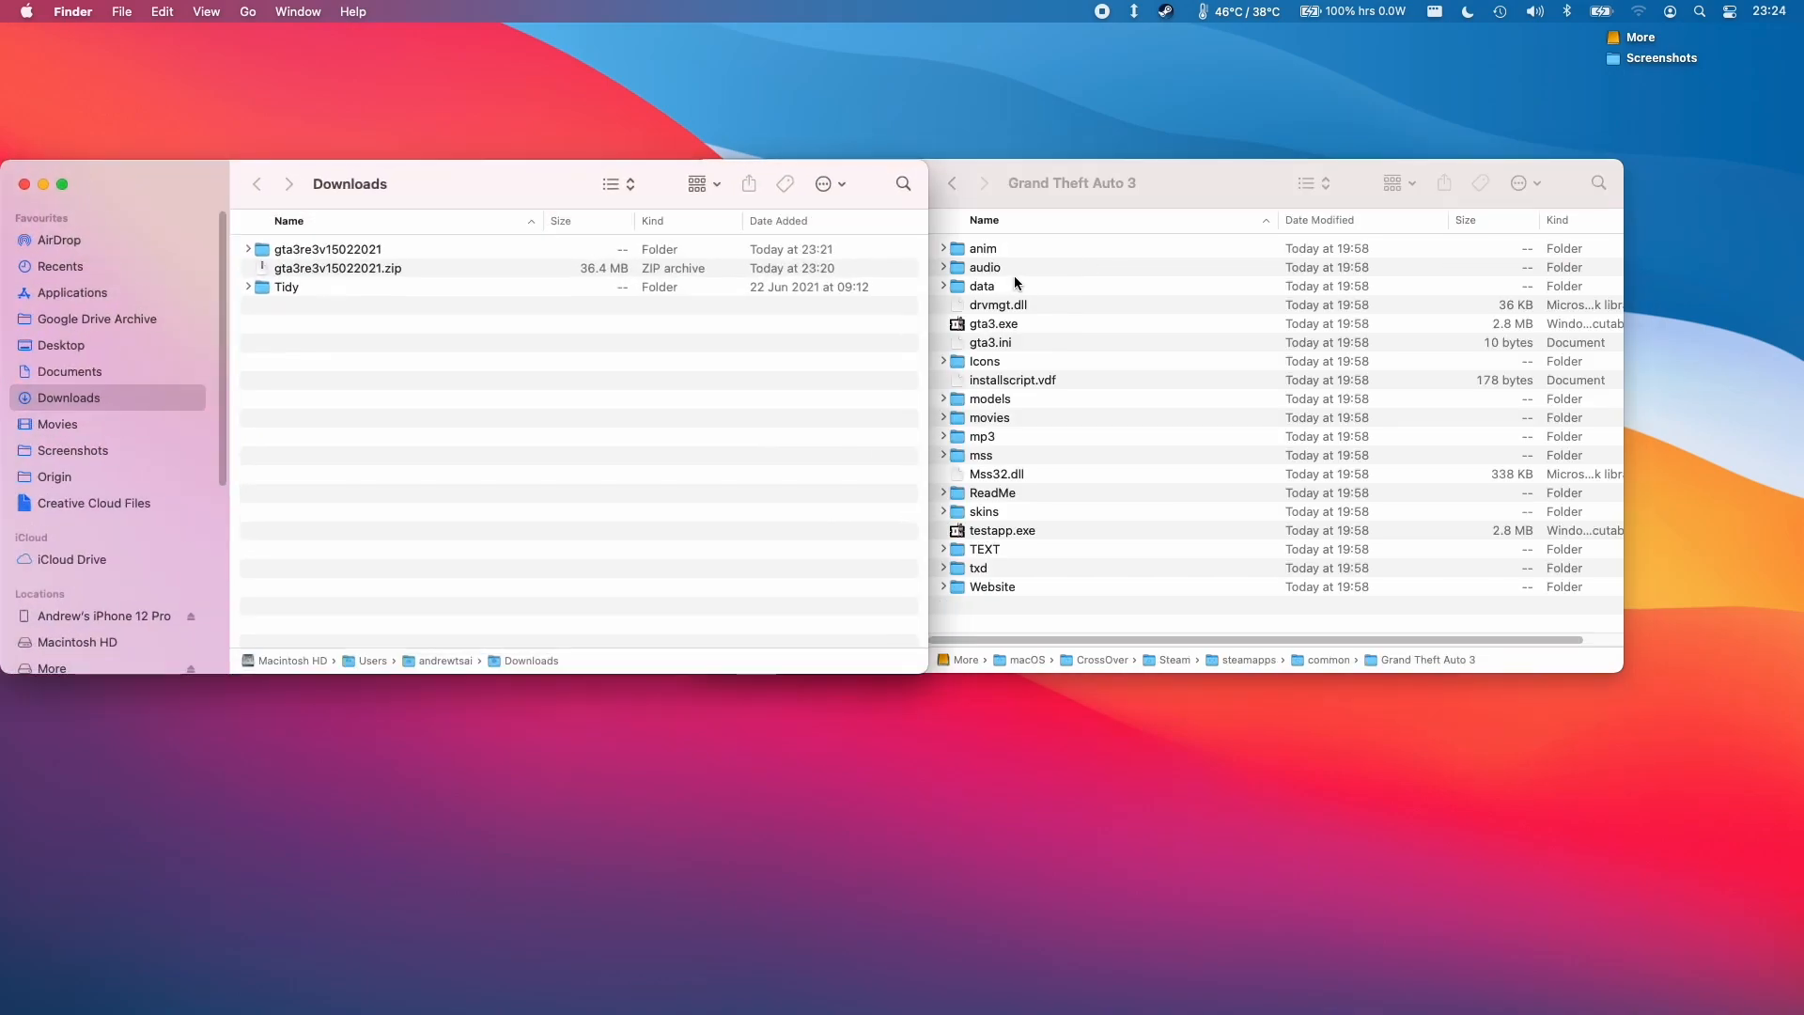
- Open the downloaded gta3re3v15022021 folder to copy its re3 files into Grand Theft Auto 3
double_click(327, 248)
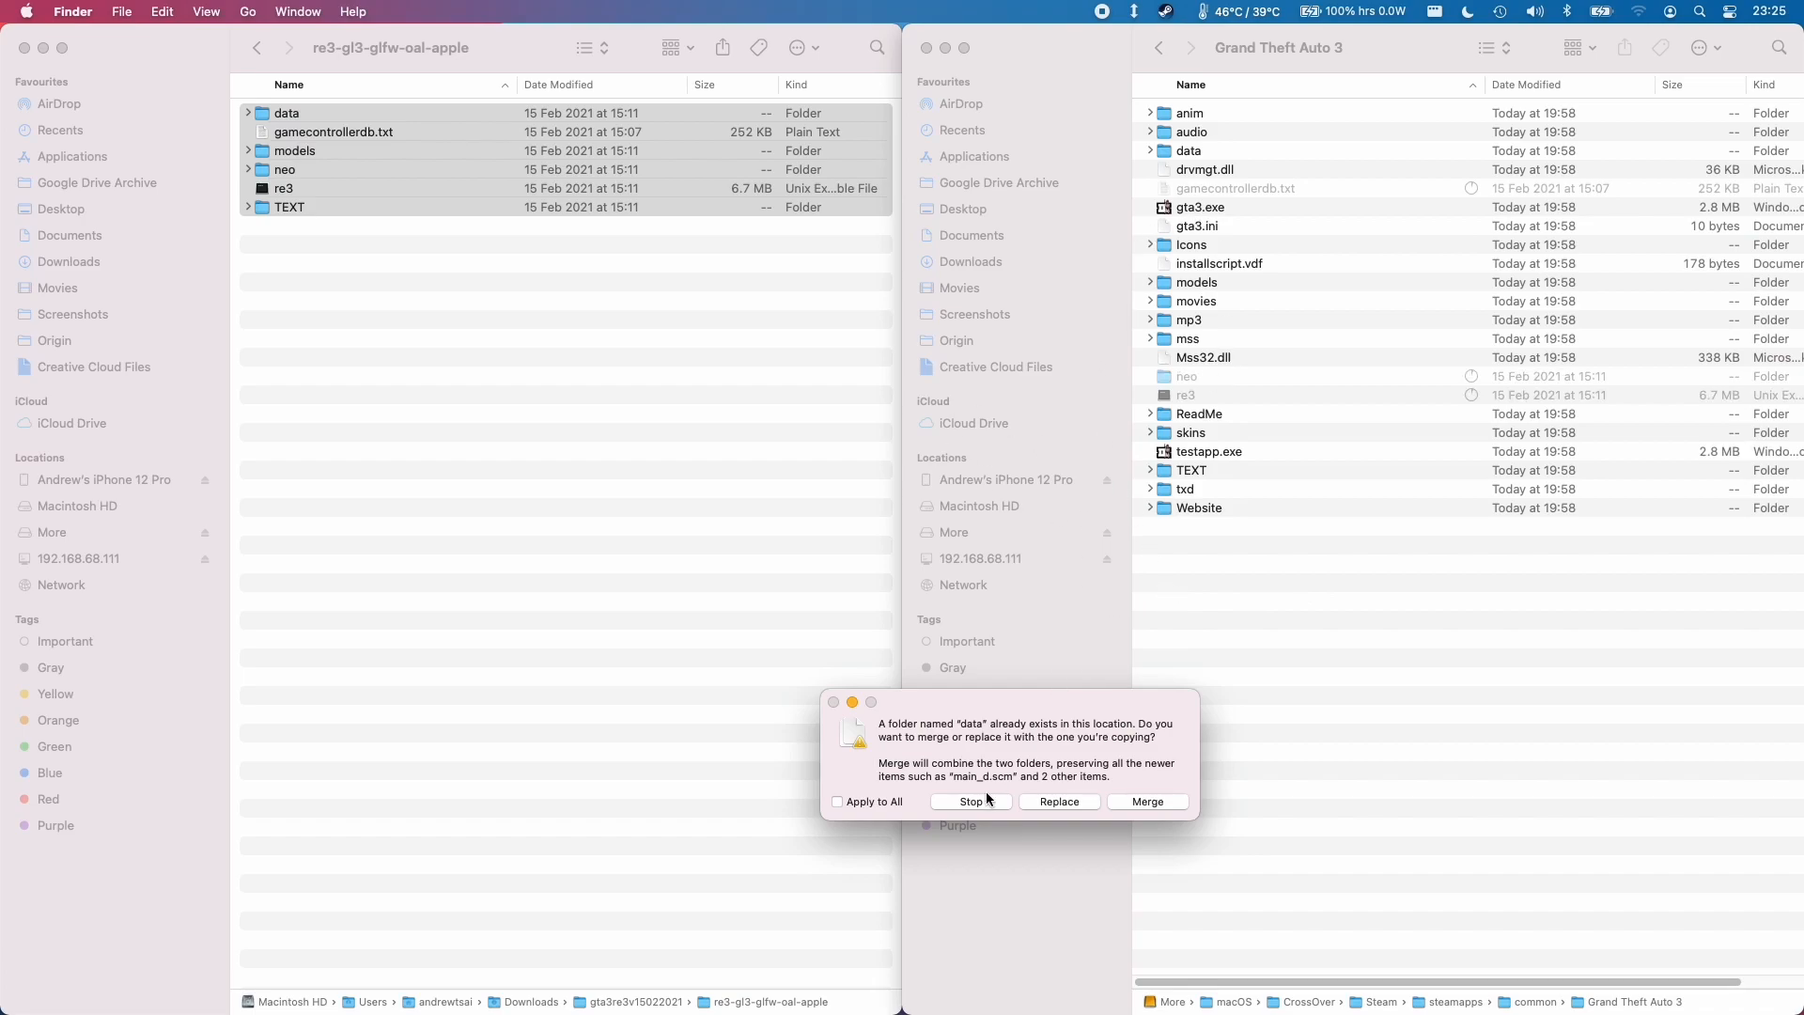
- Merge all conflicting folders into Grand Theft Auto 3 and close the download window
left_click(838, 801)
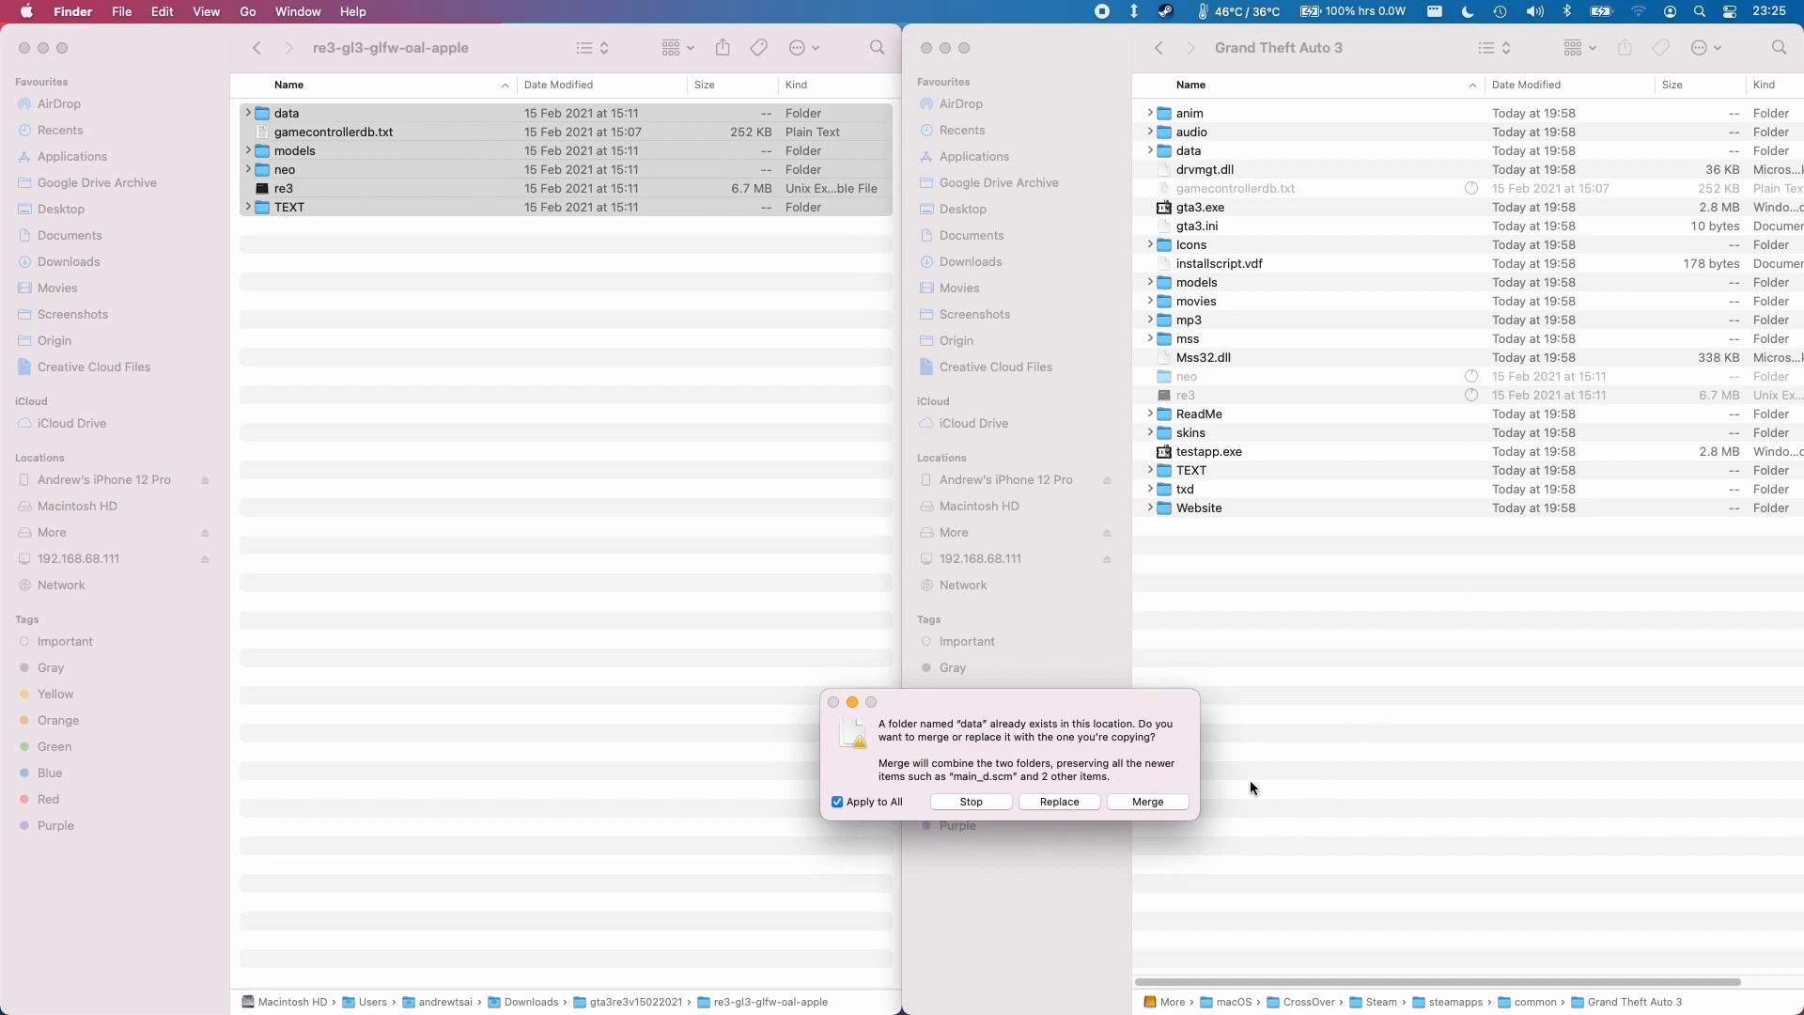
left_click(1147, 801)
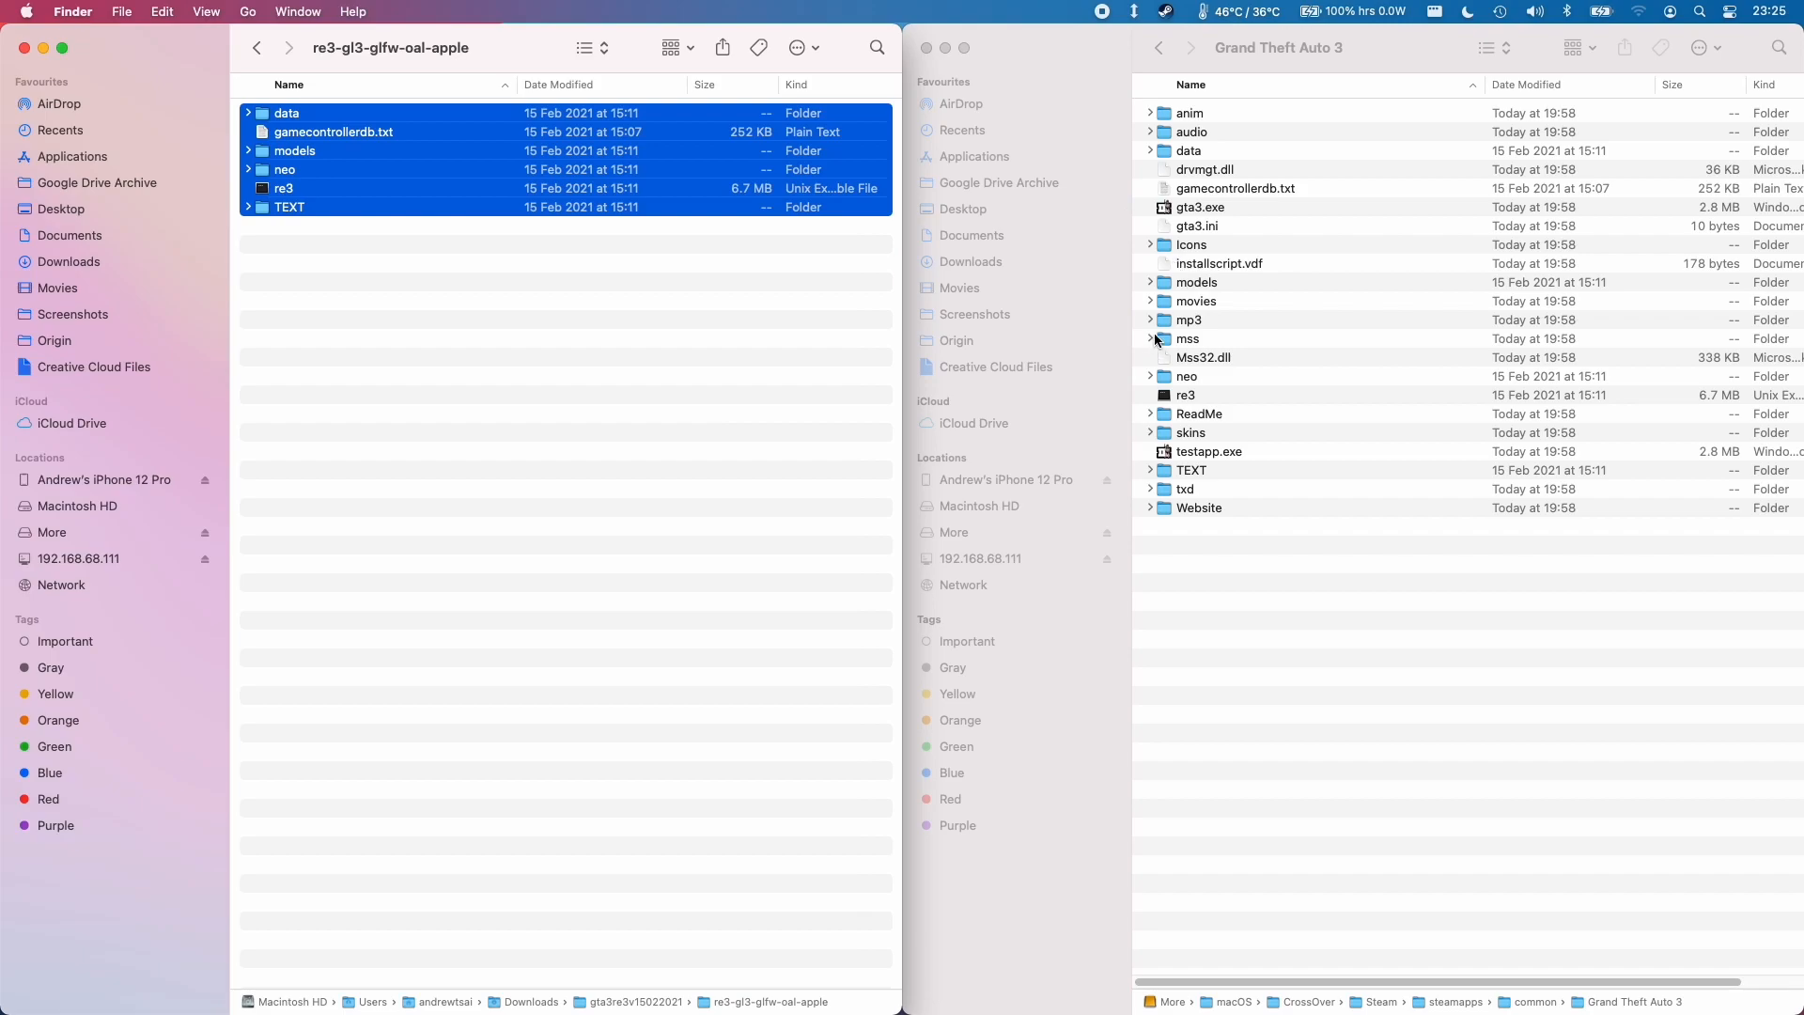
left_click(1151, 282)
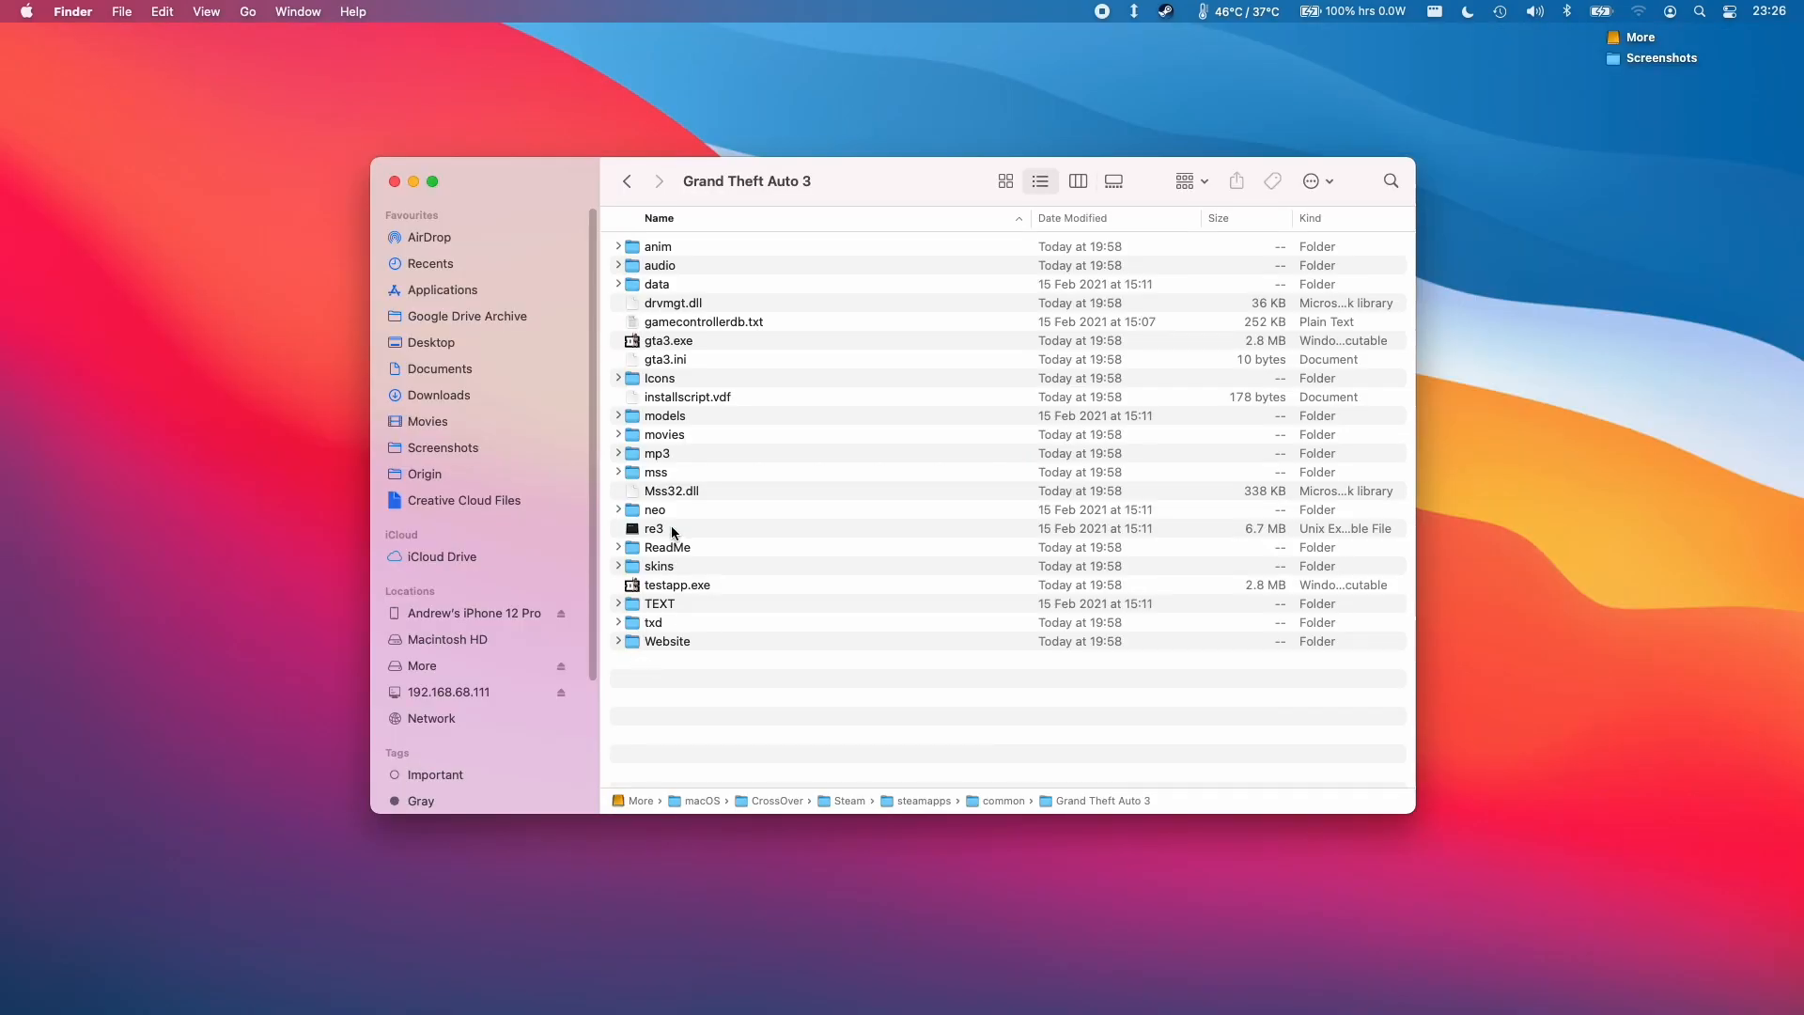
- Launch Terminal via Spotlight beside the Grand Theft Auto 3 folder and begin a cd command
left_click(652, 528)
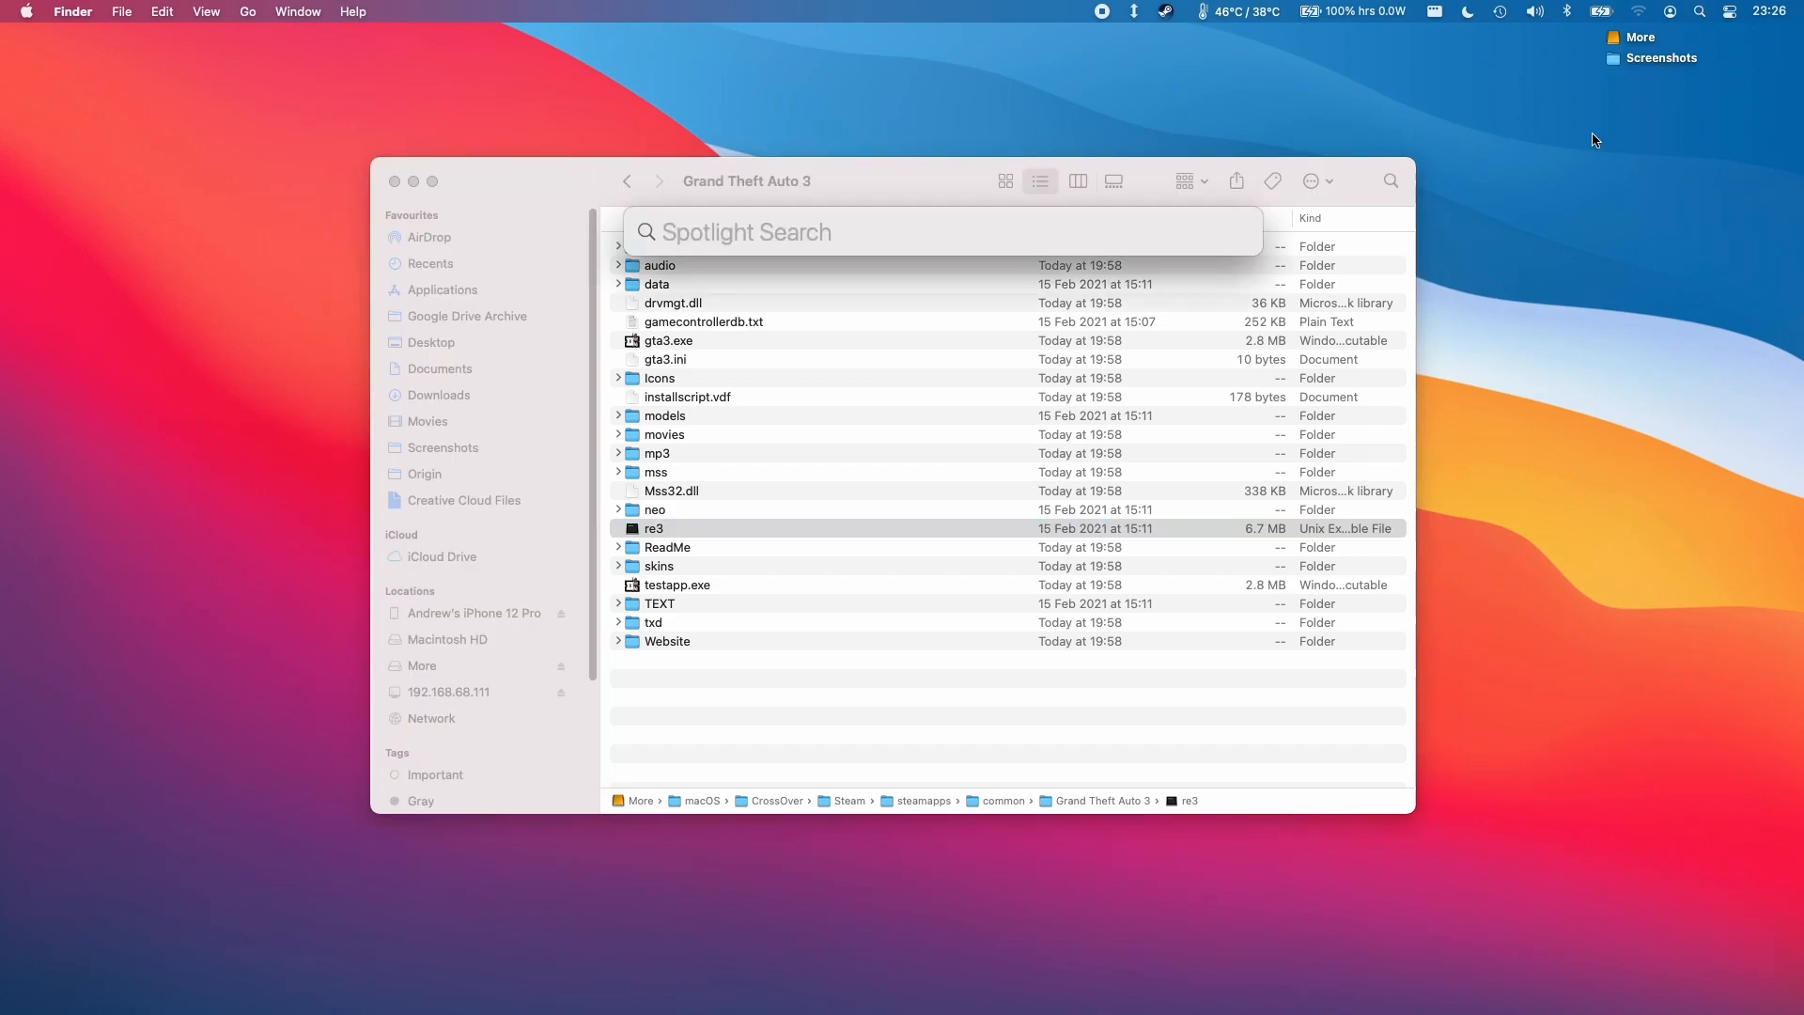
type("terminal")
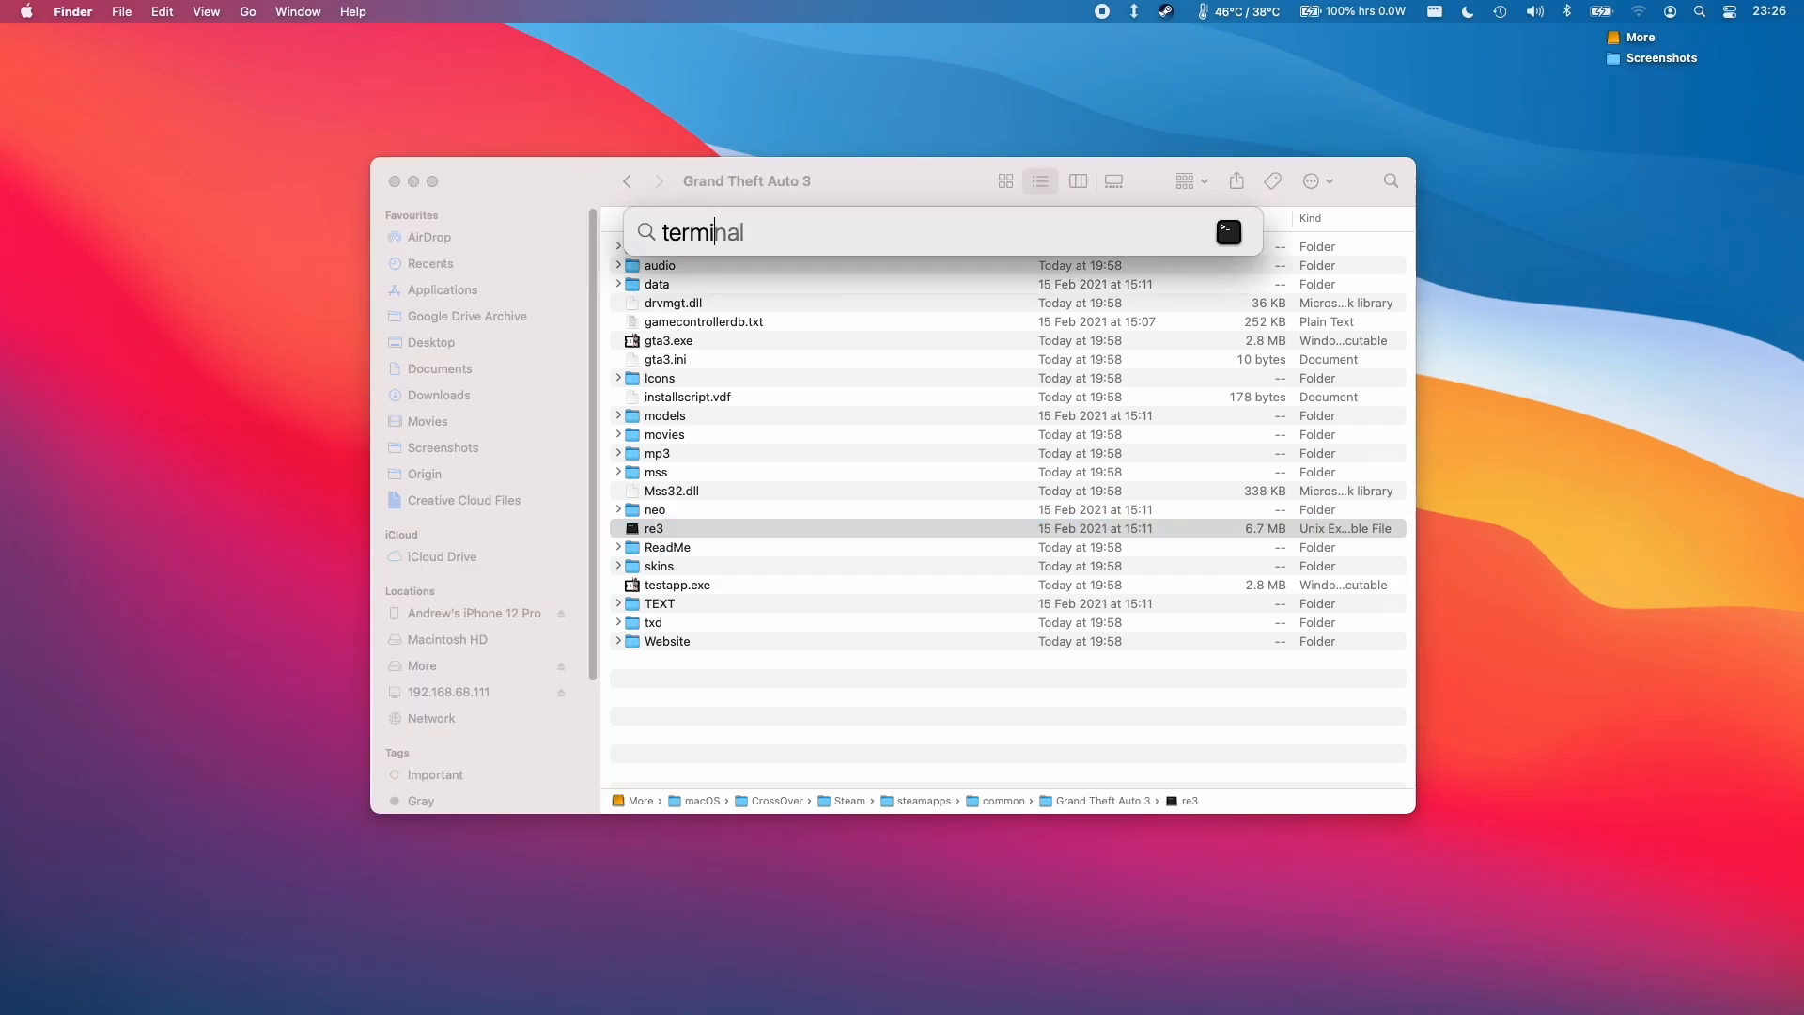
left_click(1228, 233)
type("cd")
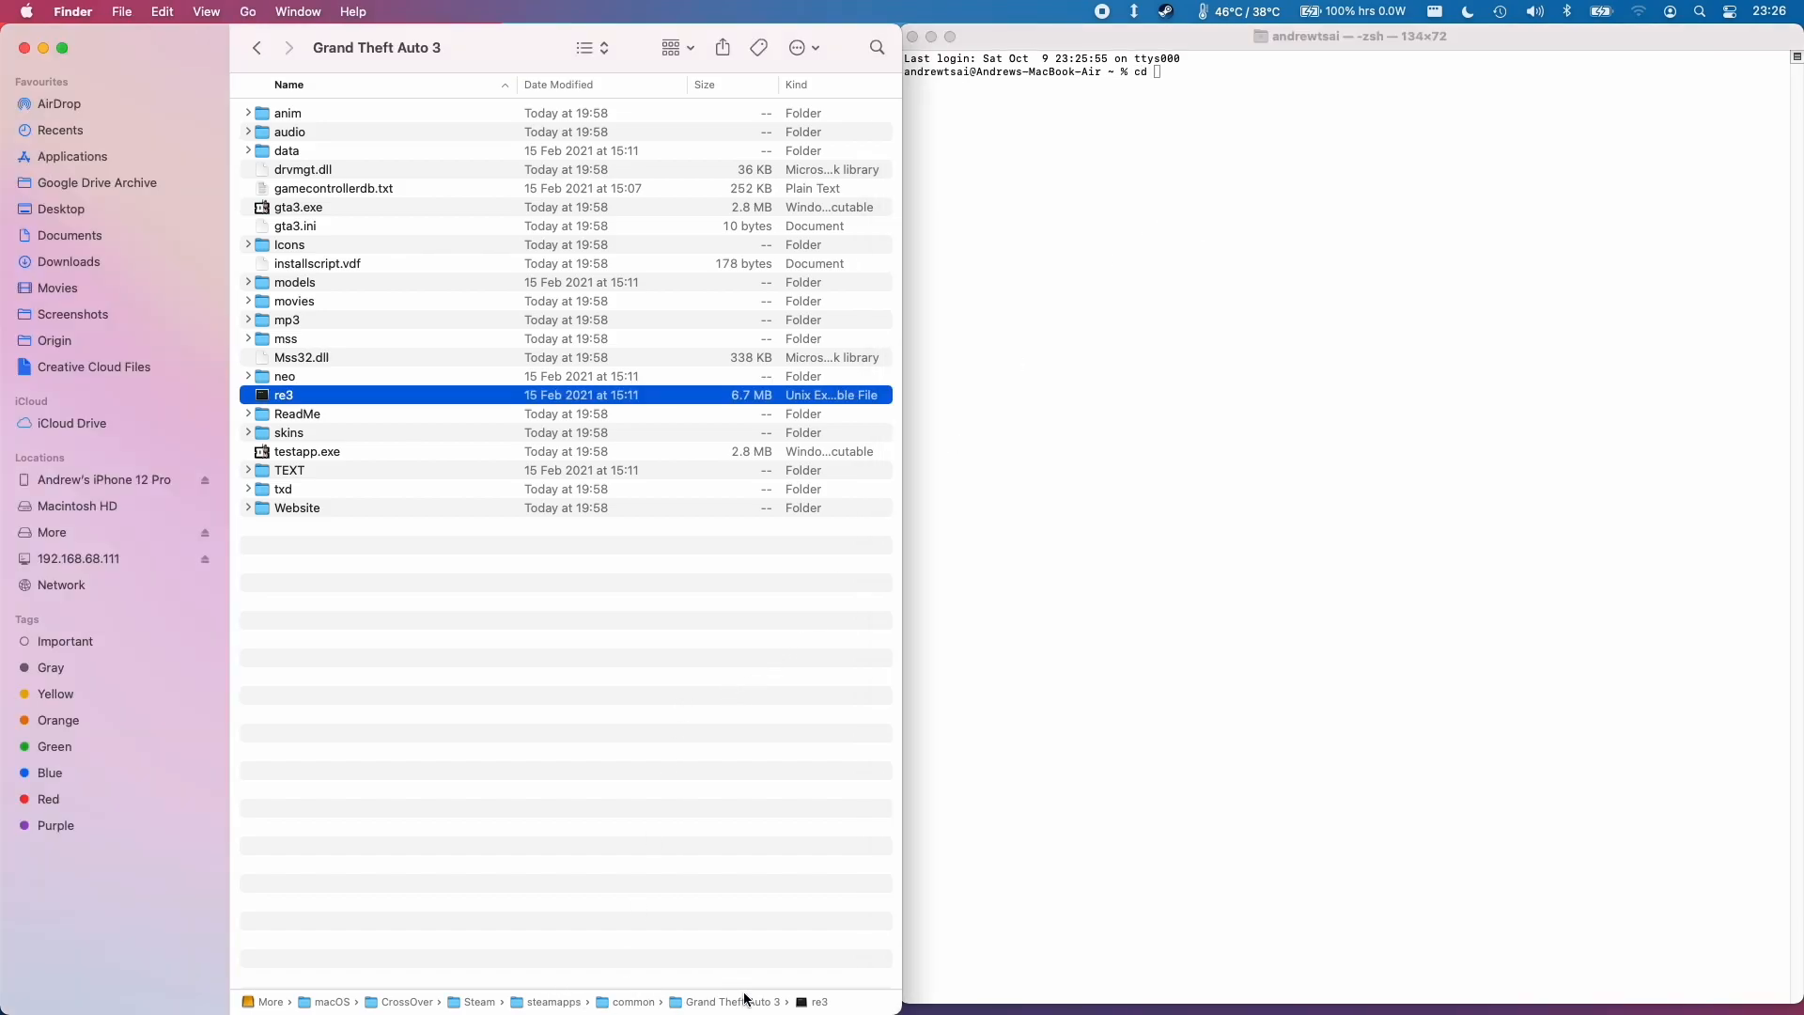
- Change directory into the Grand Theft Auto 3 folder and run ./re3 to reach the GTA III main menu
left_click(207, 11)
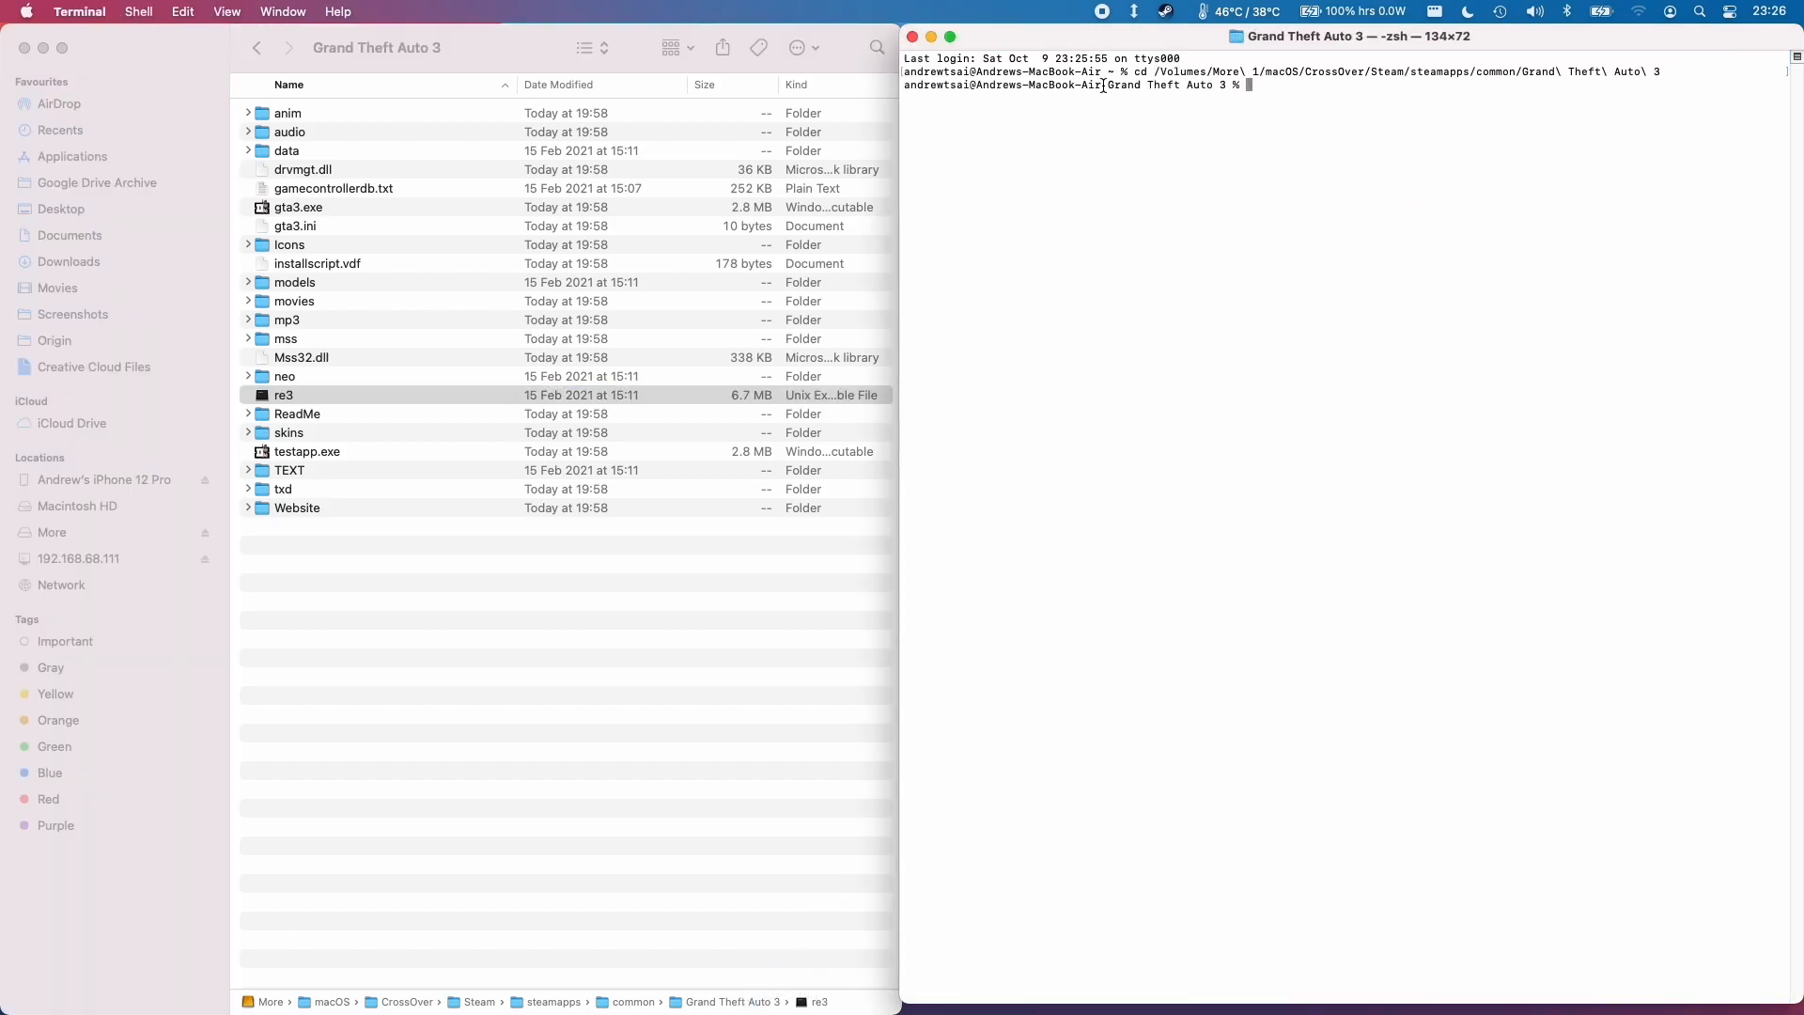
type("l")
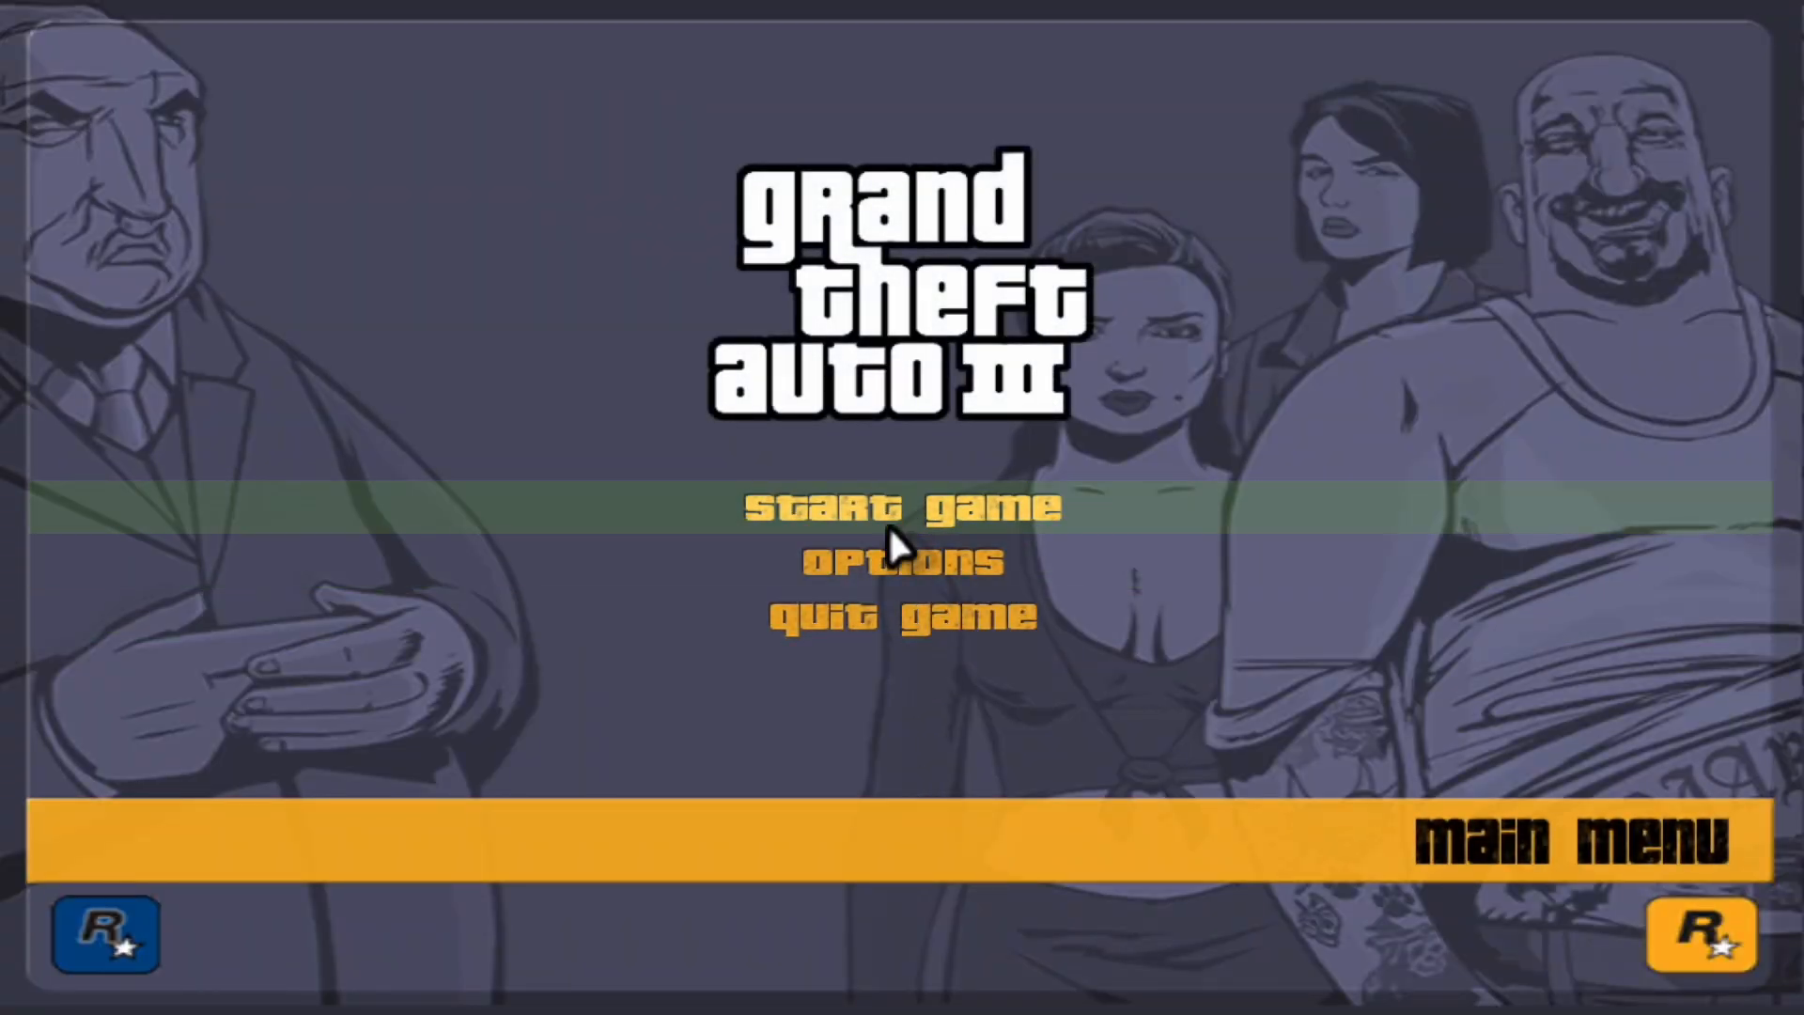
- Reach the Display Setup page showing 1920 x 1080 x 32 with frame sync and frame limiter on
left_click(903, 560)
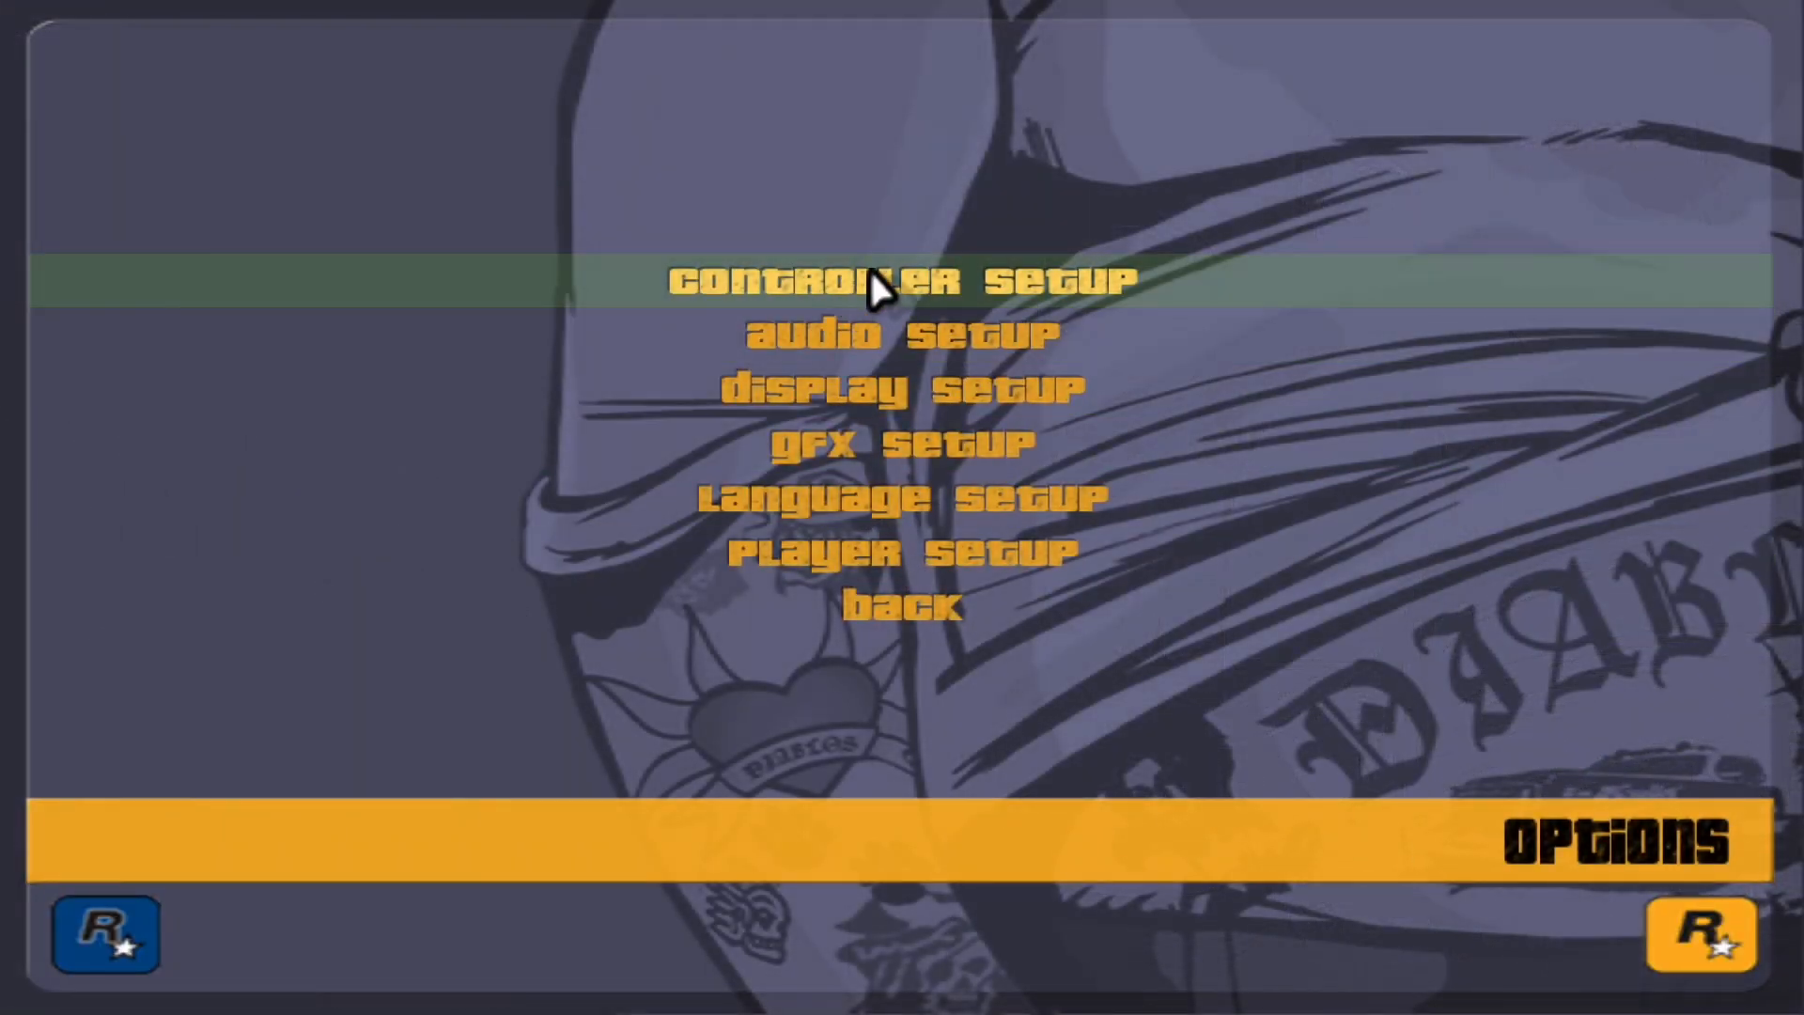
left_click(900, 388)
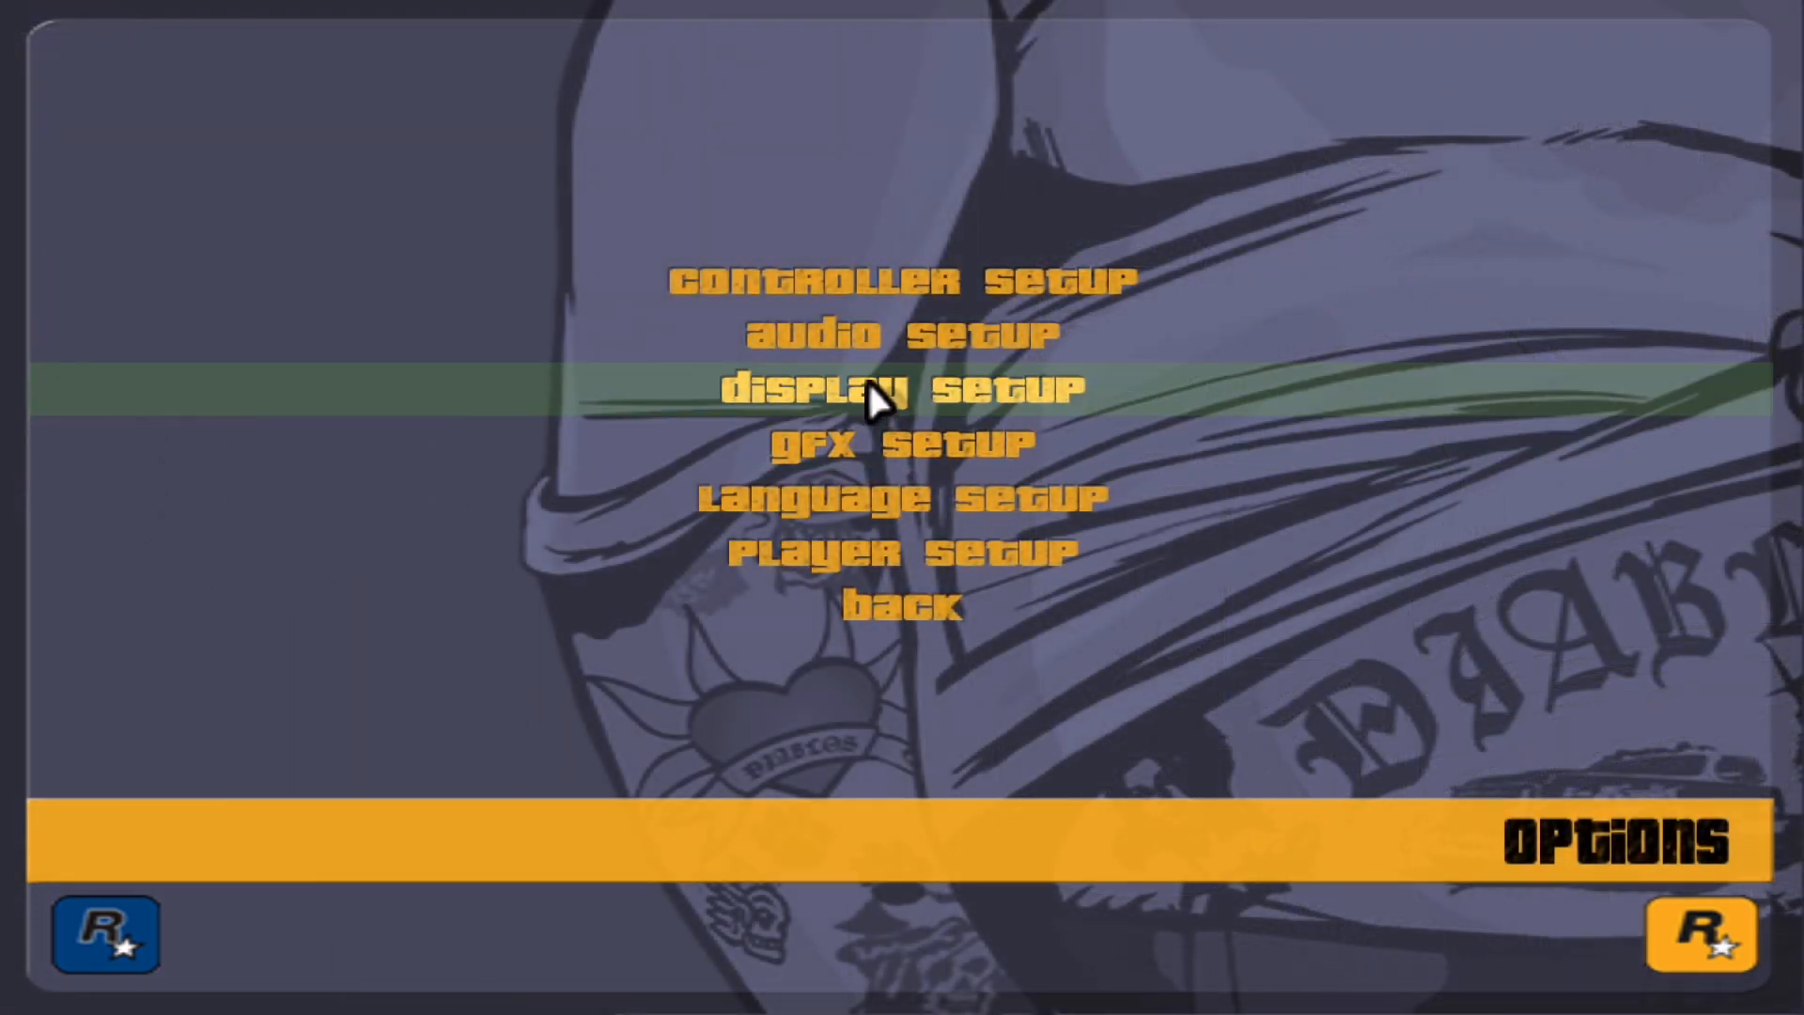
mouse_move(895, 418)
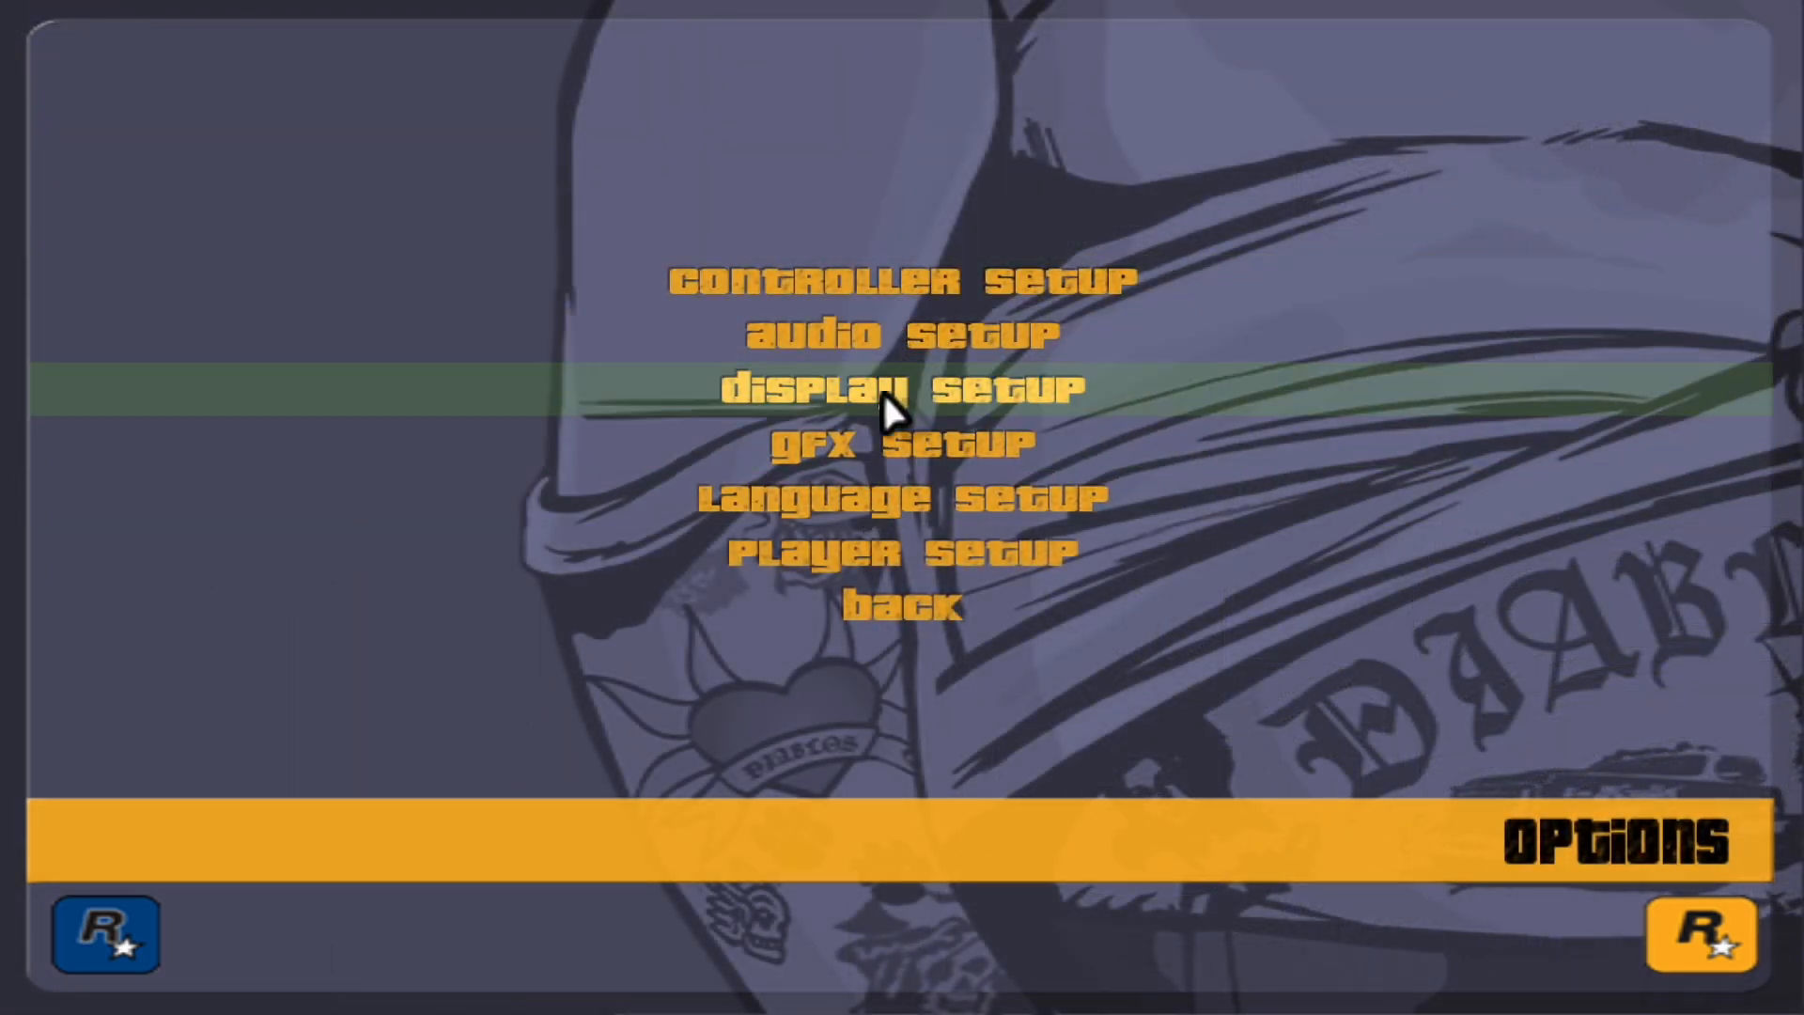
left_click(901, 441)
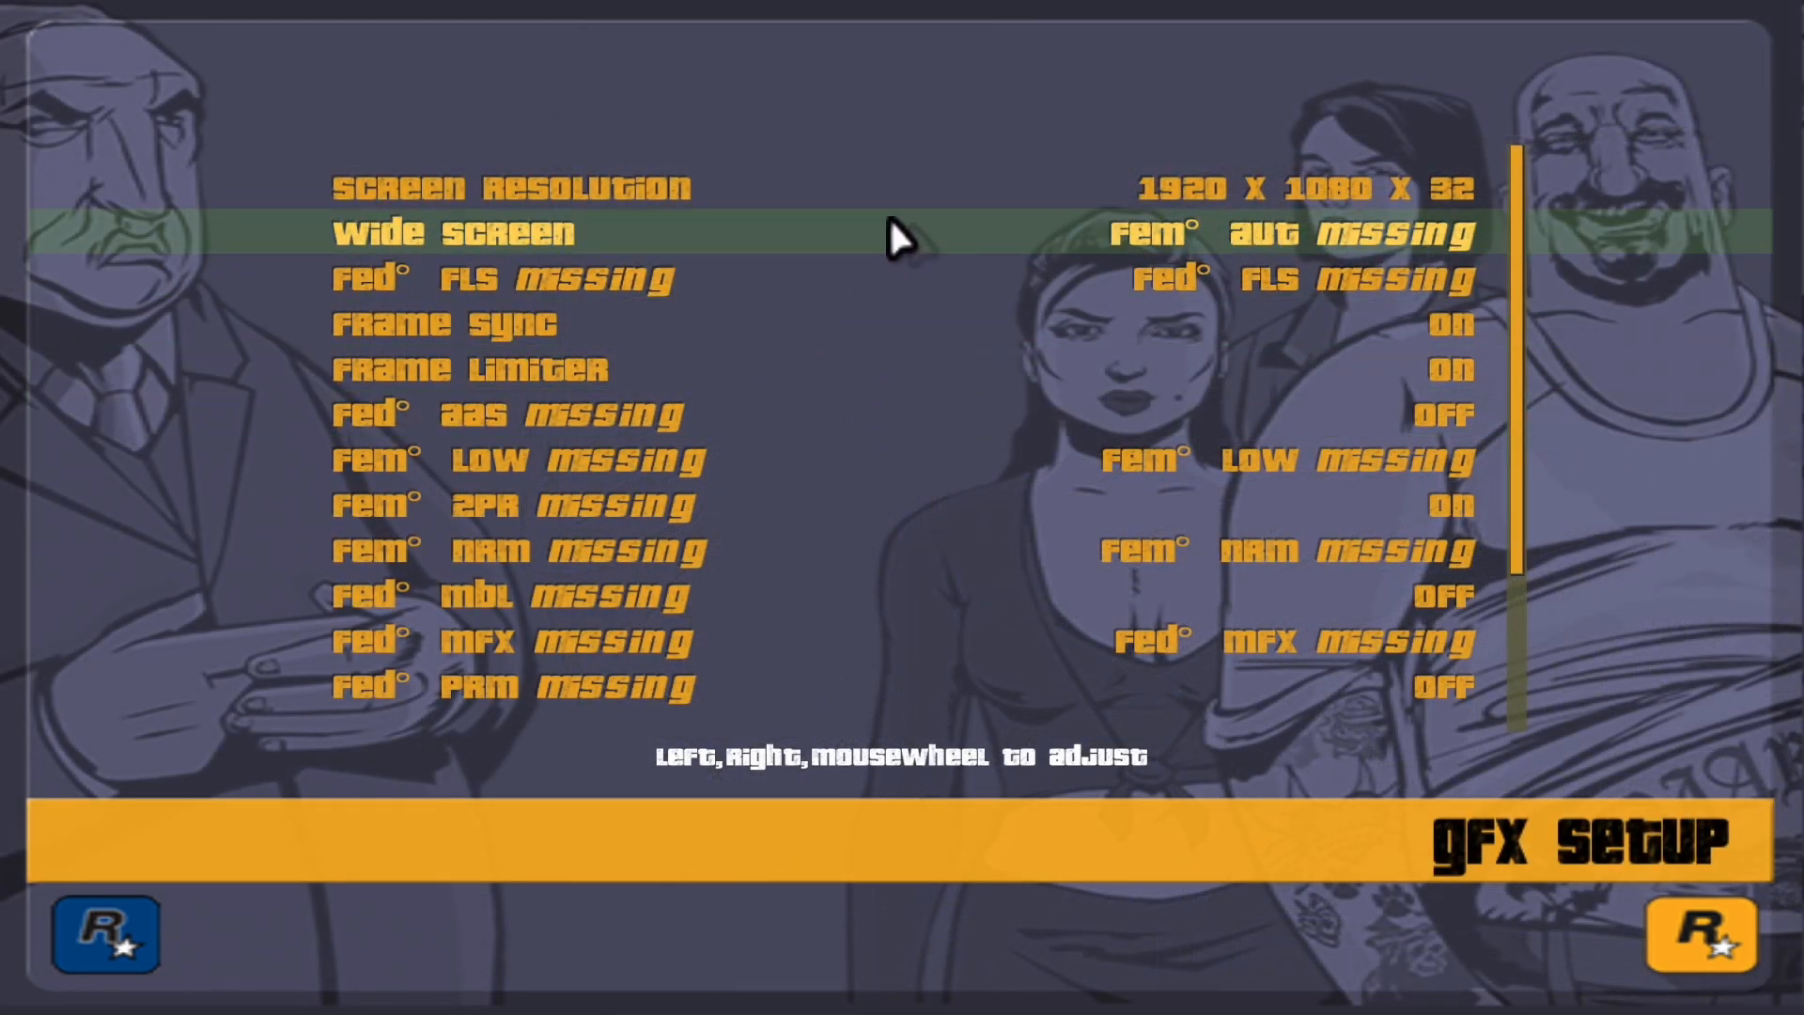
mouse_move(1530, 276)
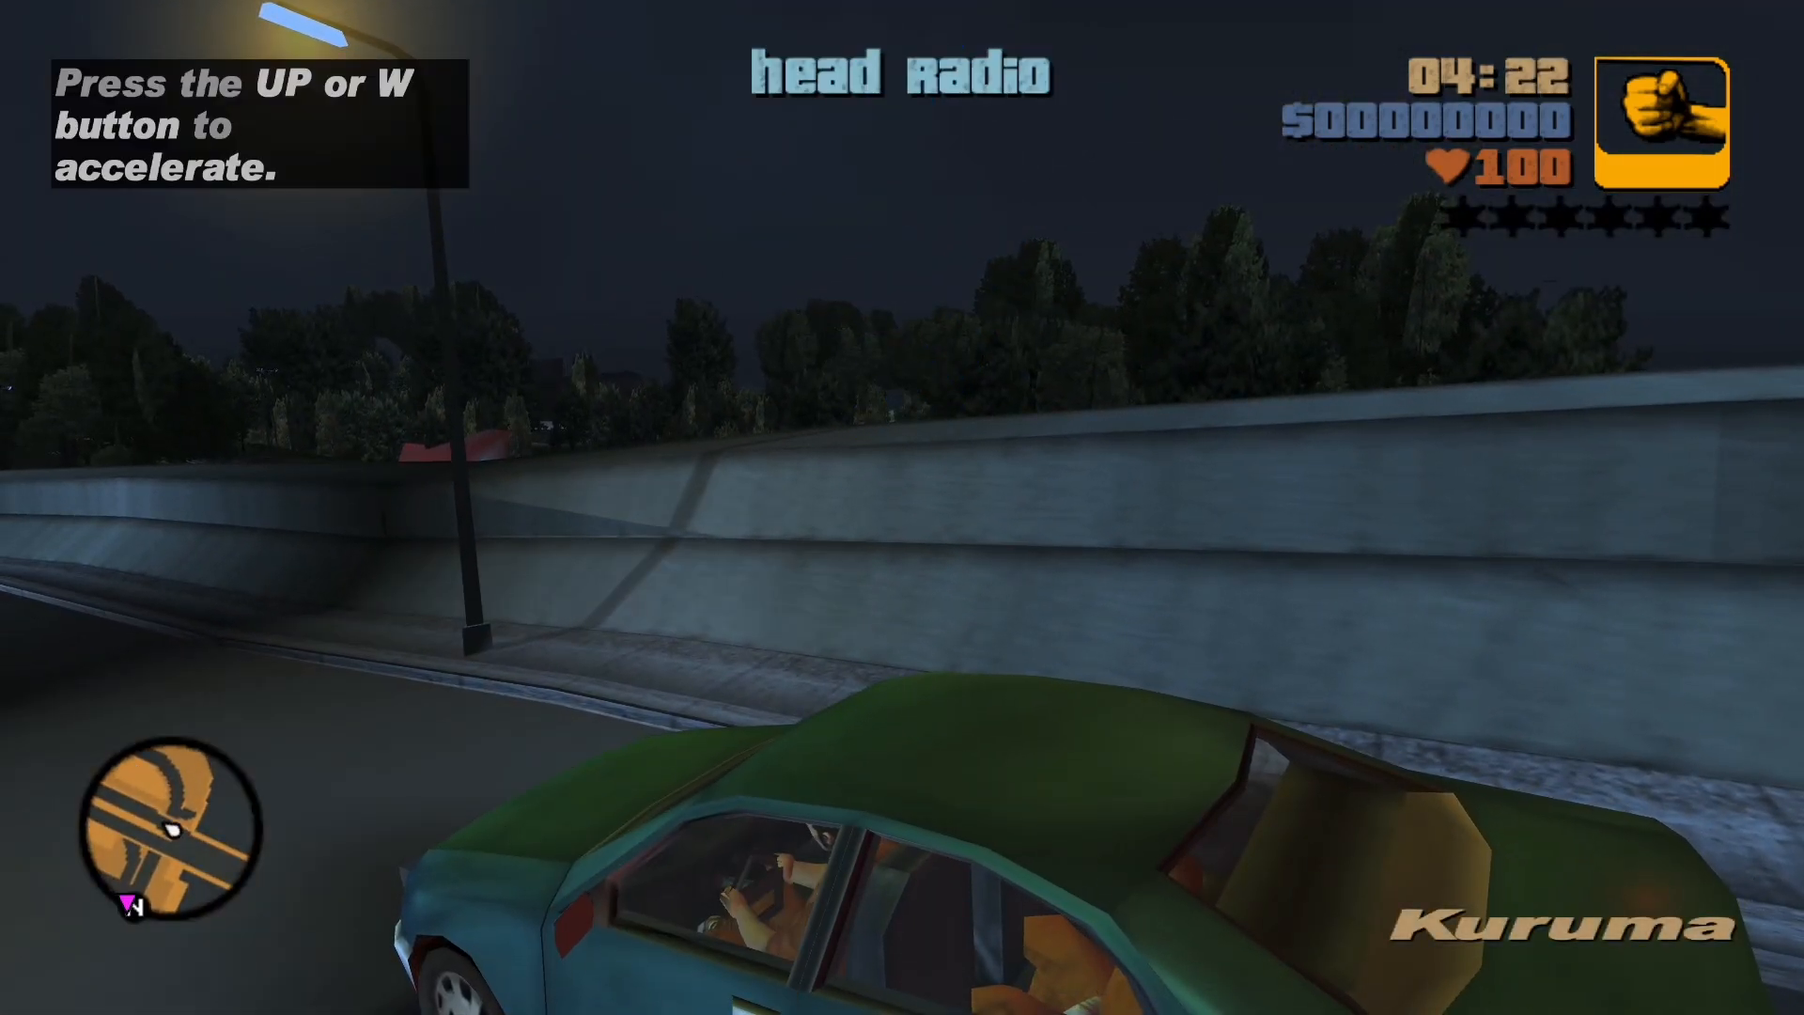
- Start a game and drive the Kuruma along the night-time road with W and the arrow keys
key("w")
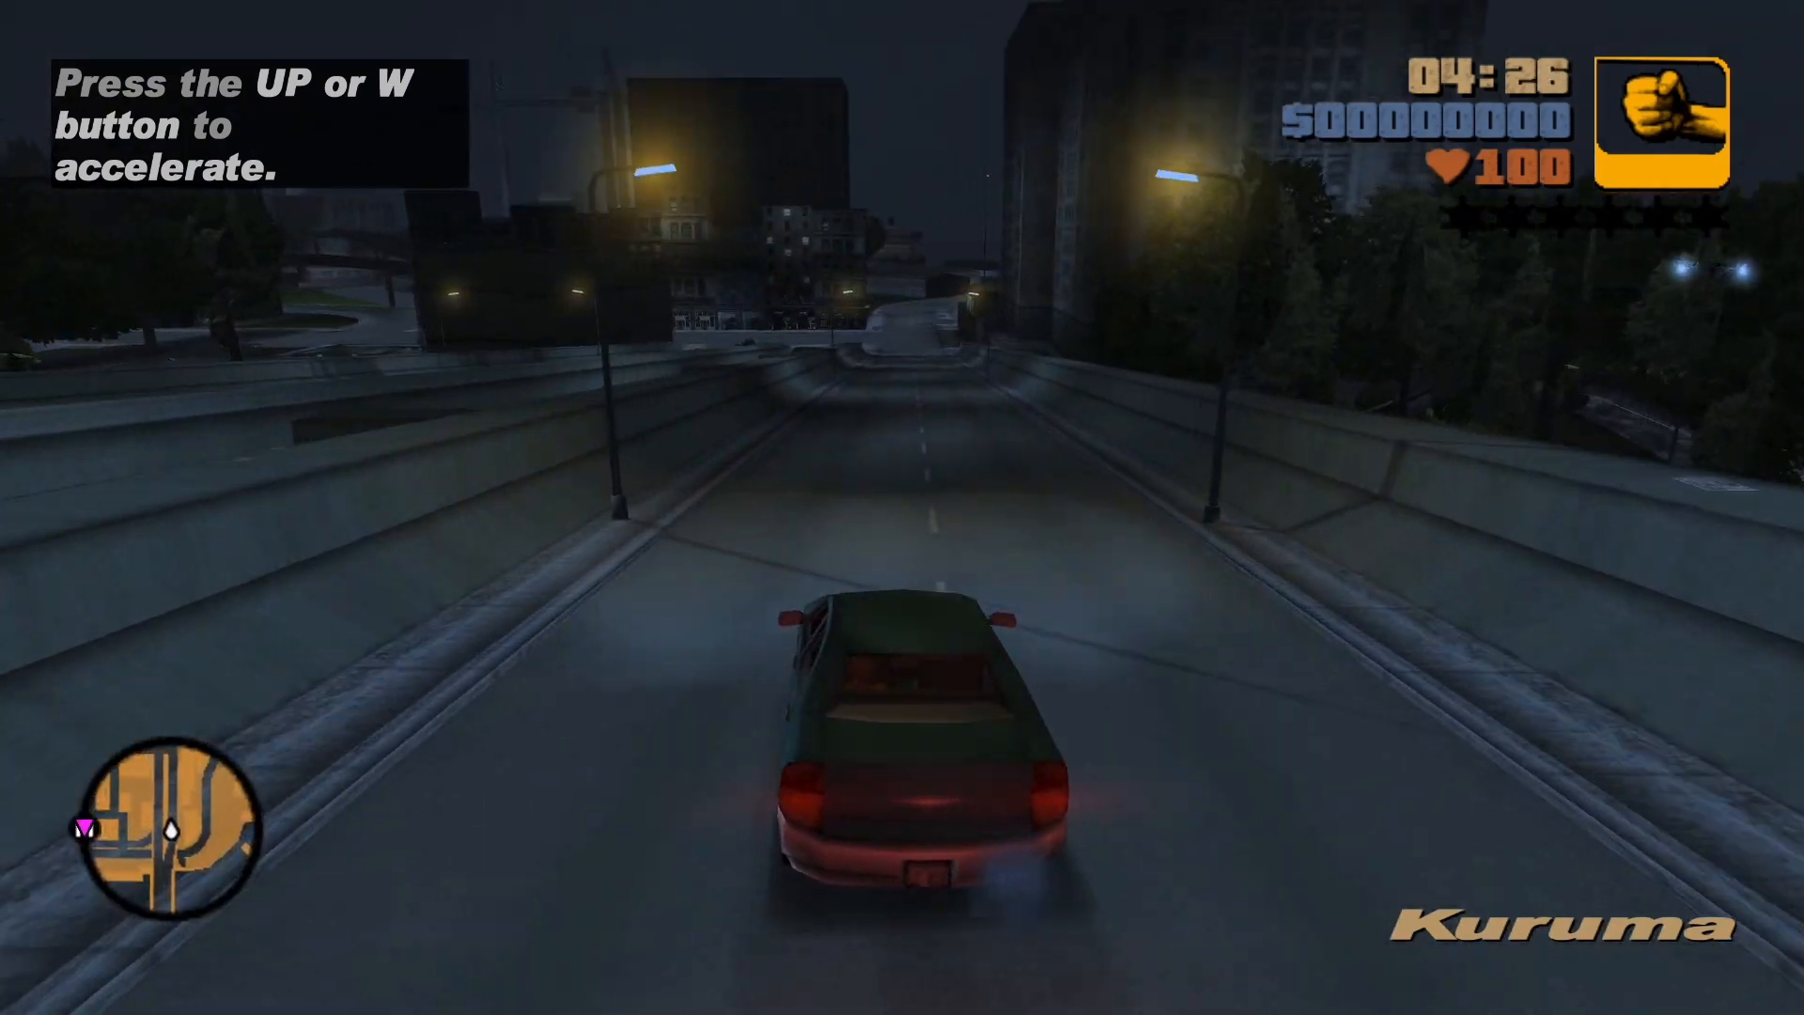
key("w")
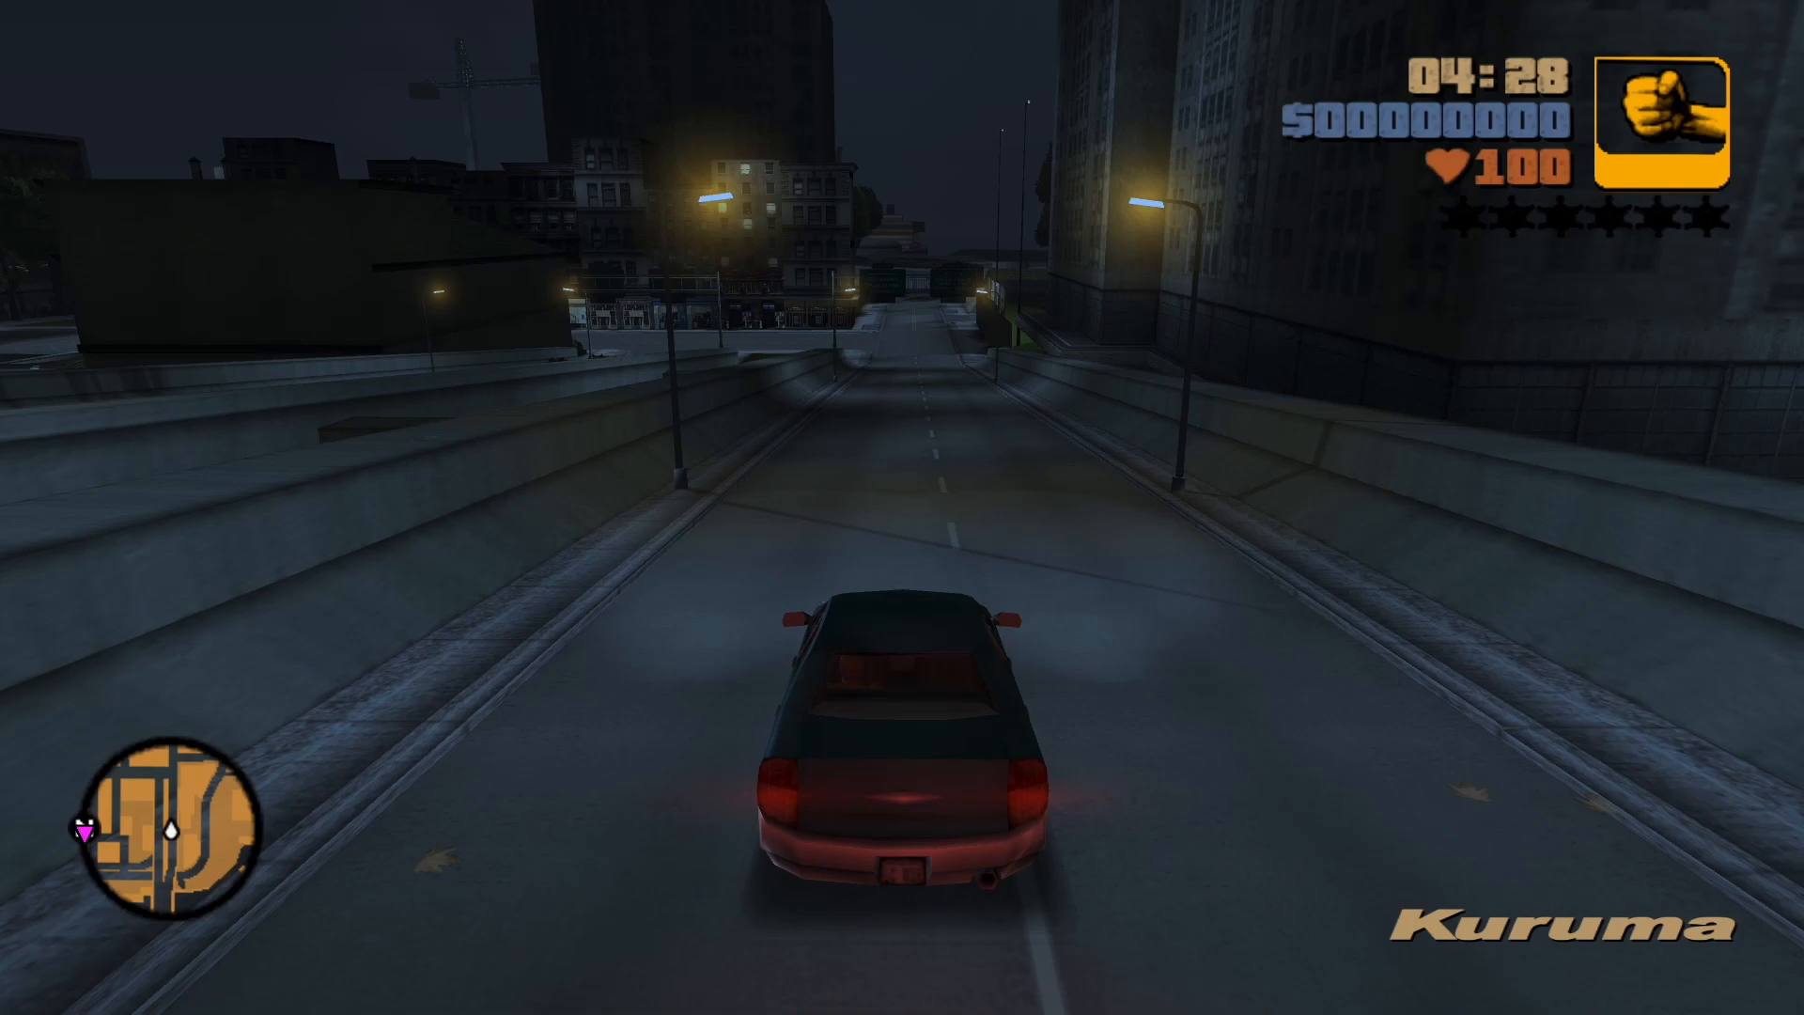
key("w")
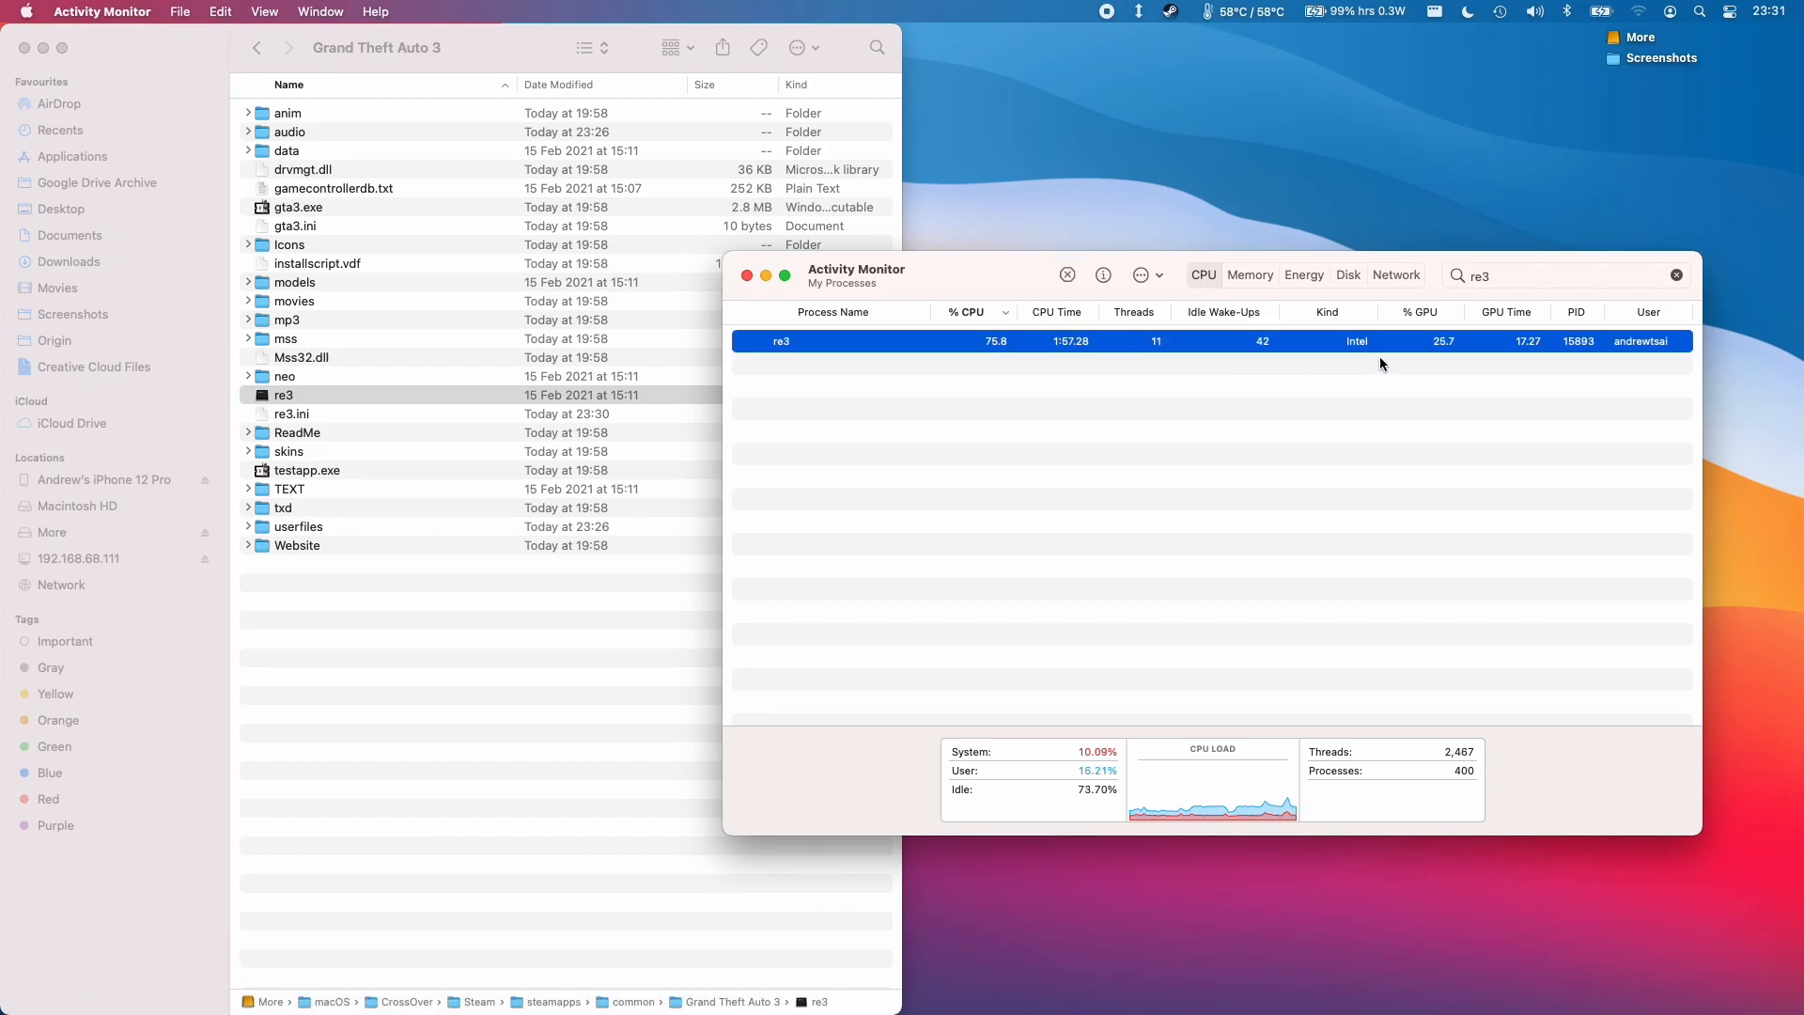
mouse_move(1335, 359)
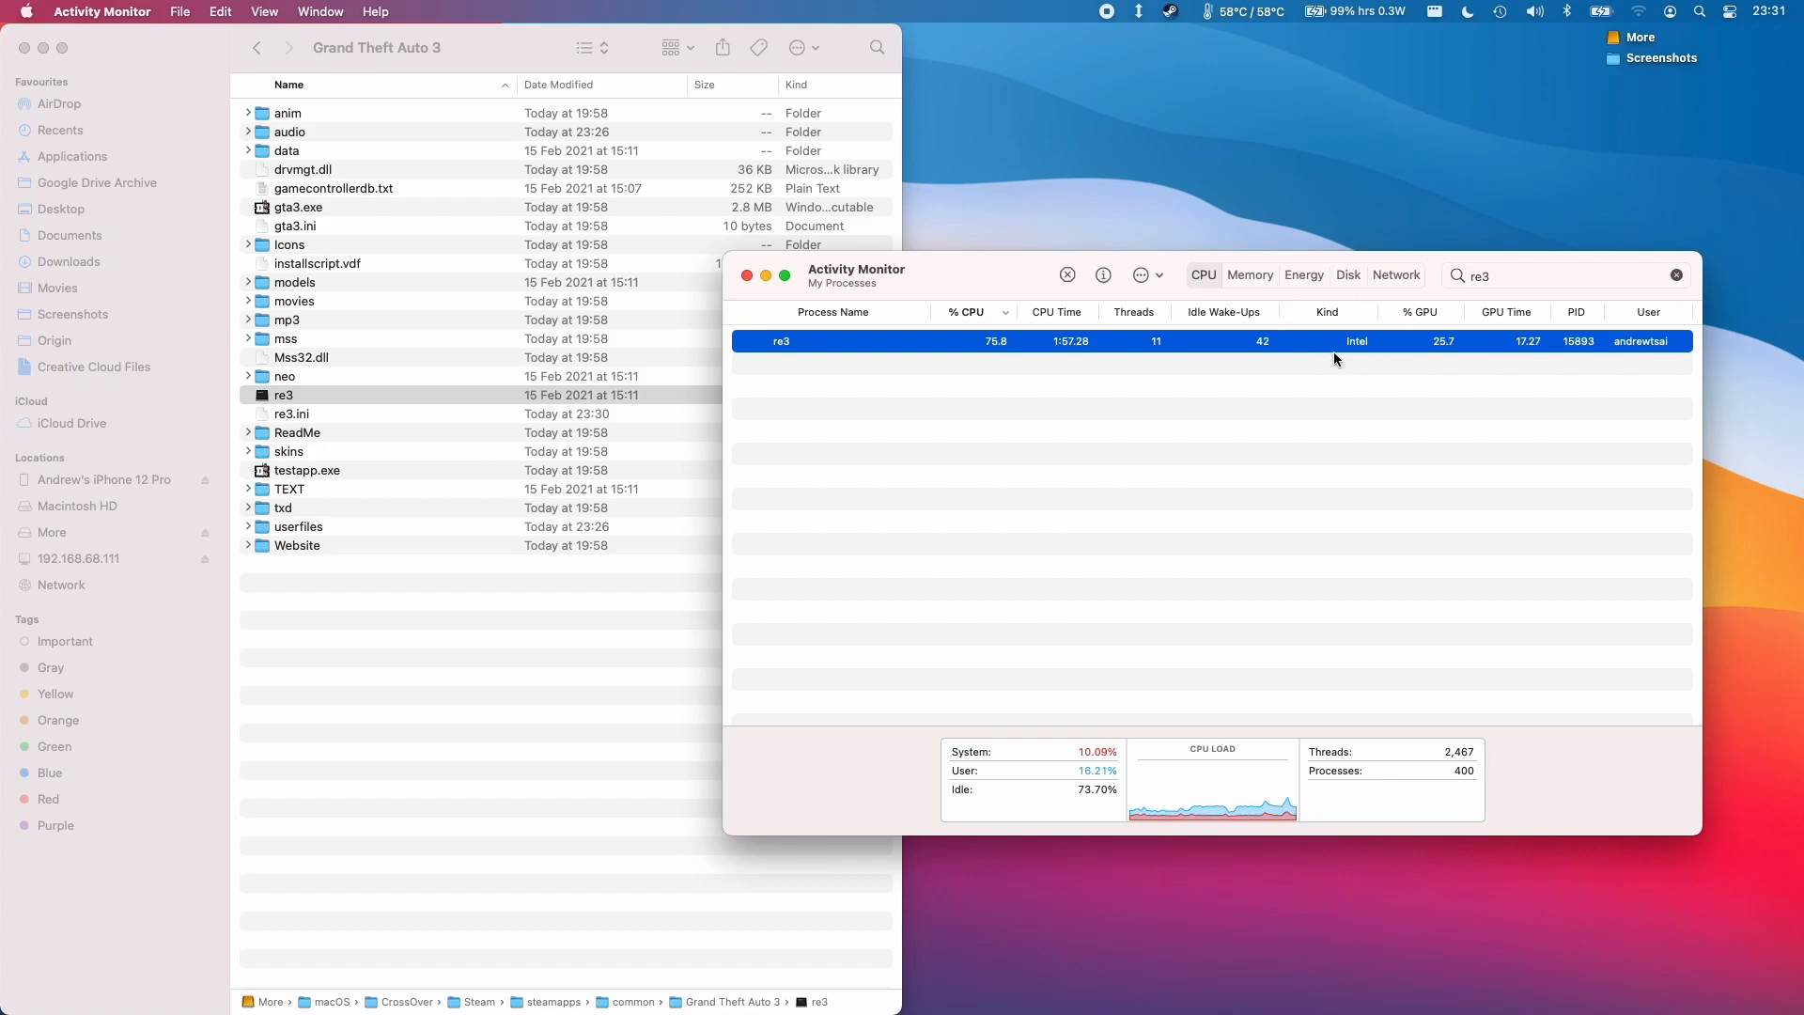